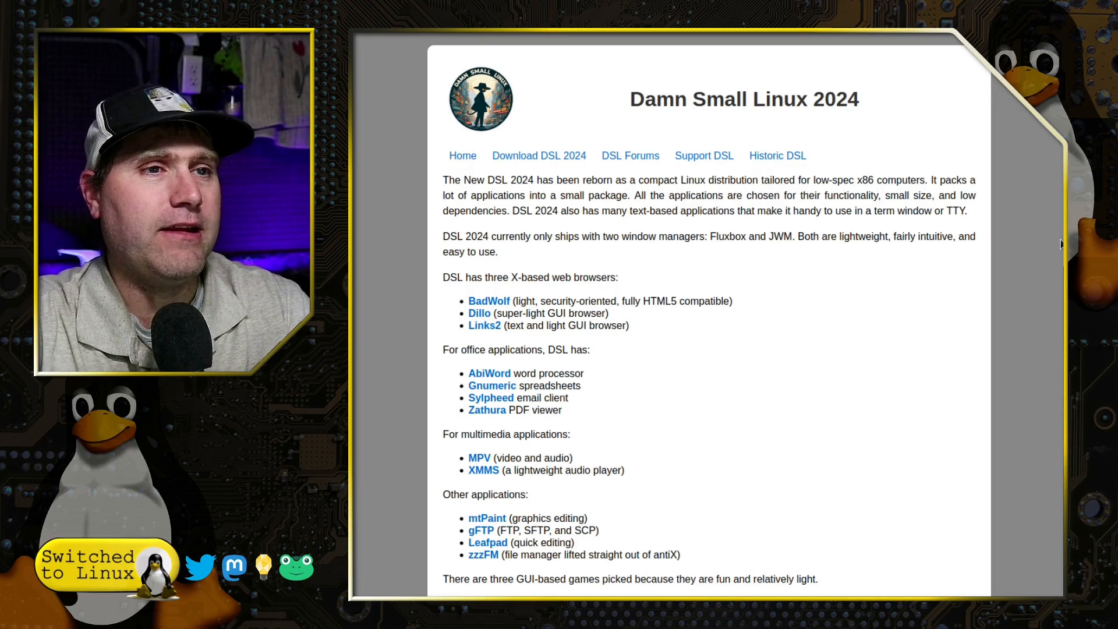
Visit the DSL 2024 download page, then return to the home page
scroll("down", 3)
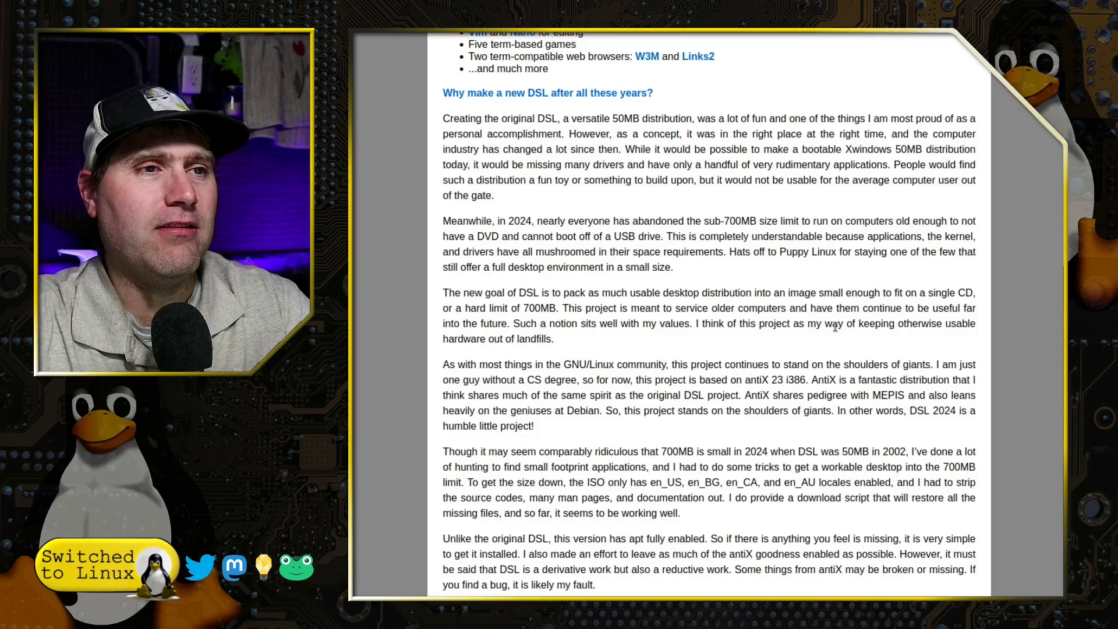
mouse_move(816, 265)
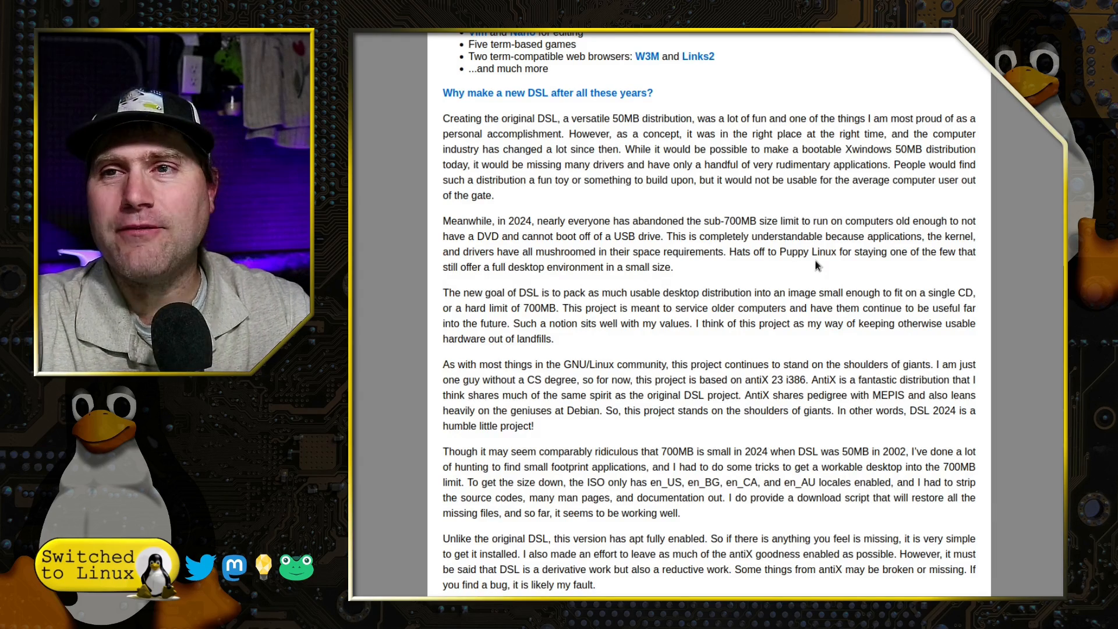
scroll("up", 3)
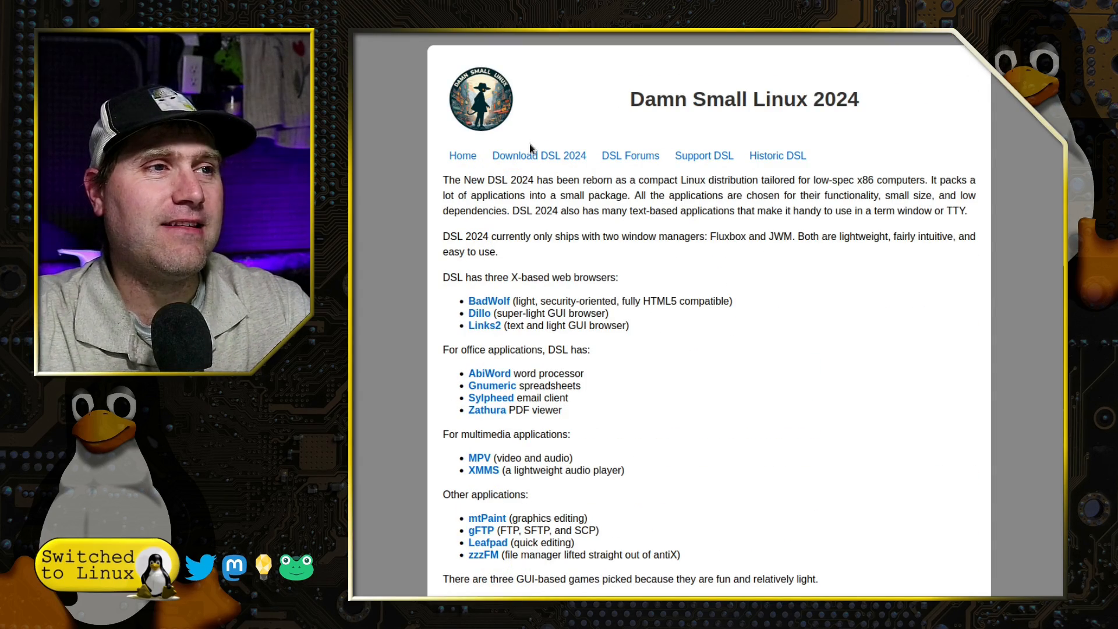
left_click(538, 156)
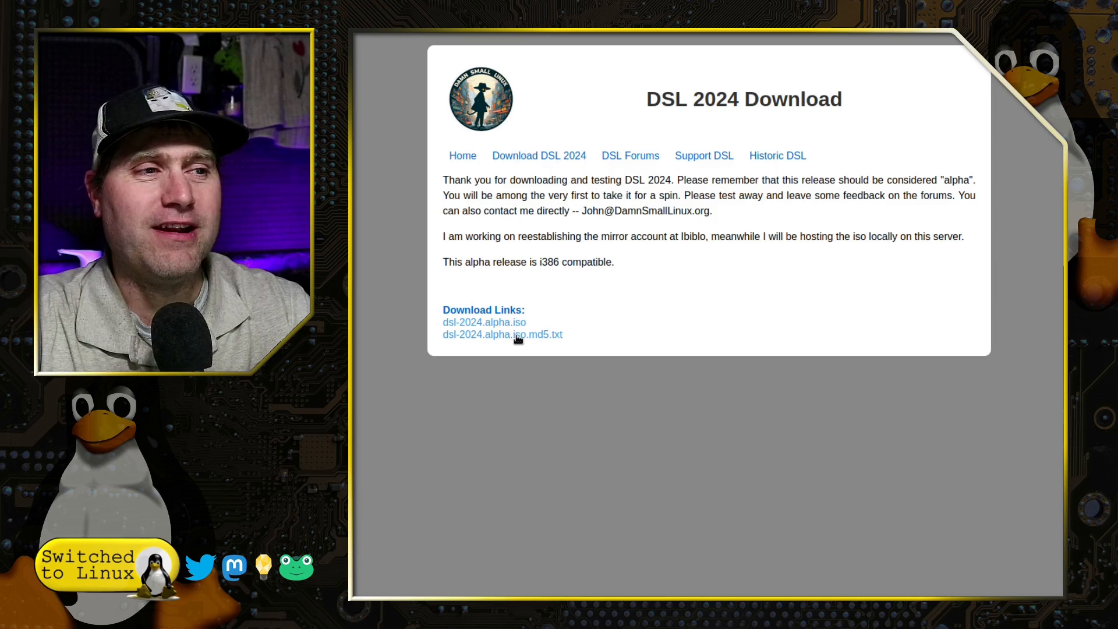
mouse_move(513, 321)
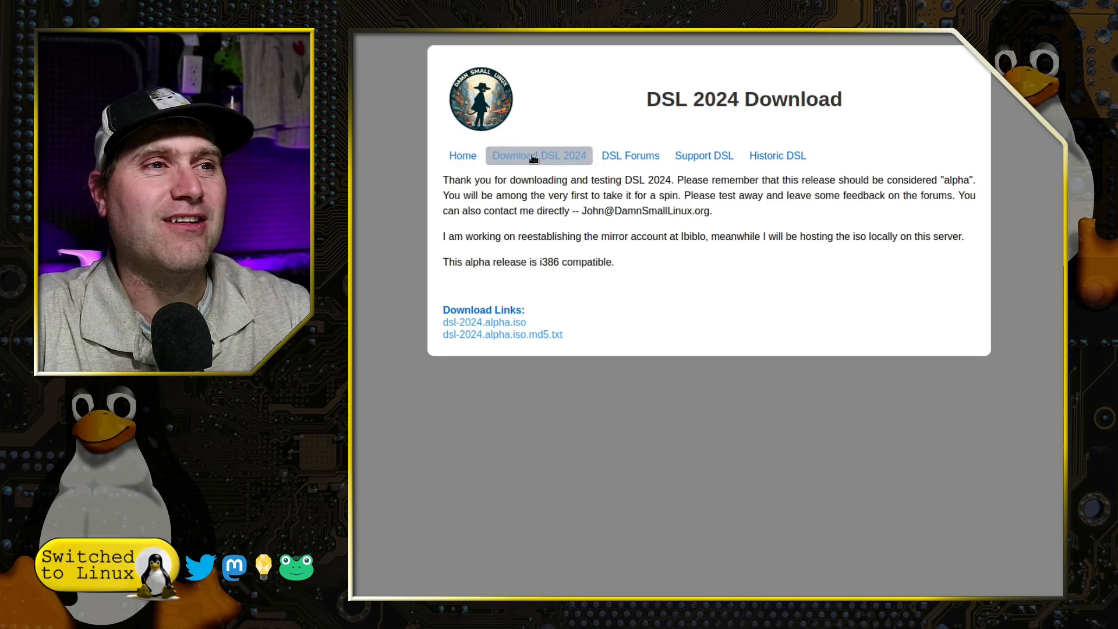
left_click(461, 156)
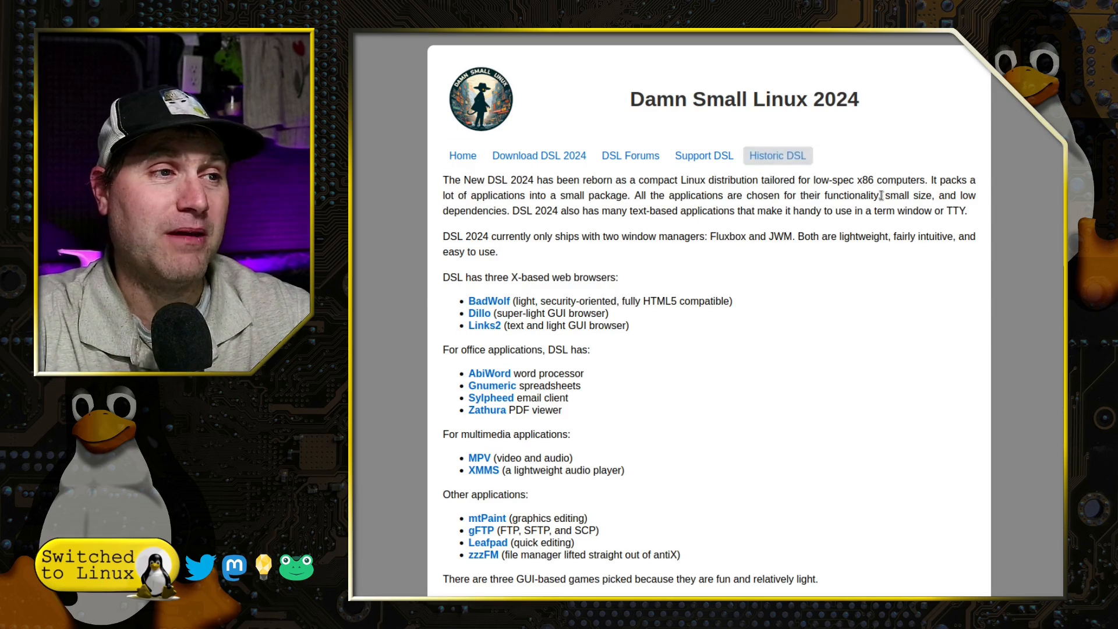
mouse_move(959, 250)
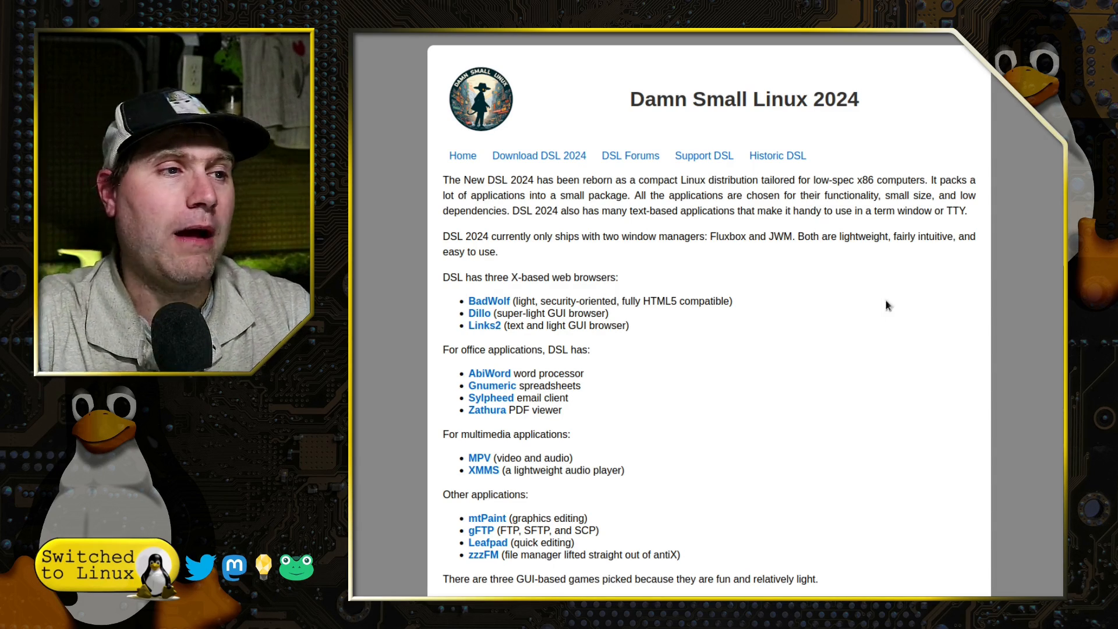
mouse_move(895, 340)
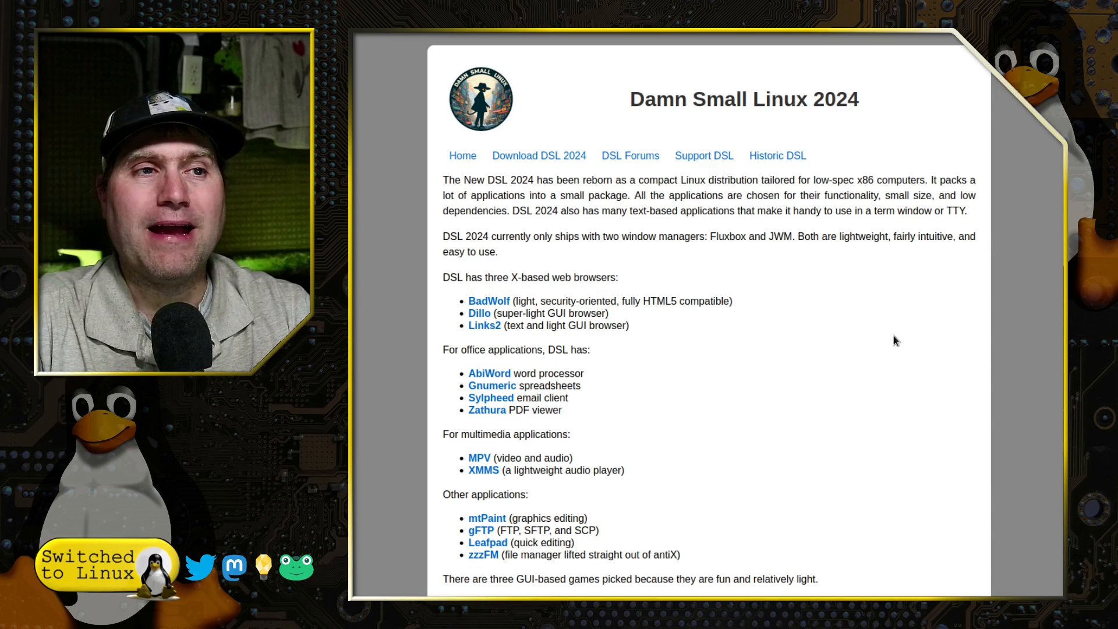
Scroll past the GUI app lists to term-based apps and 'Why make a new DSL'
scroll("down", 3)
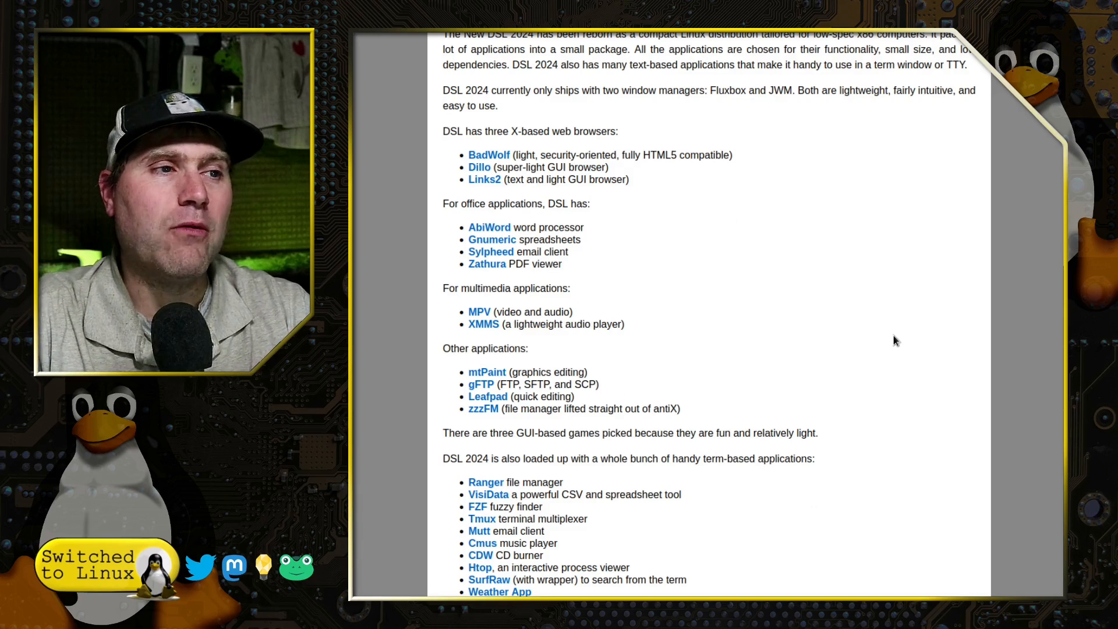
mouse_move(633, 130)
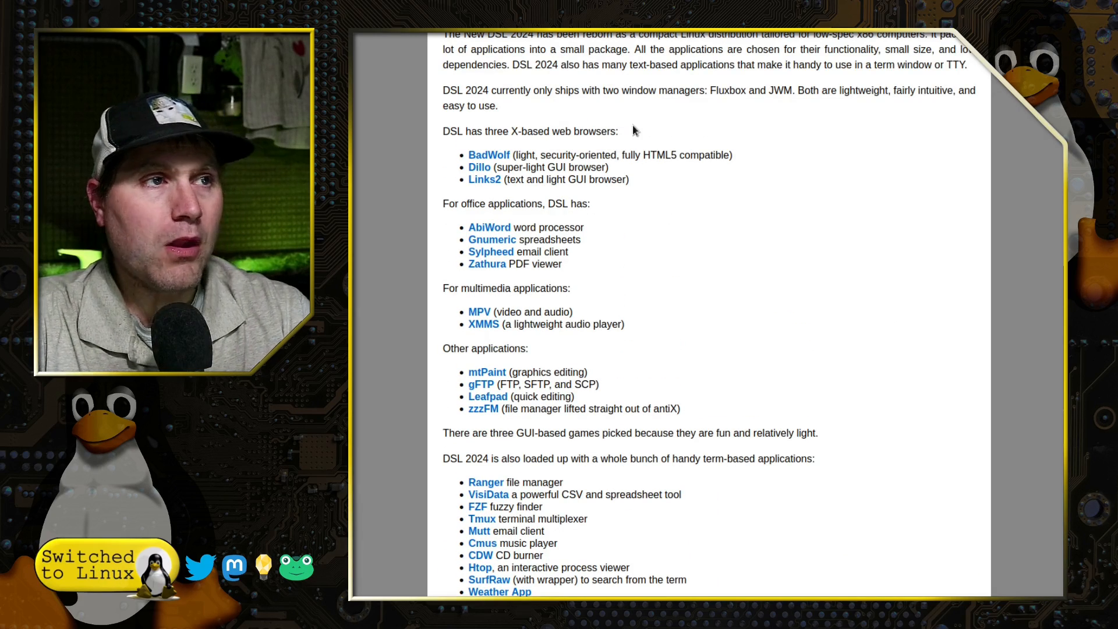
mouse_move(887, 287)
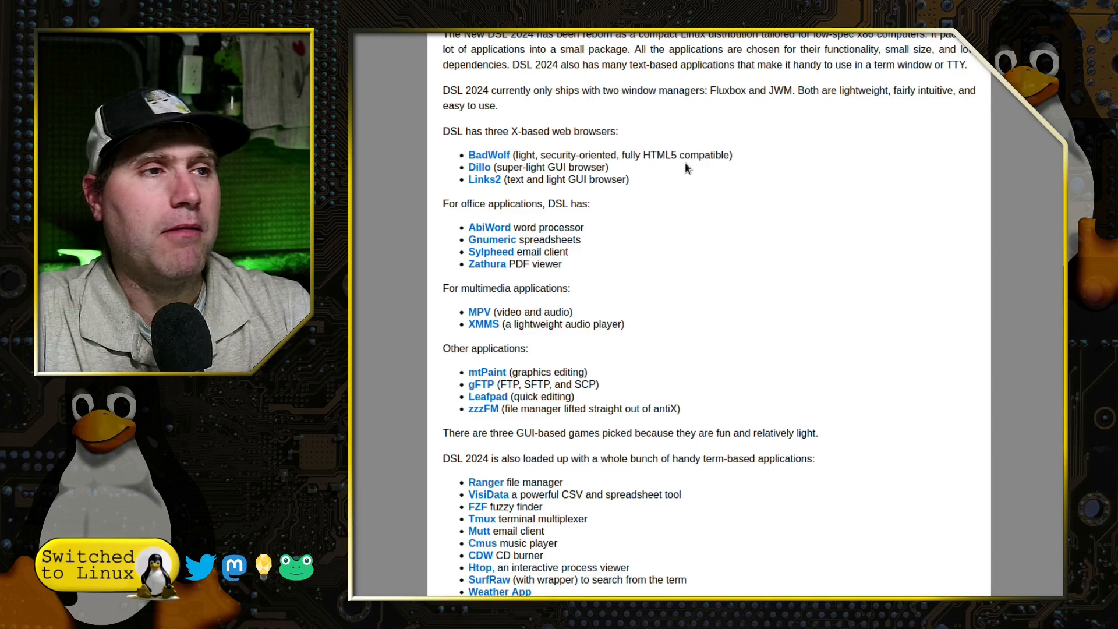
mouse_move(526, 228)
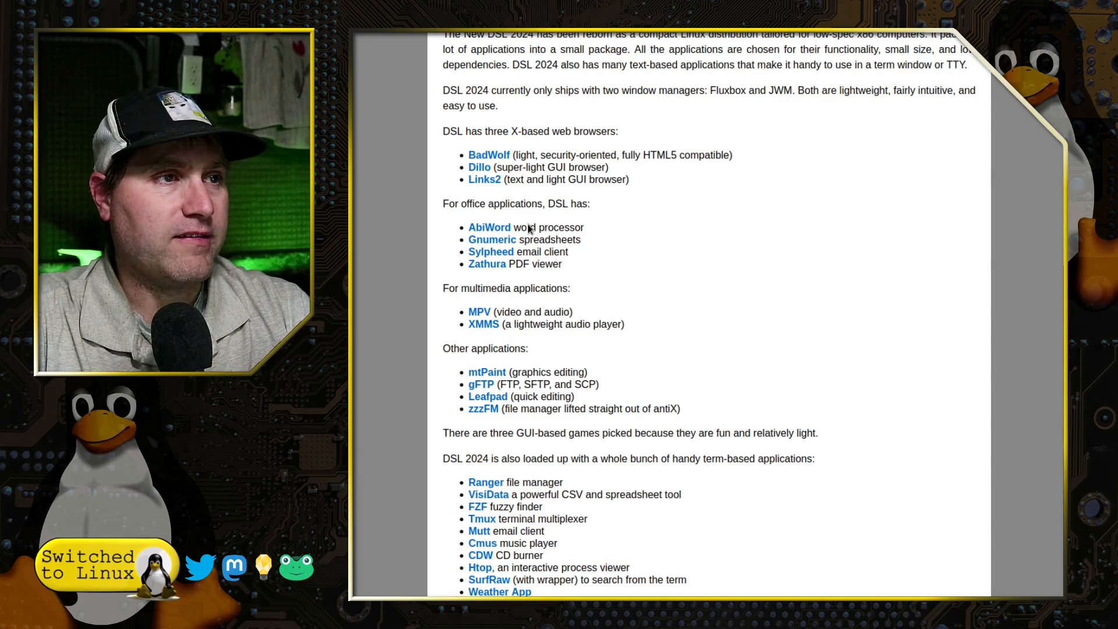
mouse_move(656, 250)
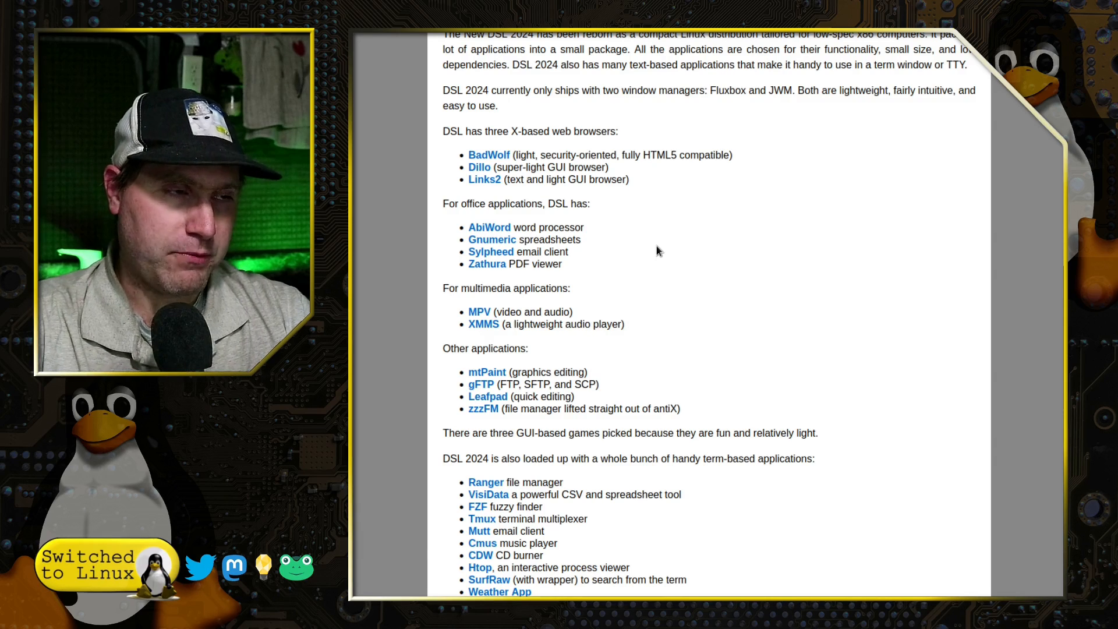
scroll("down", 3)
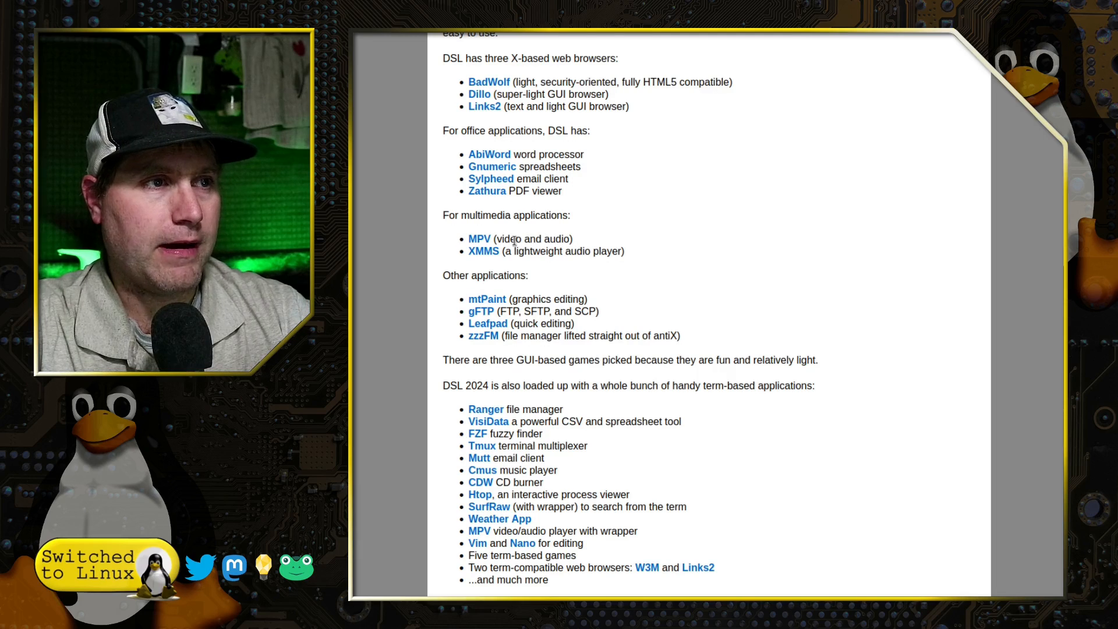
mouse_move(589, 238)
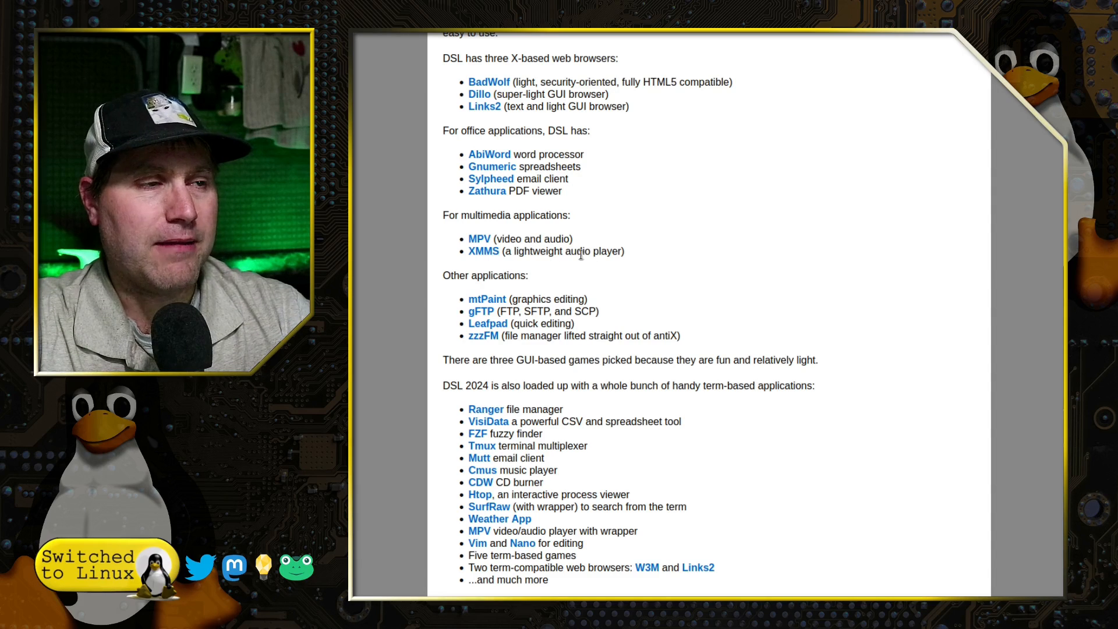
scroll("down", 3)
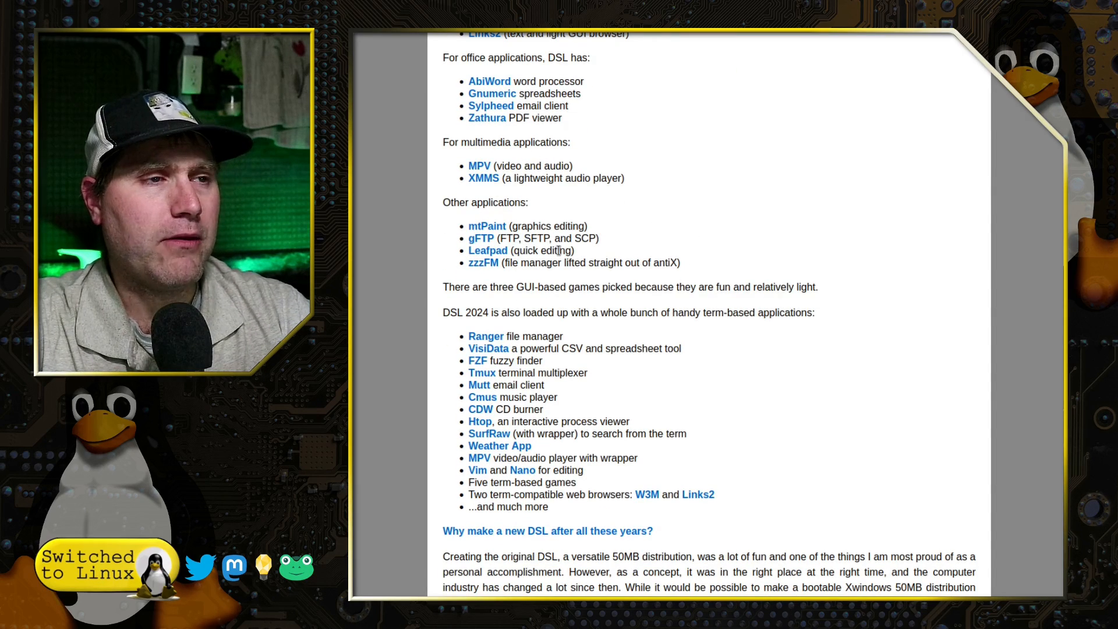
scroll("down", 3)
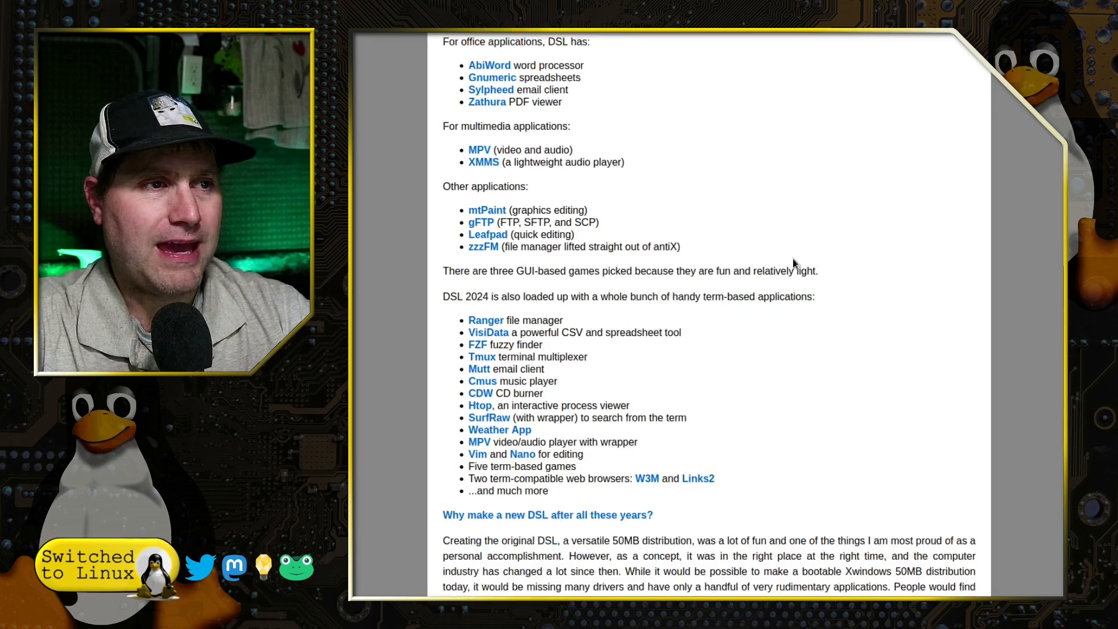
scroll("down", 3)
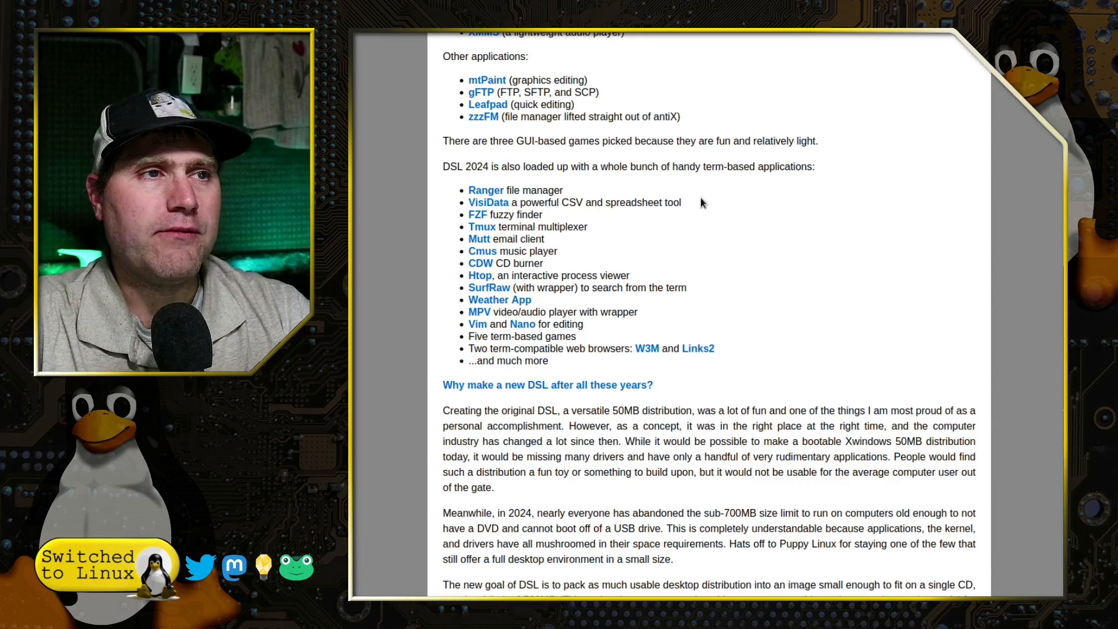
mouse_move(726, 293)
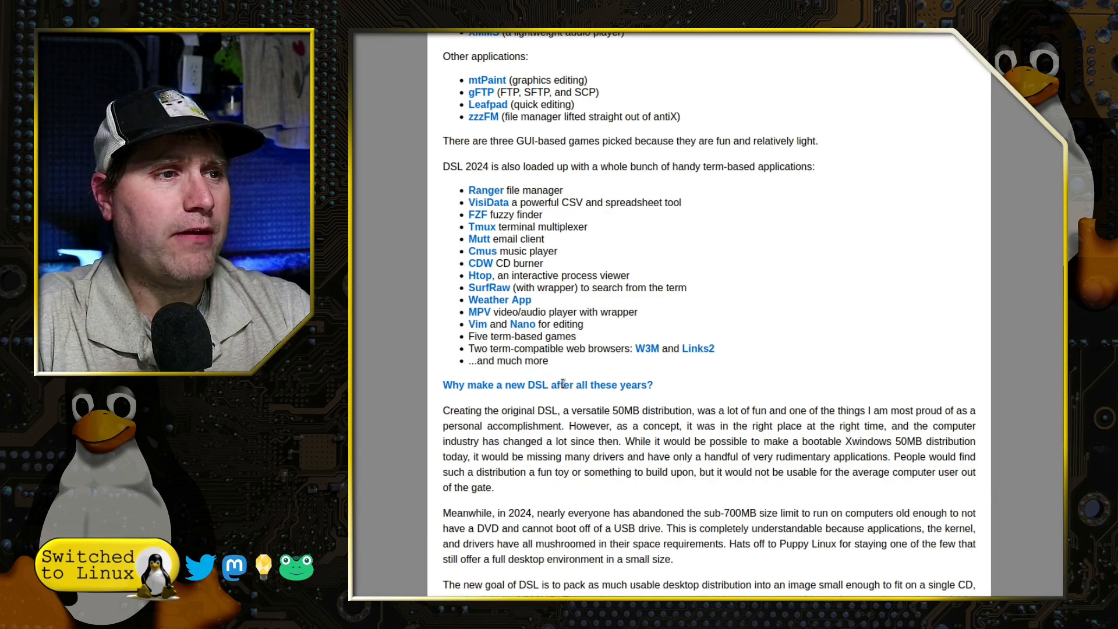
mouse_move(804, 284)
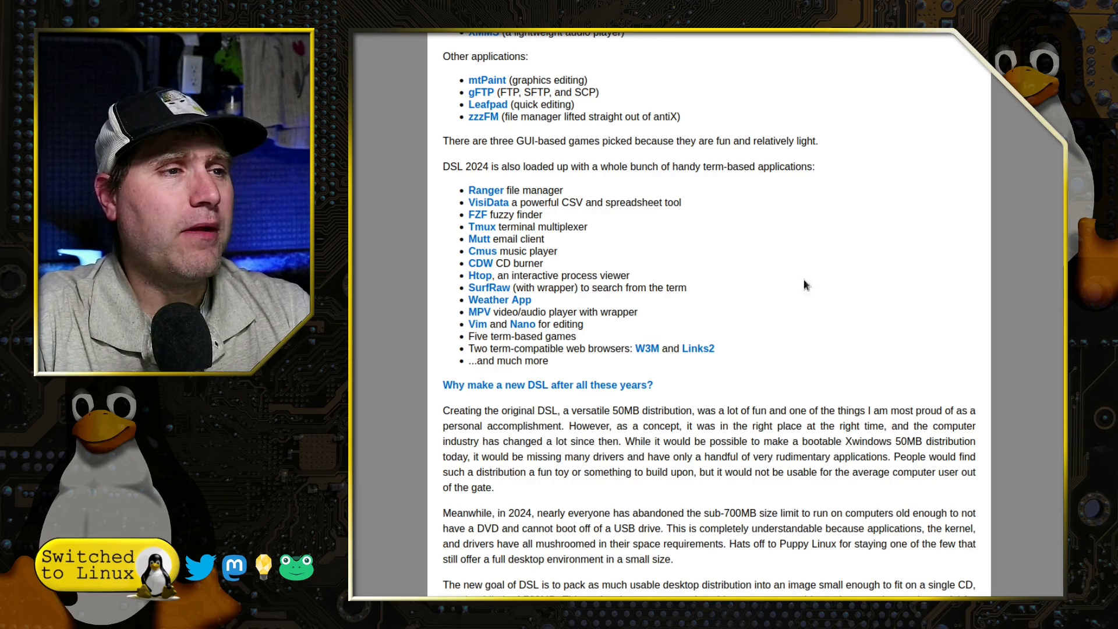
Scroll through the rest of the 'Why make a new DSL' text to 'Thank you section'
scroll("down", 3)
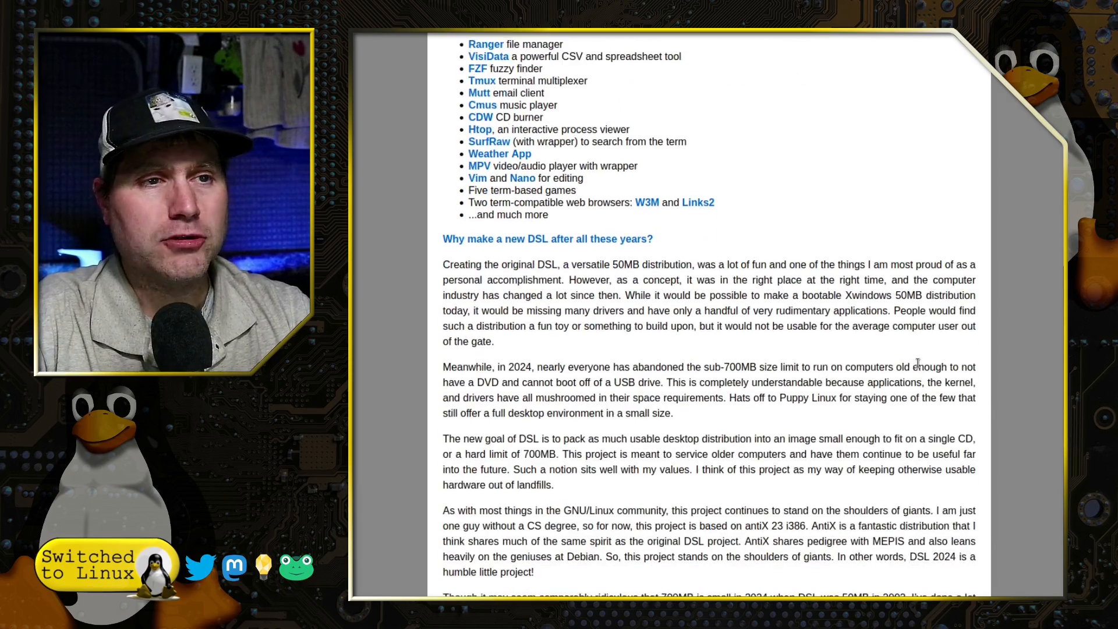
scroll("down", 3)
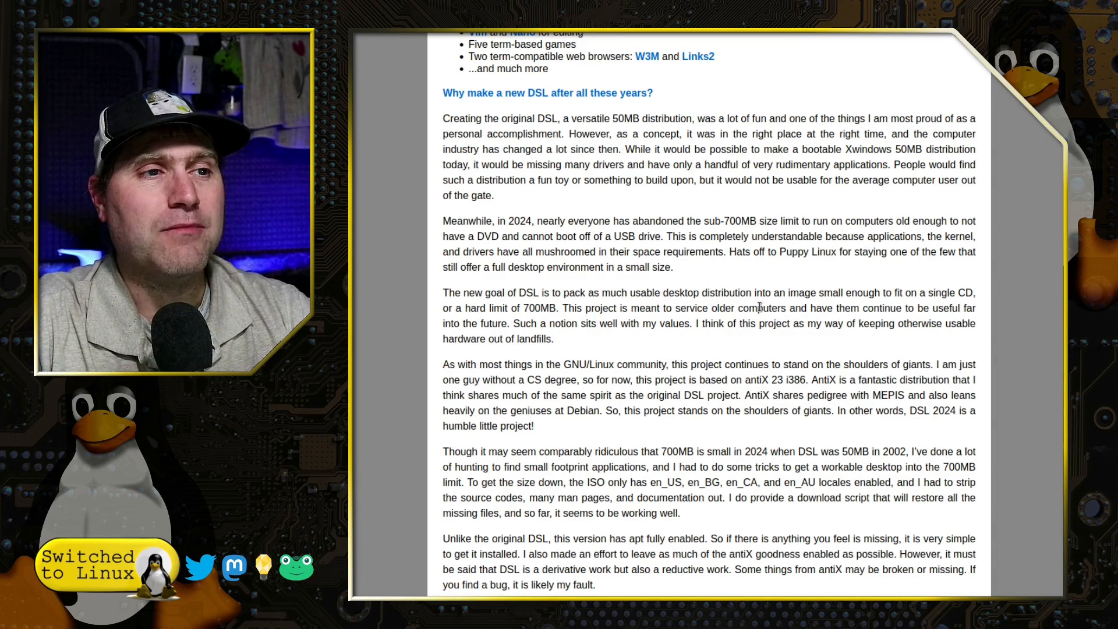
mouse_move(848, 321)
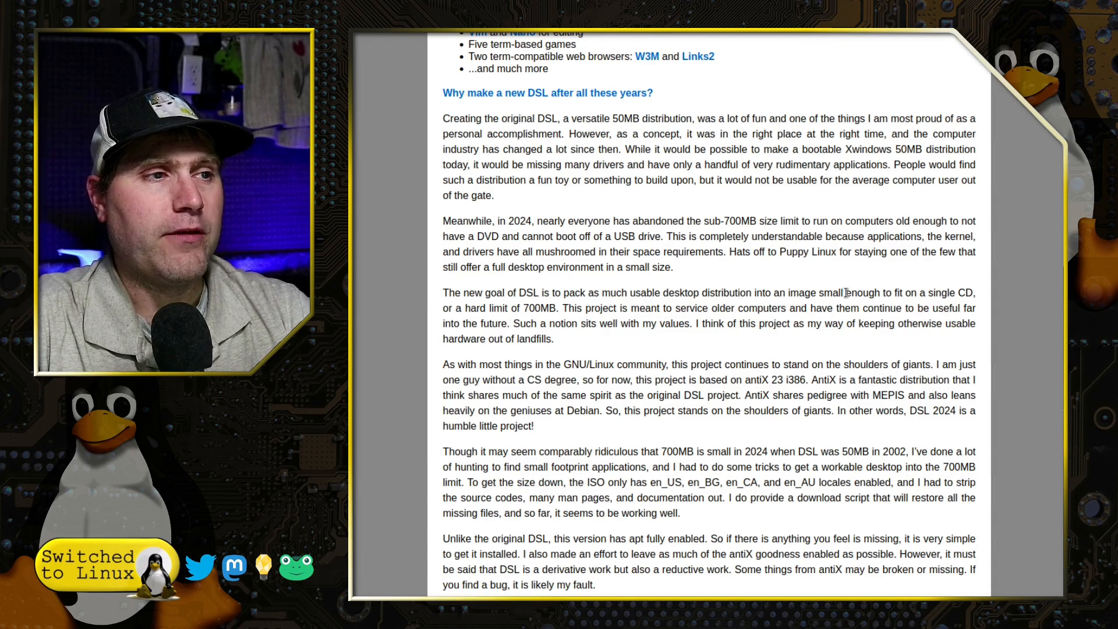
mouse_move(765, 349)
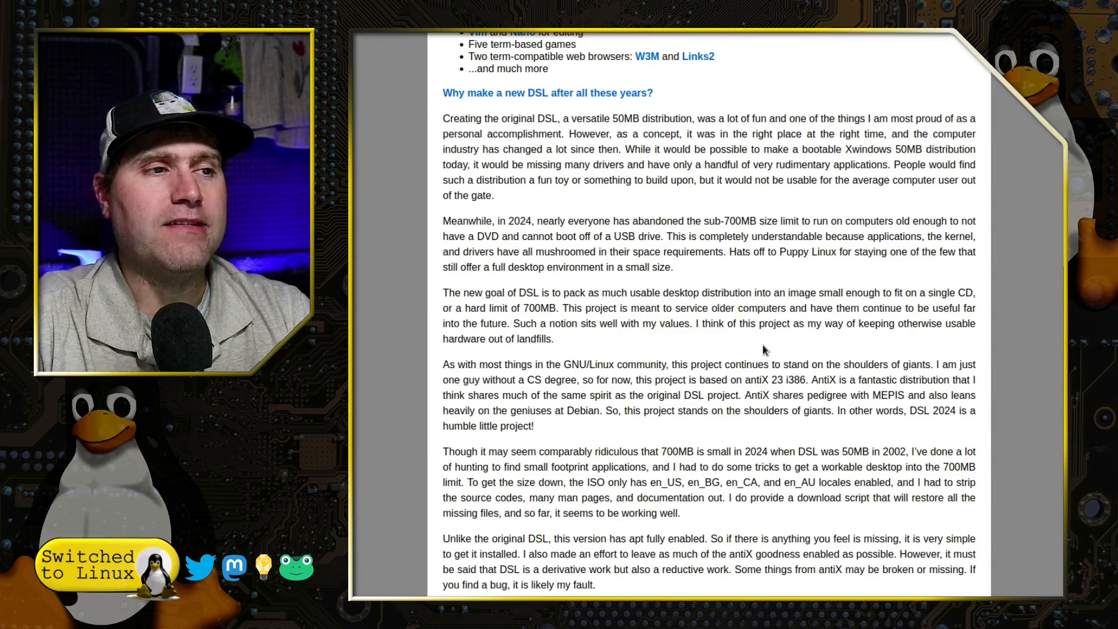
mouse_move(795, 334)
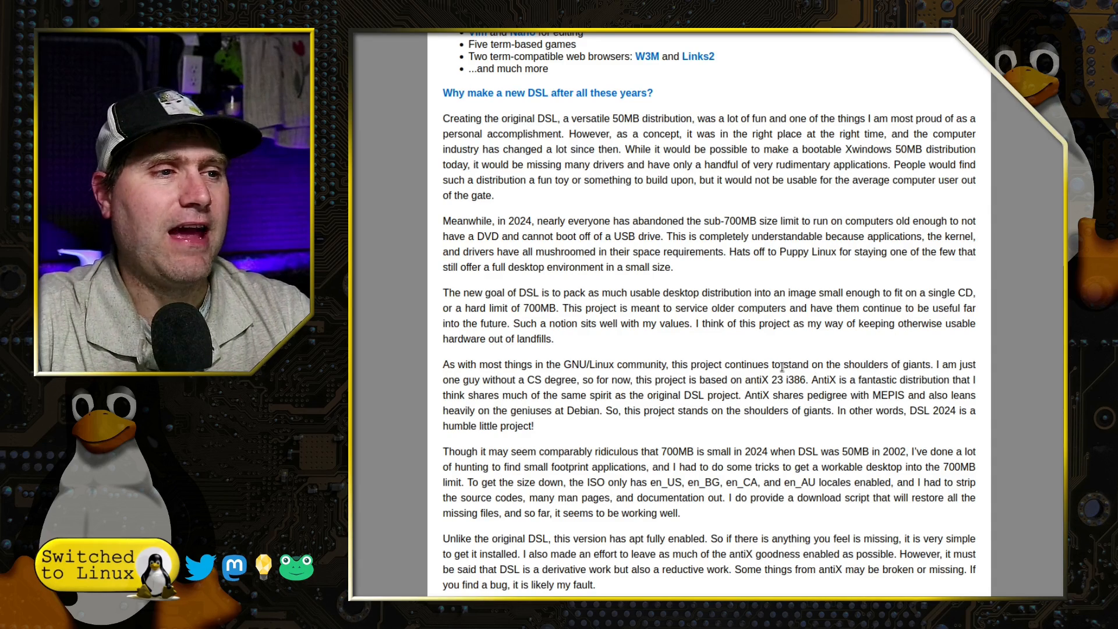
scroll("down", 3)
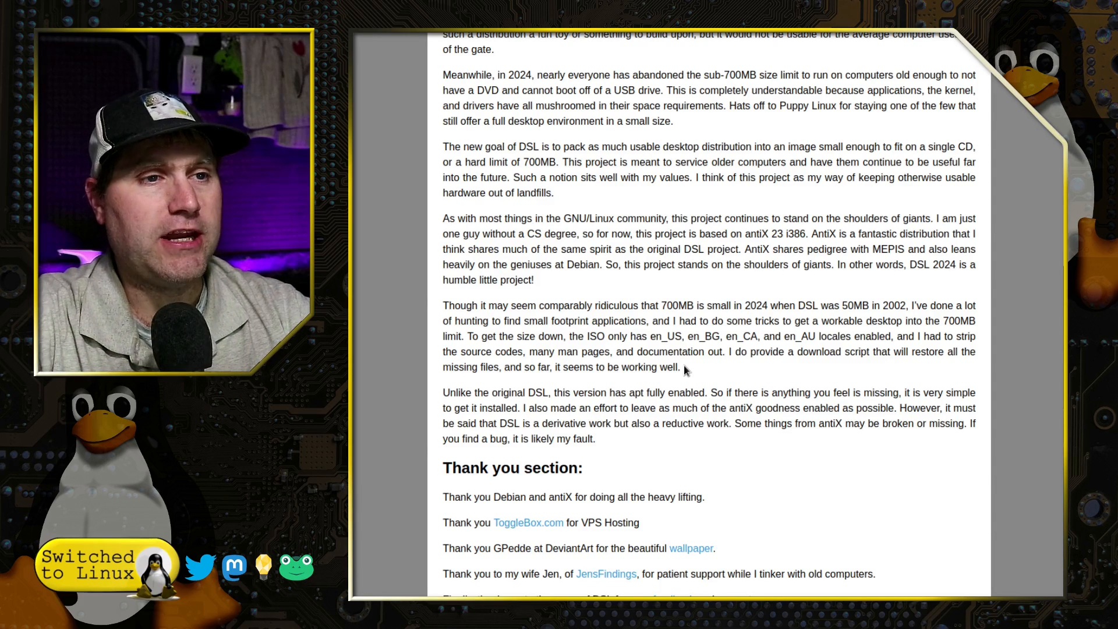
mouse_move(421, 318)
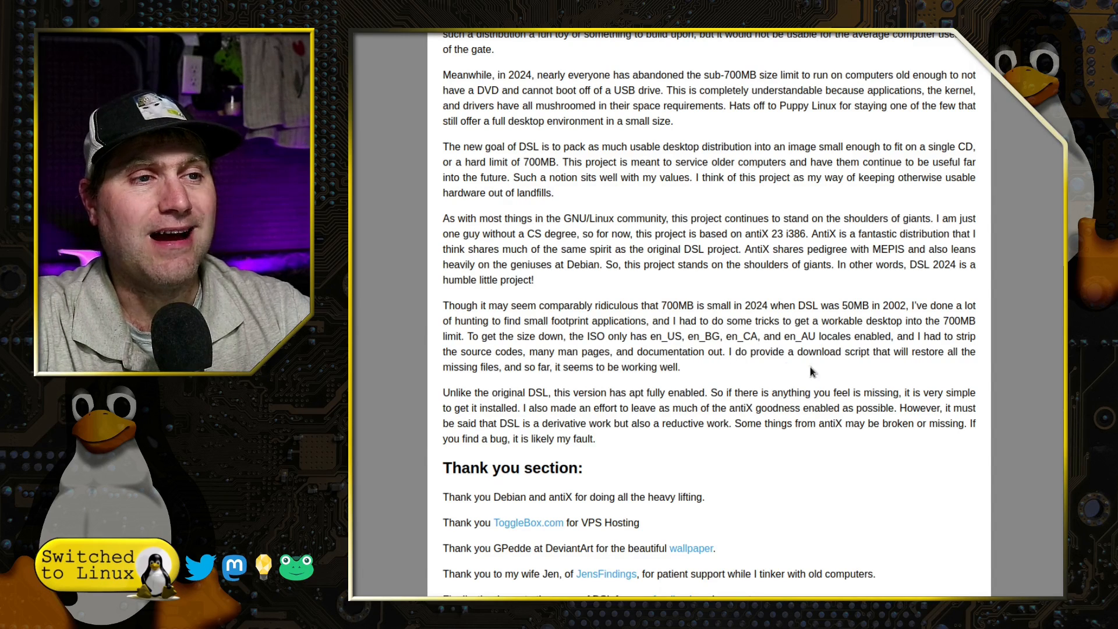
double_click(831, 351)
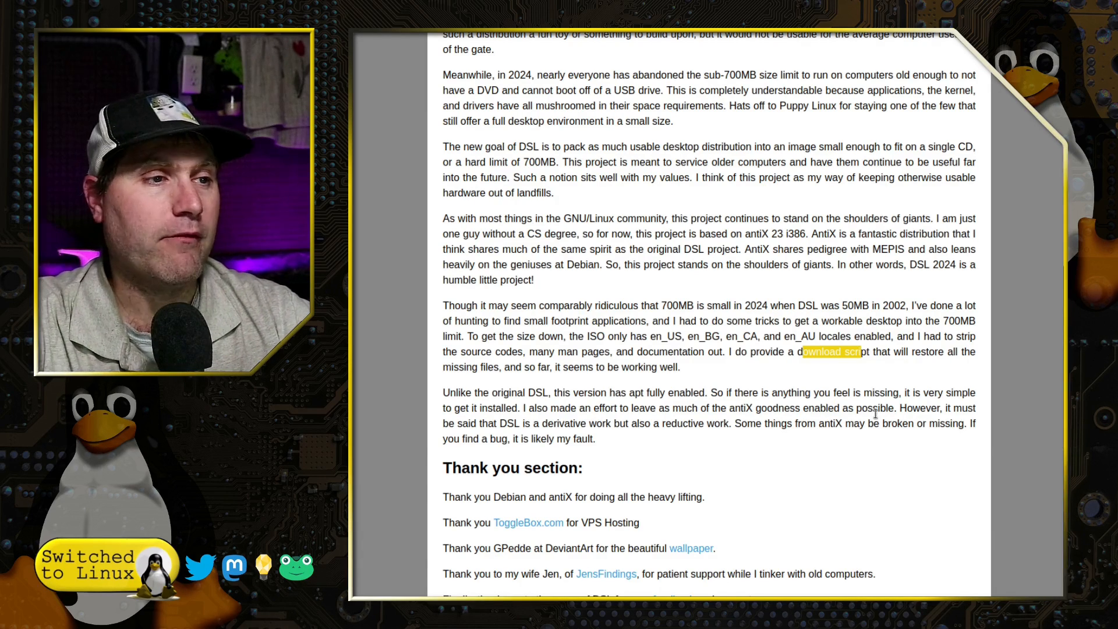
scroll("down", 3)
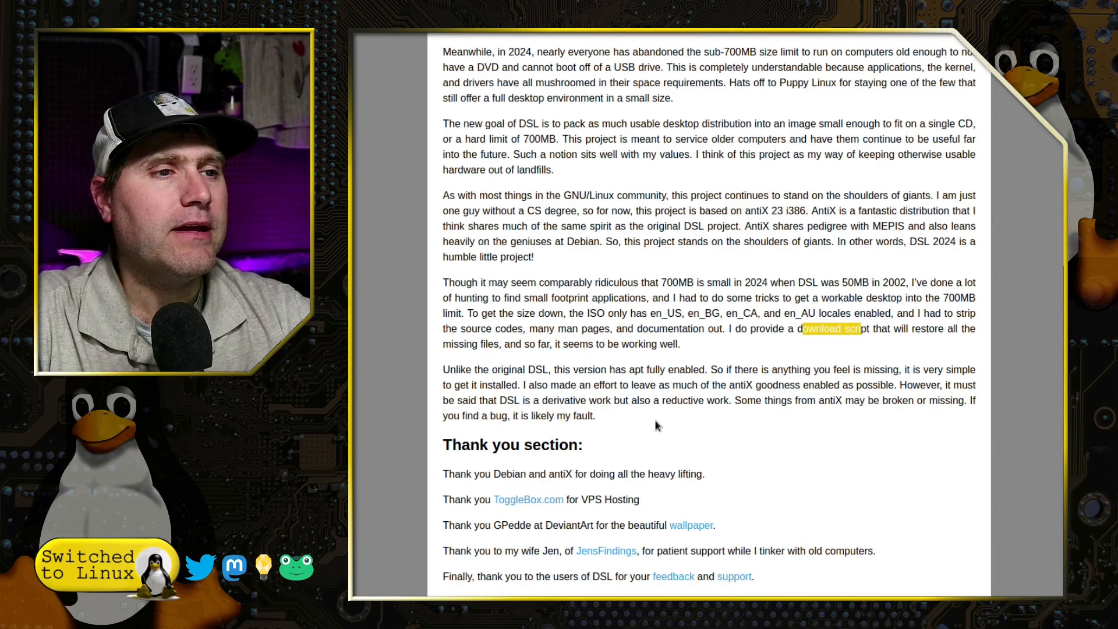
mouse_move(728, 464)
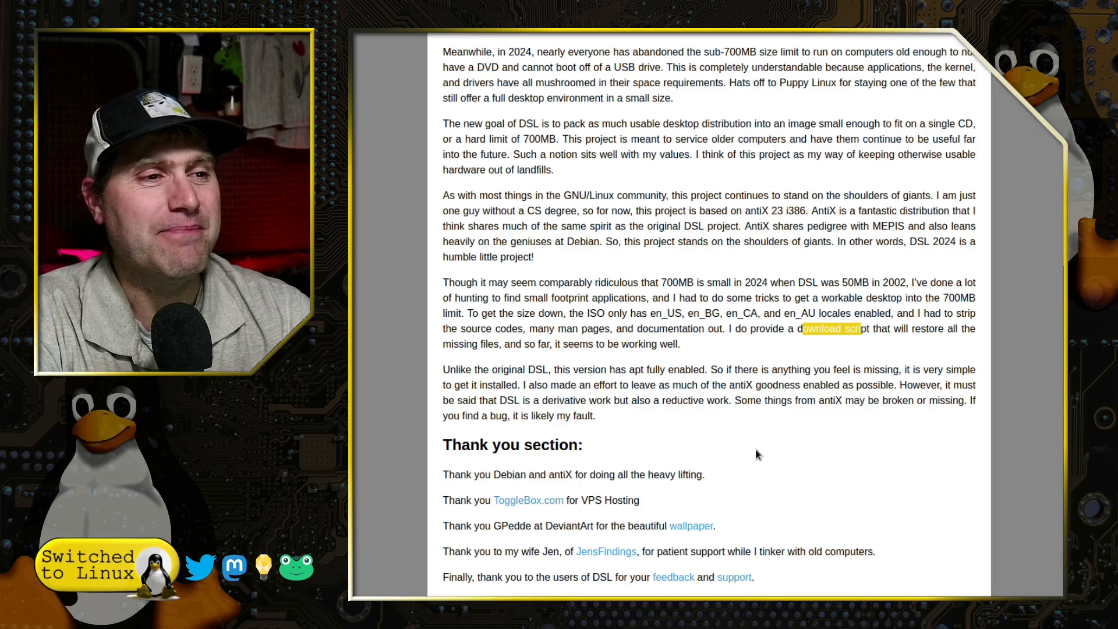
mouse_move(784, 374)
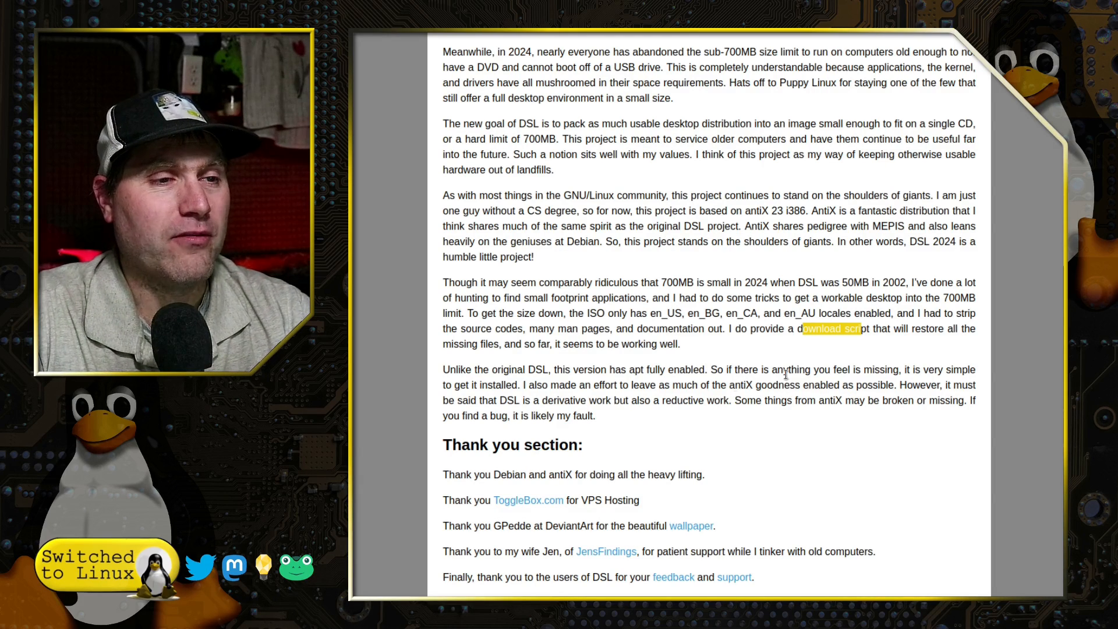
mouse_move(908, 438)
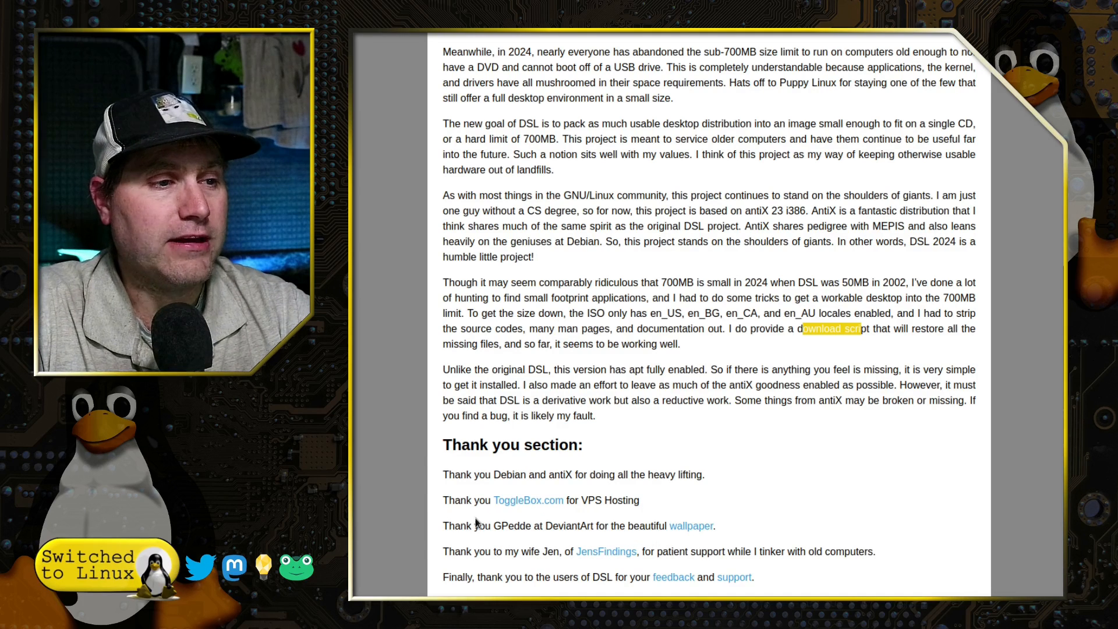
mouse_move(757, 577)
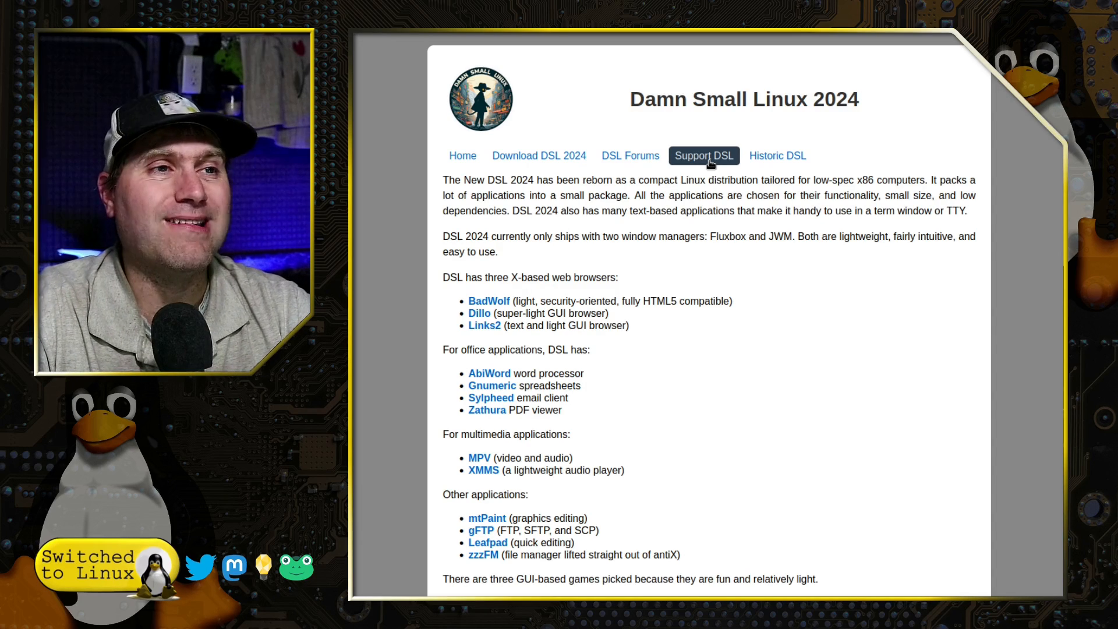
Open the Support DSL page, view its donation and contact details, and return to the top
left_click(703, 155)
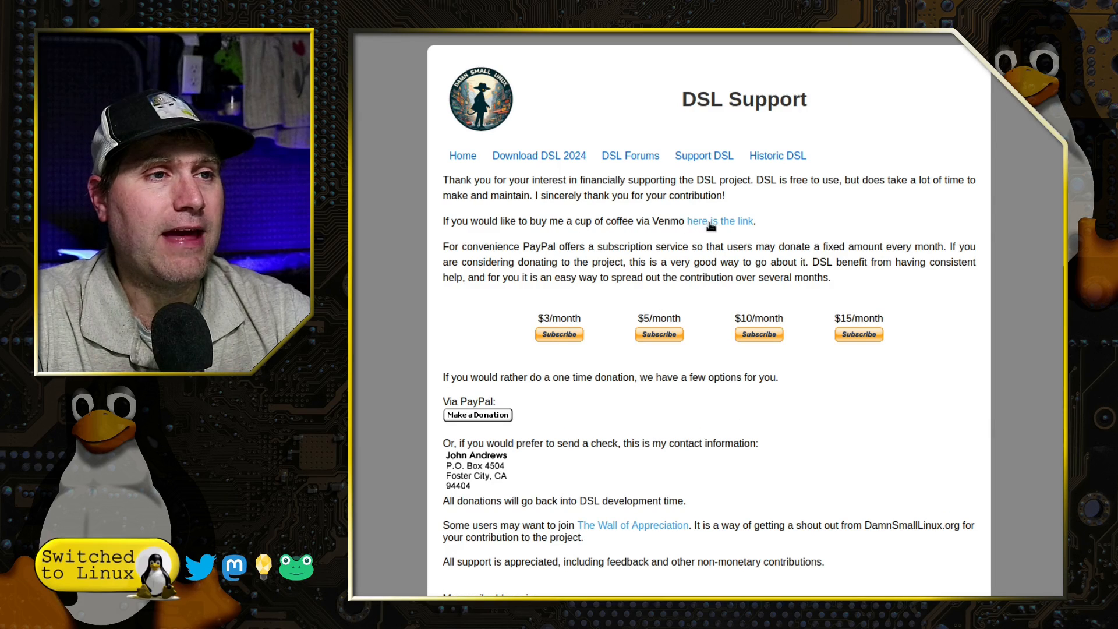
mouse_move(609, 336)
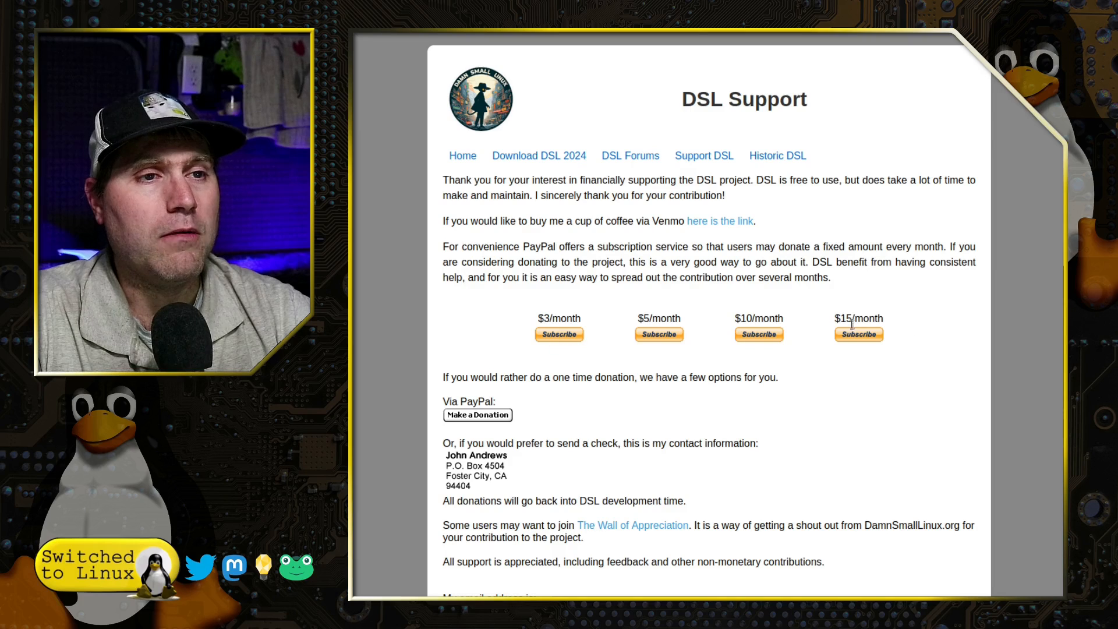
scroll("down", 3)
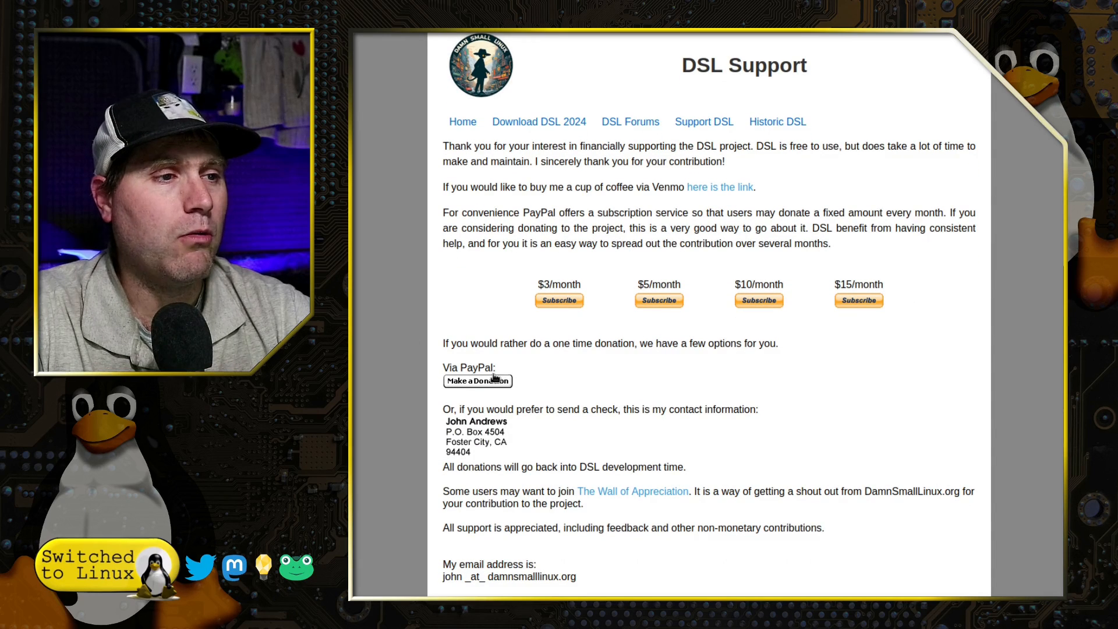
mouse_move(863, 407)
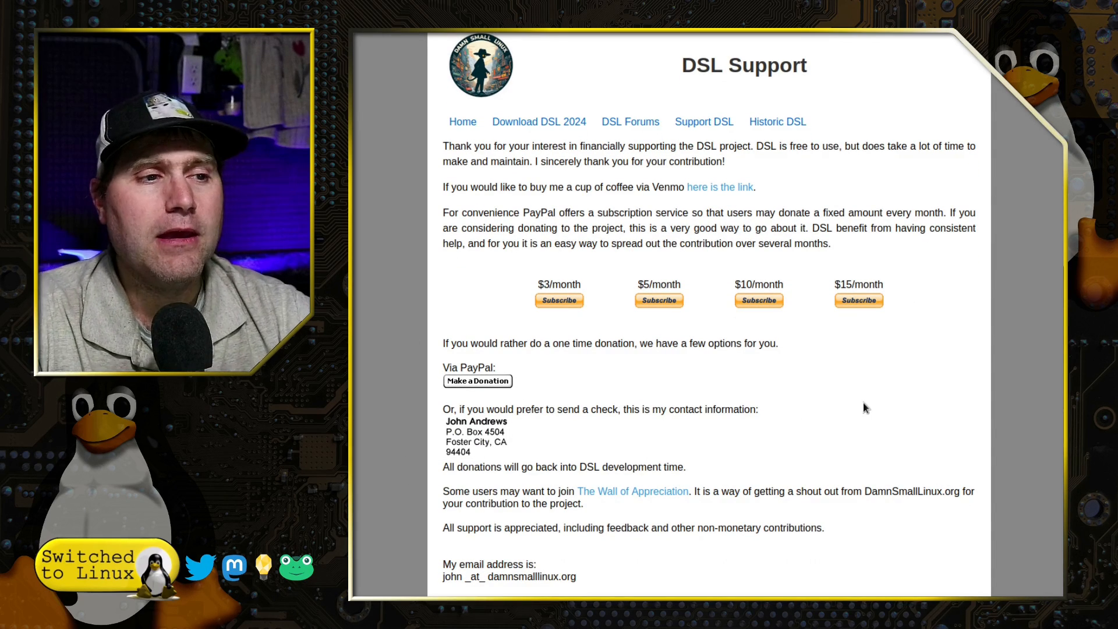
scroll("up", 3)
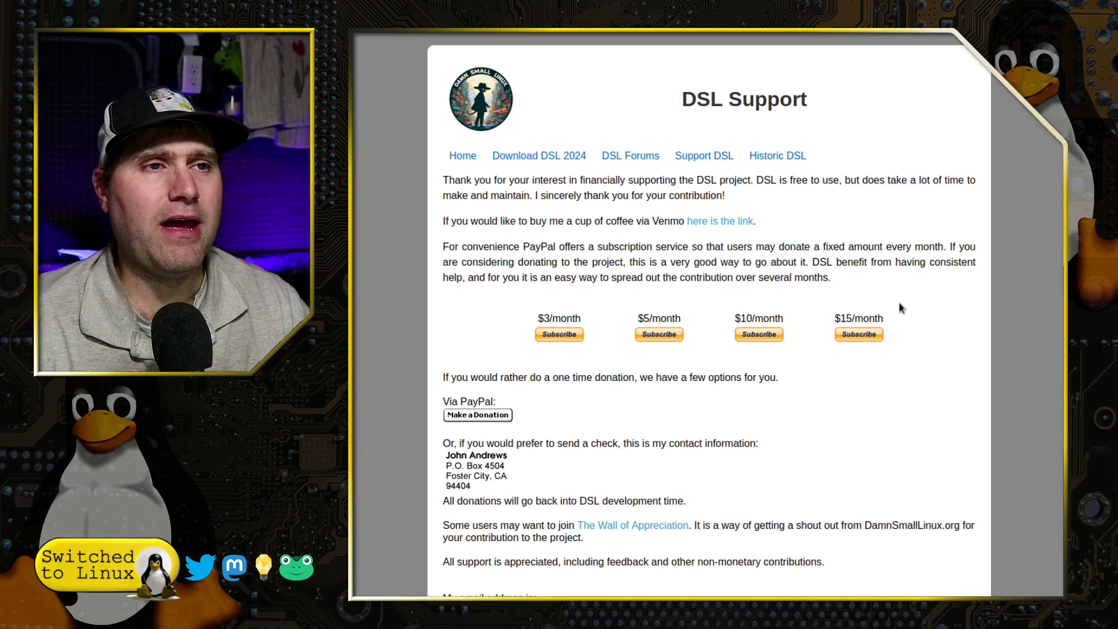
mouse_move(877, 293)
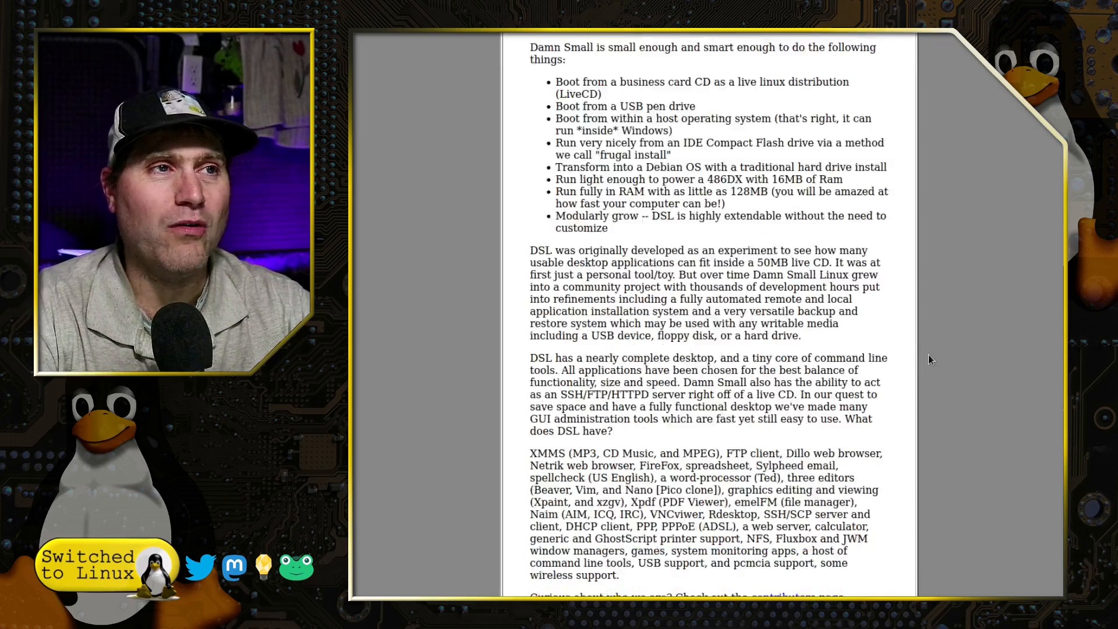
Scroll down through the historic DSL page's description of the original distribution
scroll("down", 3)
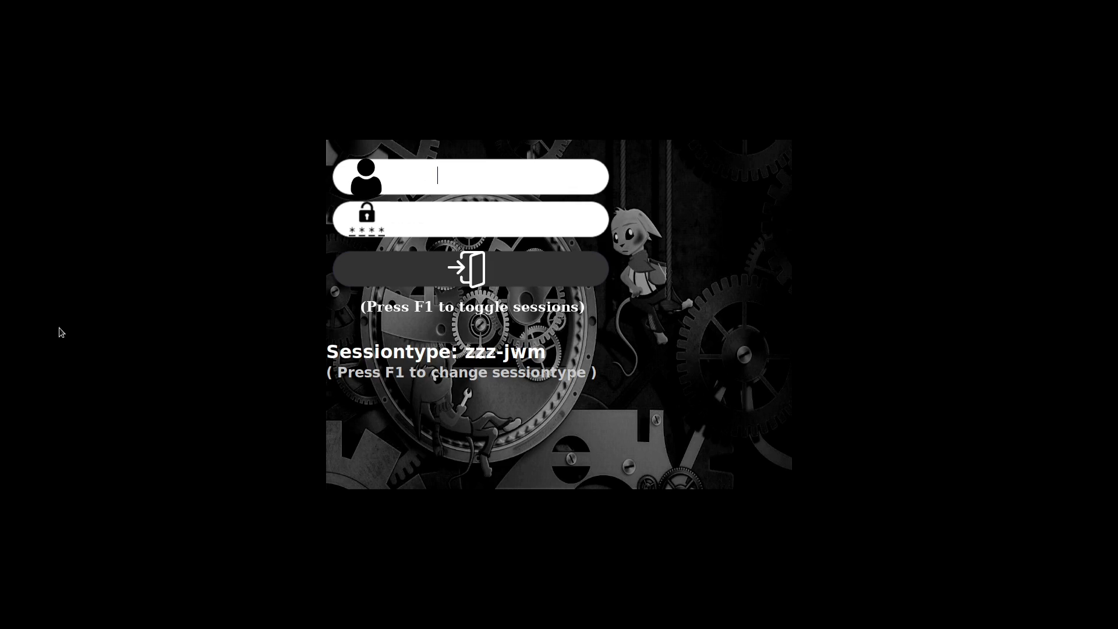
type("stl")
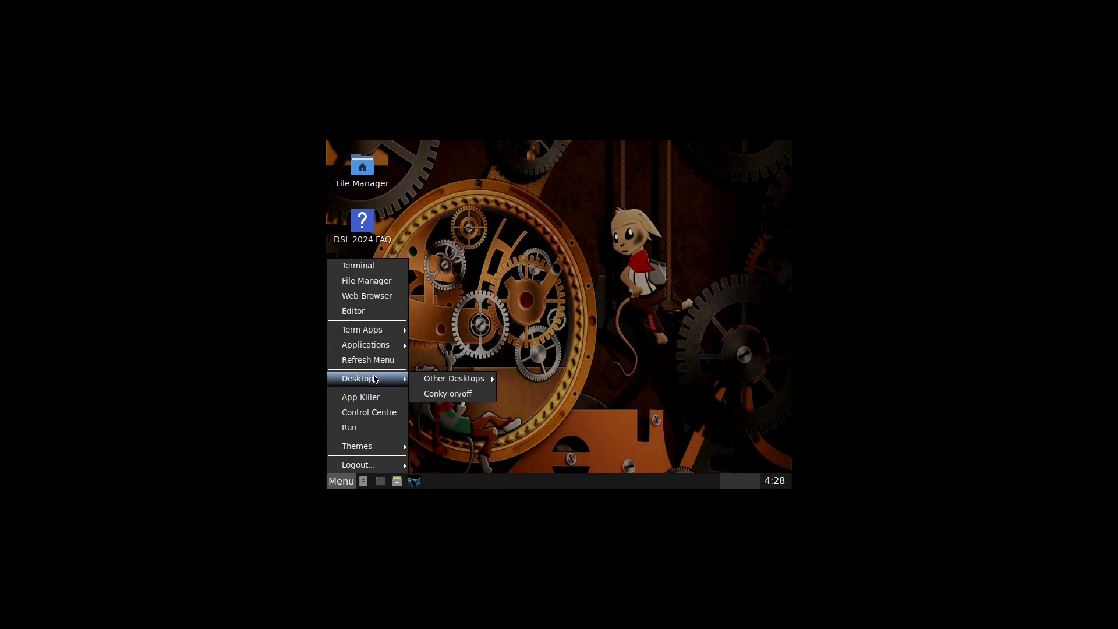
Switch to the Fluxbox desktop and open ARandR from the Control Centre
left_click(453, 377)
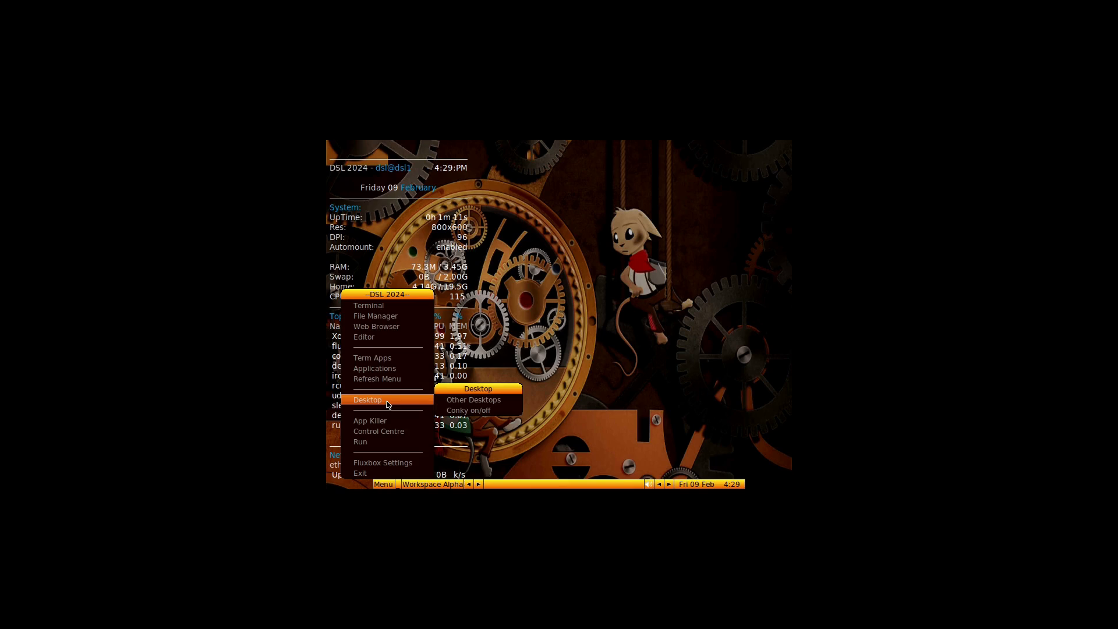
left_click(379, 430)
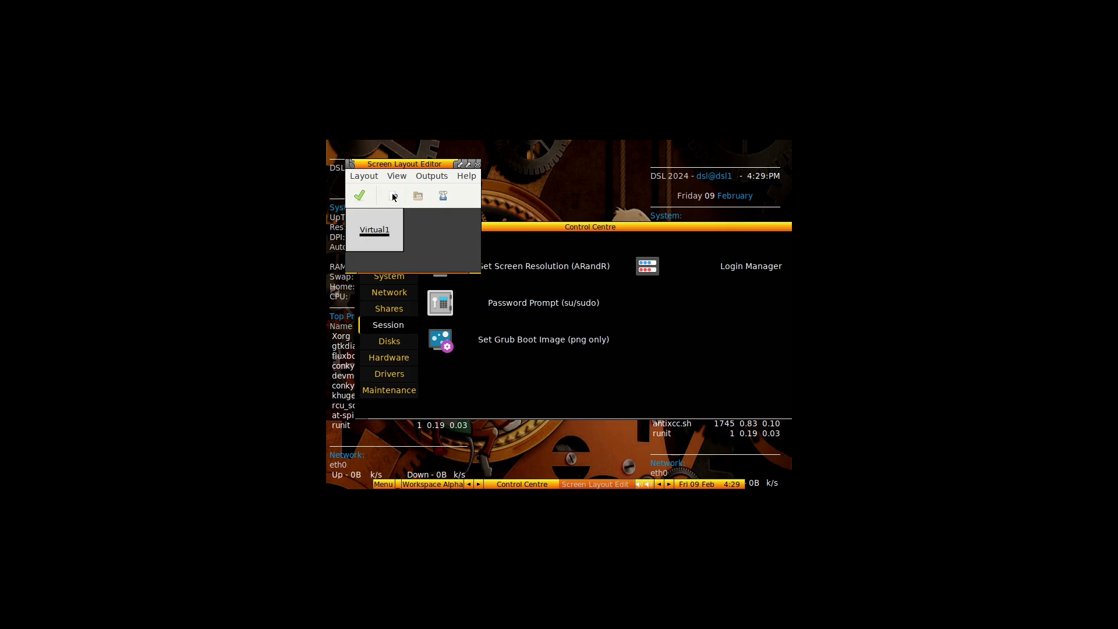
Pick 1680x1050 as the Virtual1 output resolution in ARandR
left_click(432, 175)
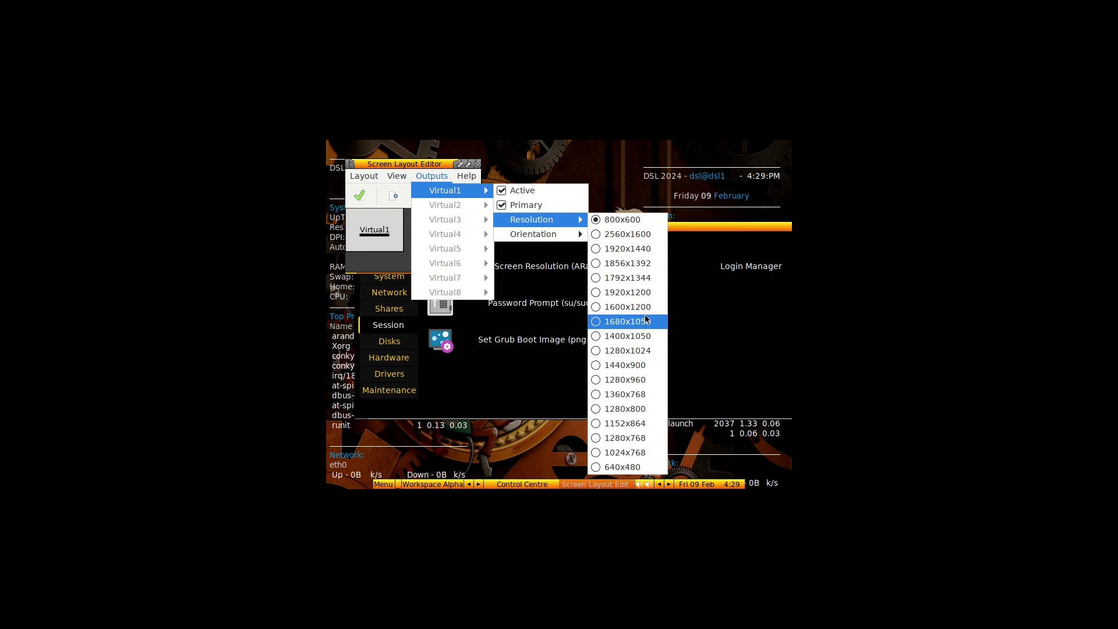
mouse_move(625, 292)
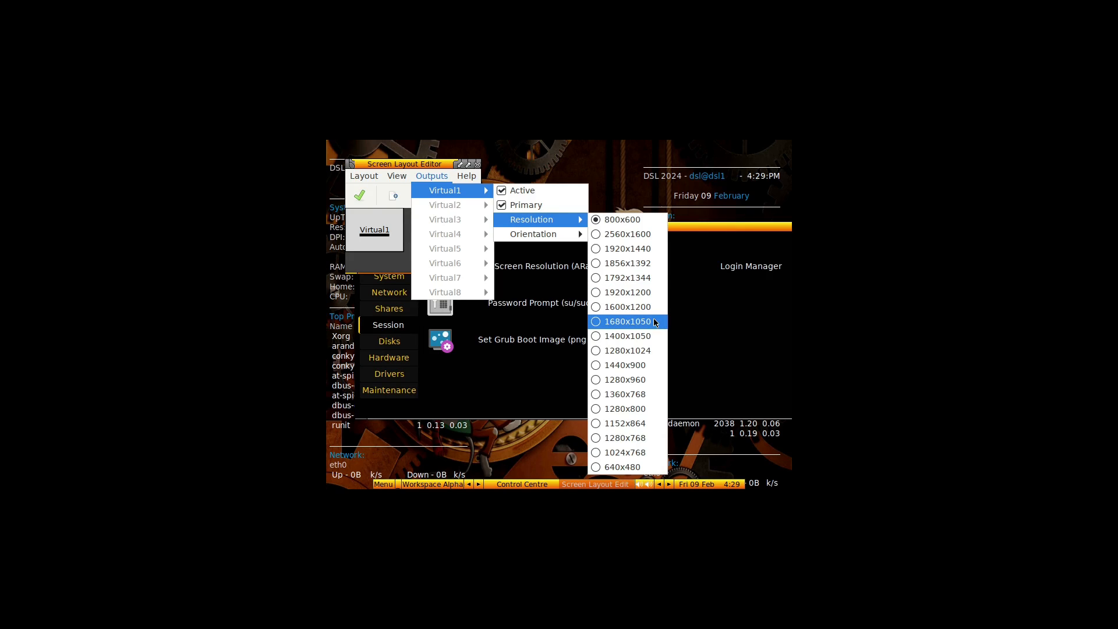
left_click(626, 321)
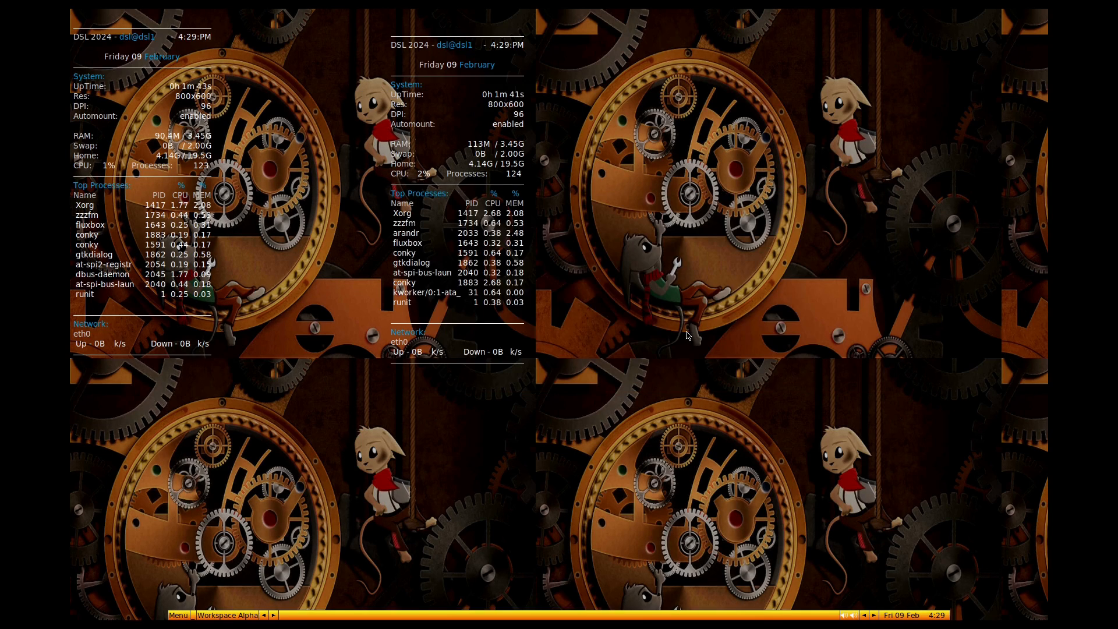
Browse the desktop menu's Accessories and Term Apps lists and launch HTop
right_click(686, 335)
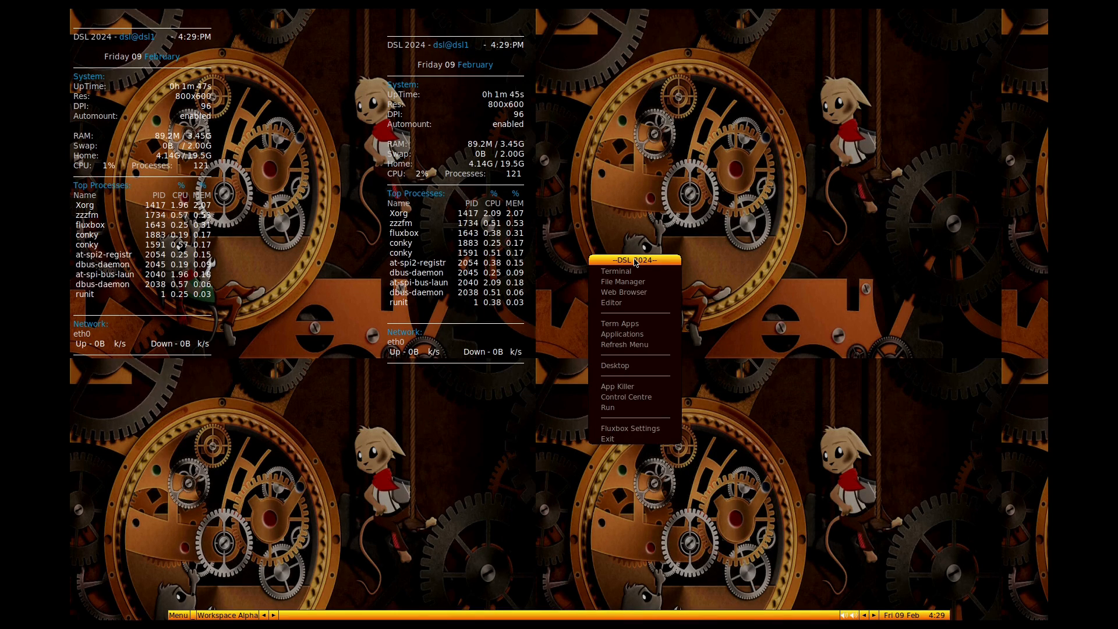
mouse_move(615, 271)
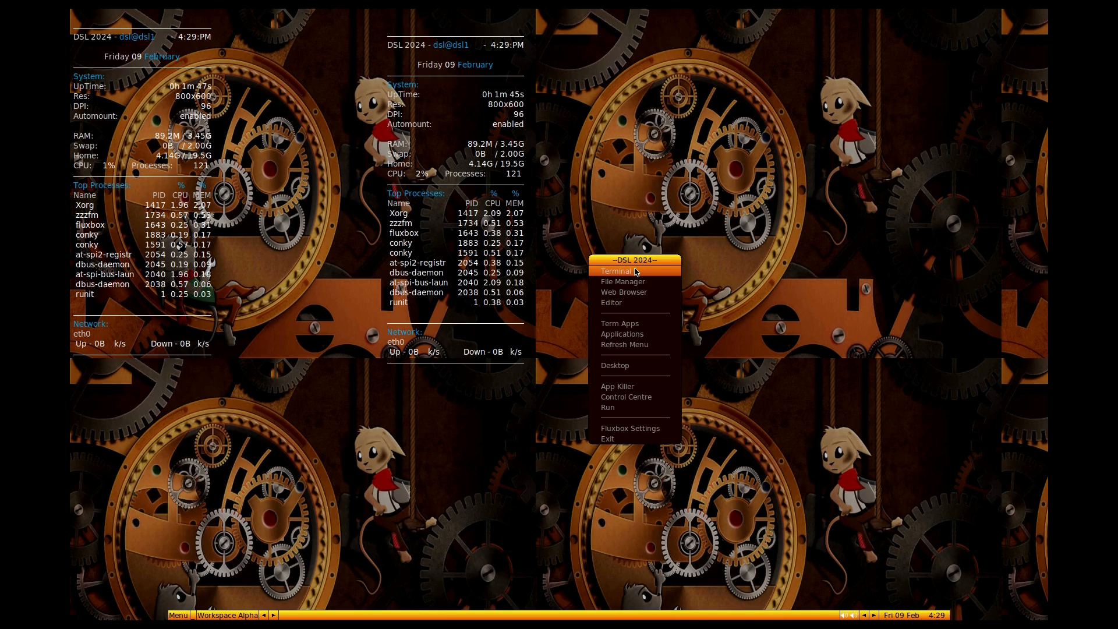
mouse_move(634, 291)
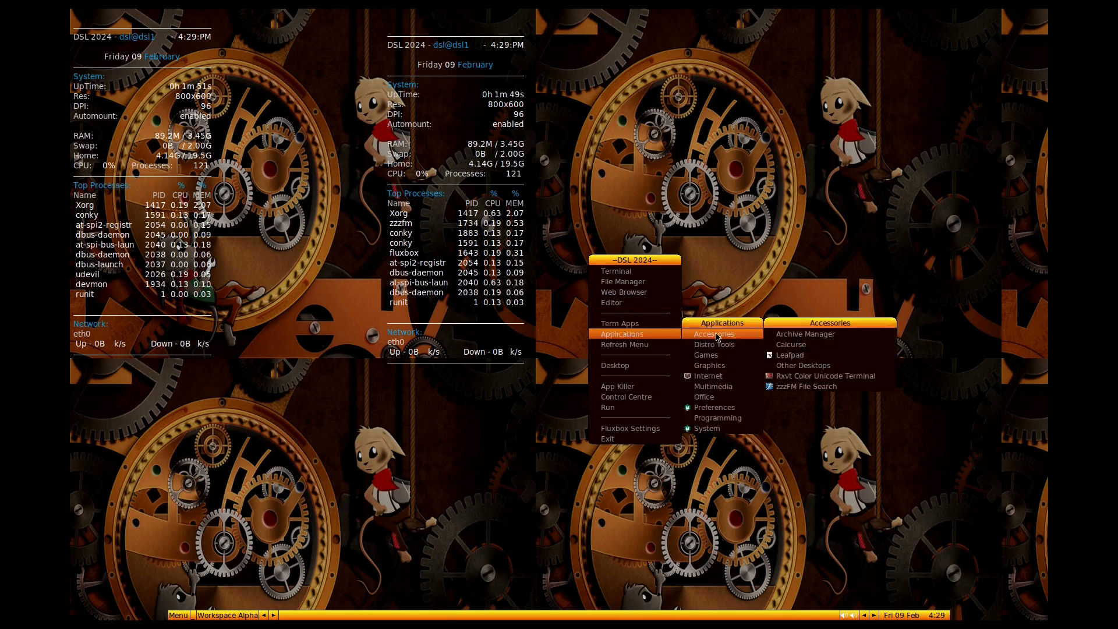
left_click(619, 323)
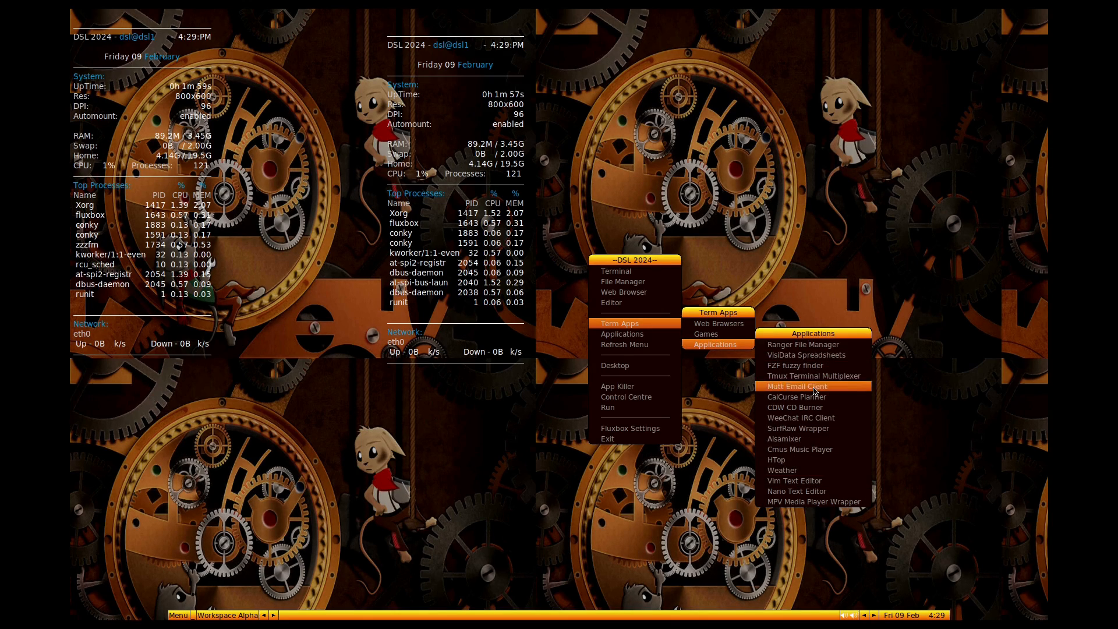
mouse_move(813, 365)
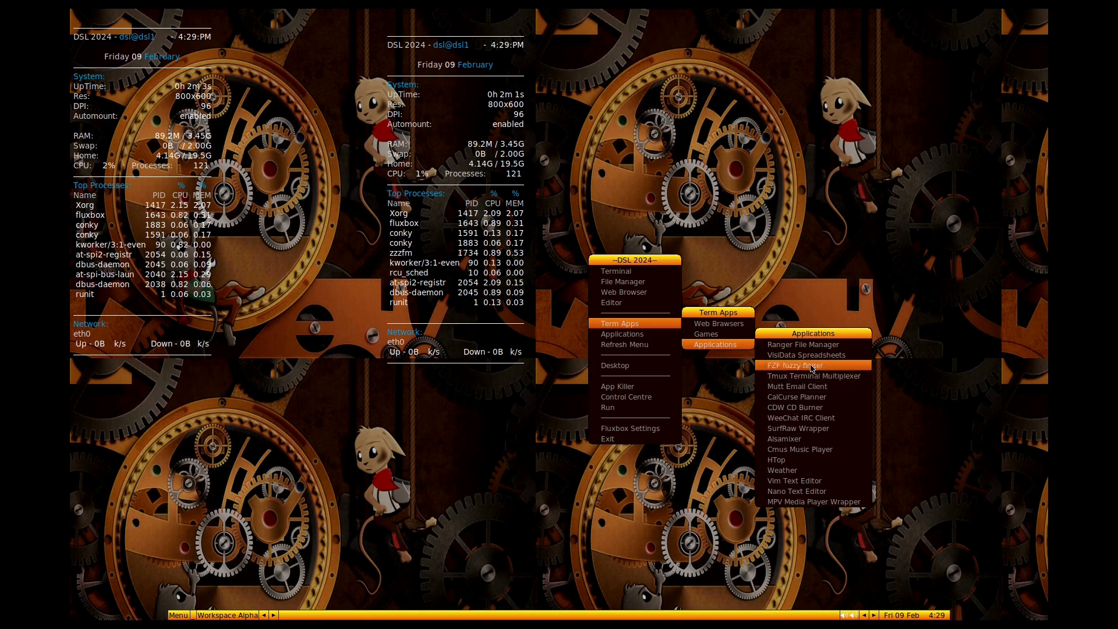
mouse_move(817, 460)
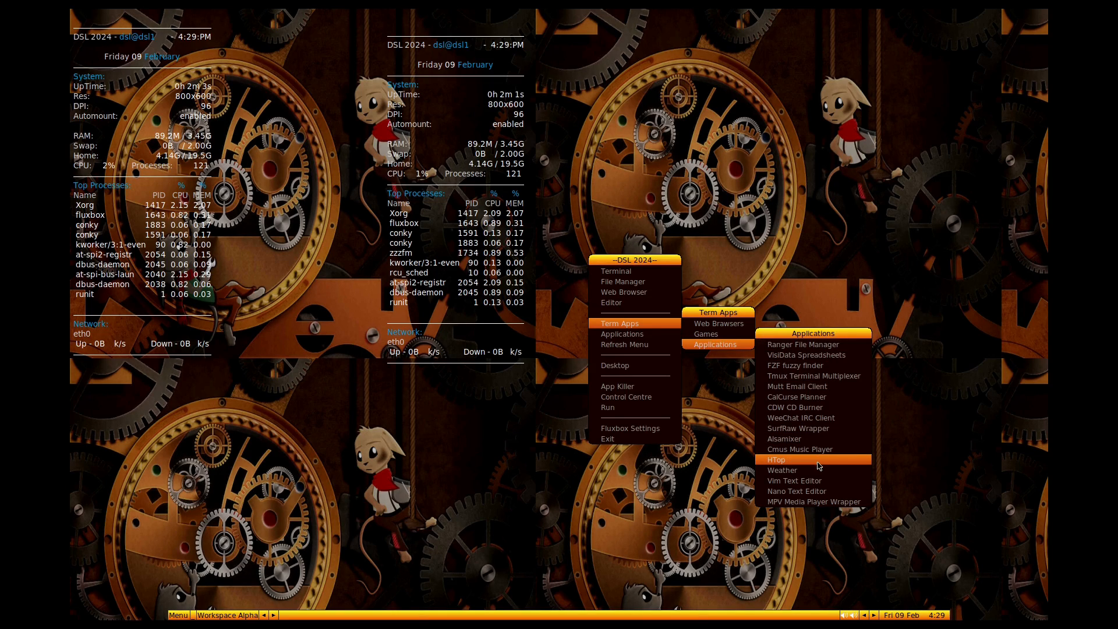
left_click(775, 459)
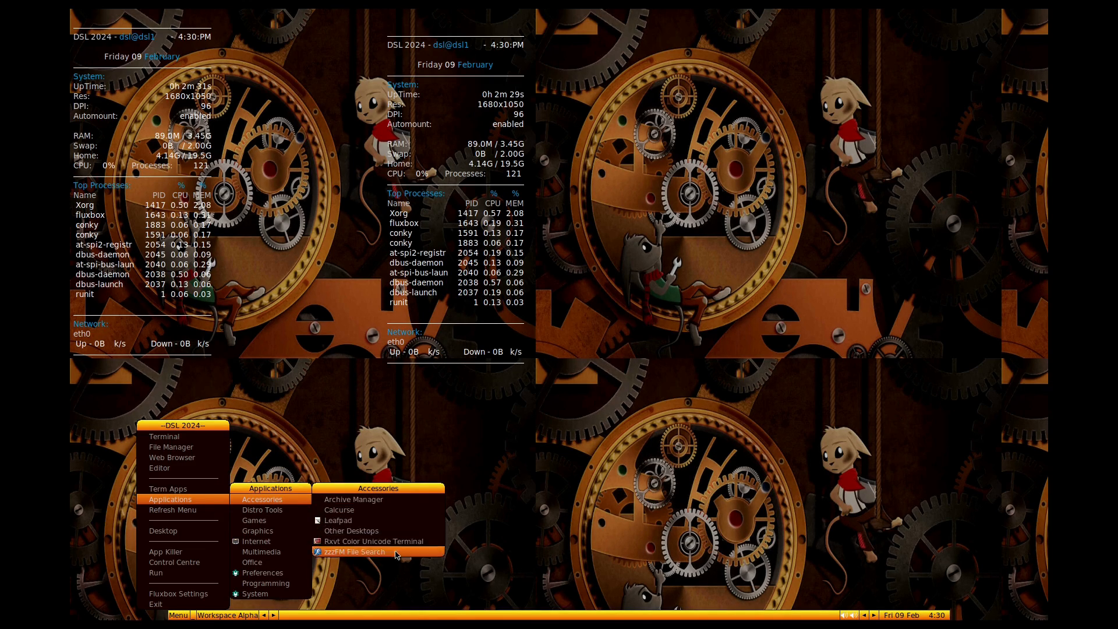
mouse_move(374, 531)
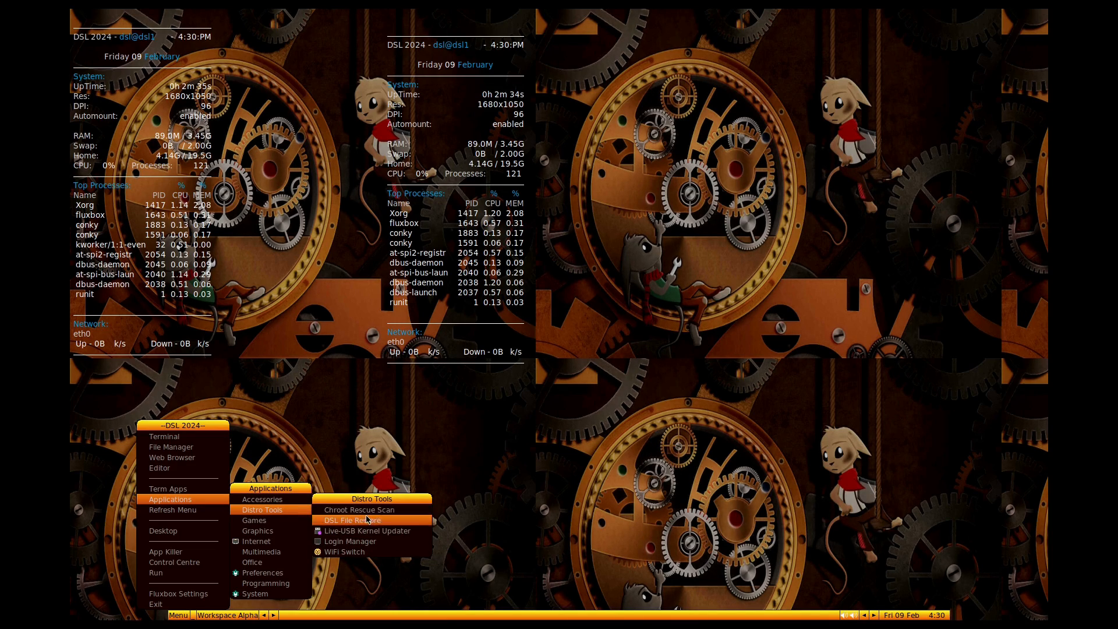
mouse_move(356, 546)
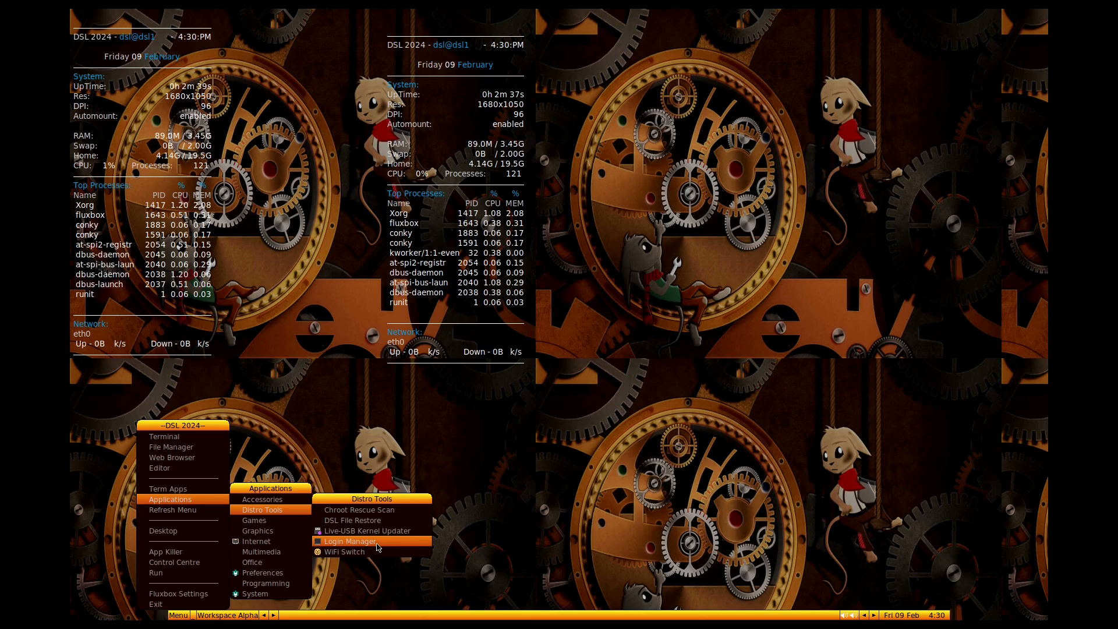
mouse_move(403, 530)
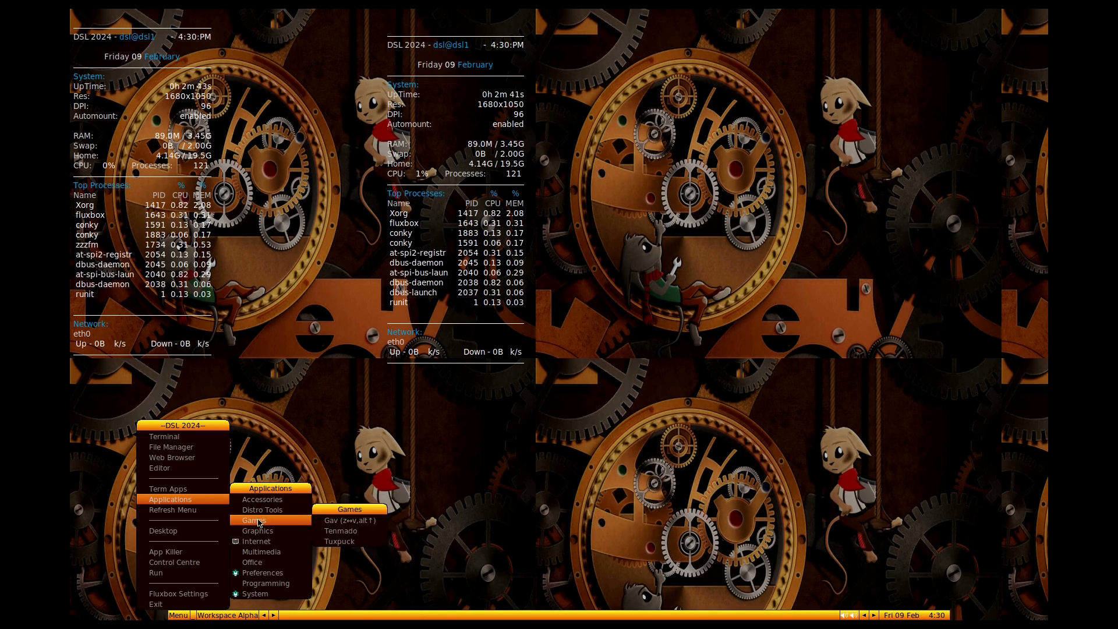
mouse_move(350, 541)
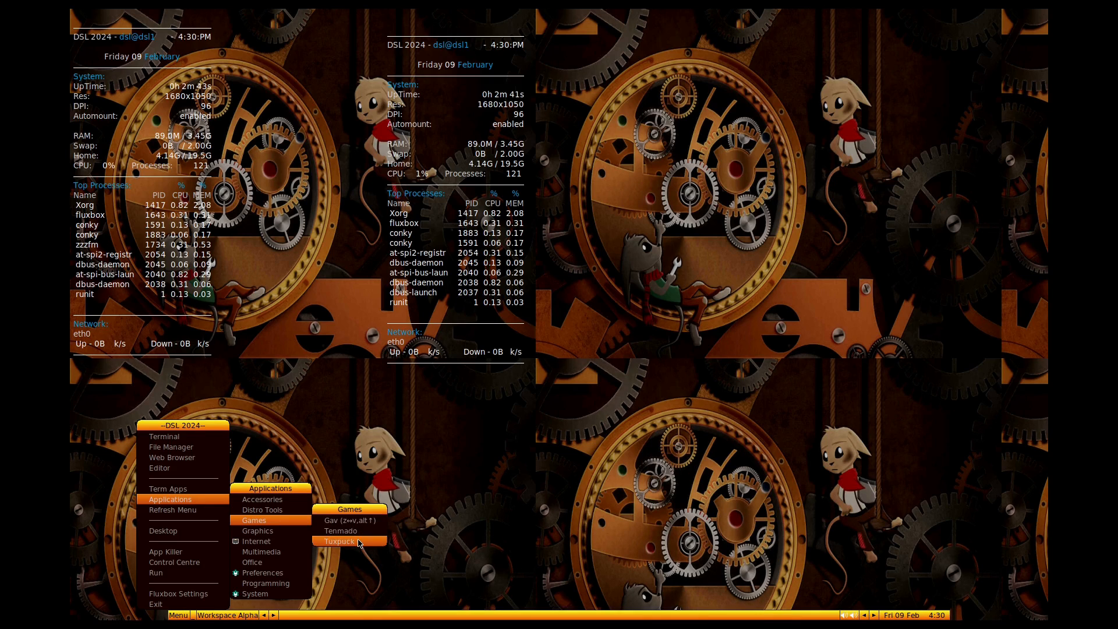
Launch TuxPuck from the Applications > Games menu
left_click(343, 541)
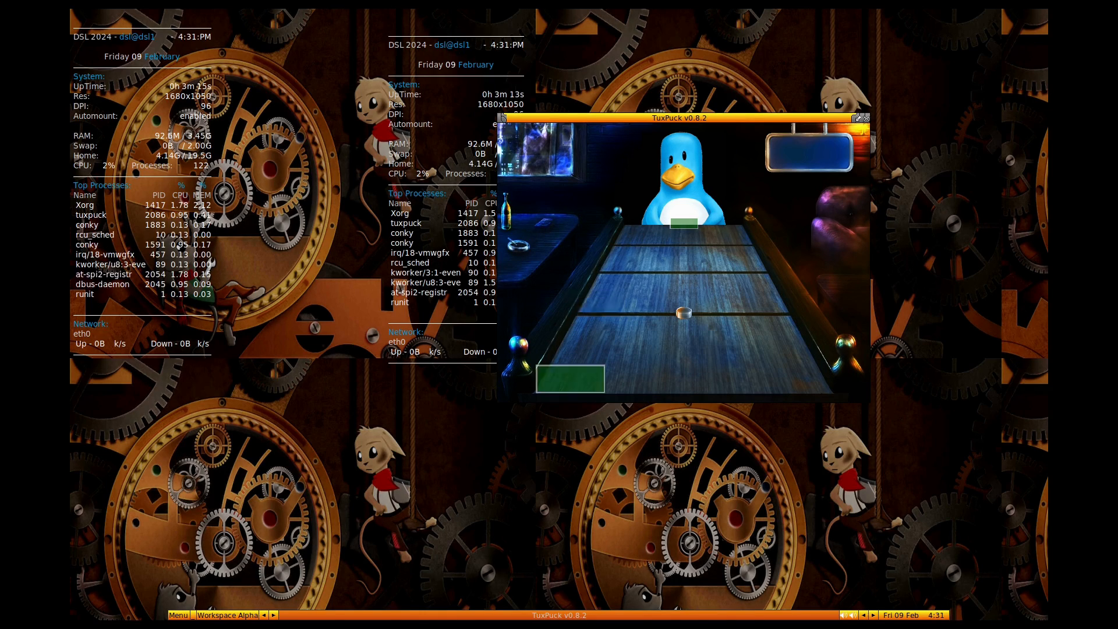
Quit the TuxPuck air-hockey game
left_click(863, 118)
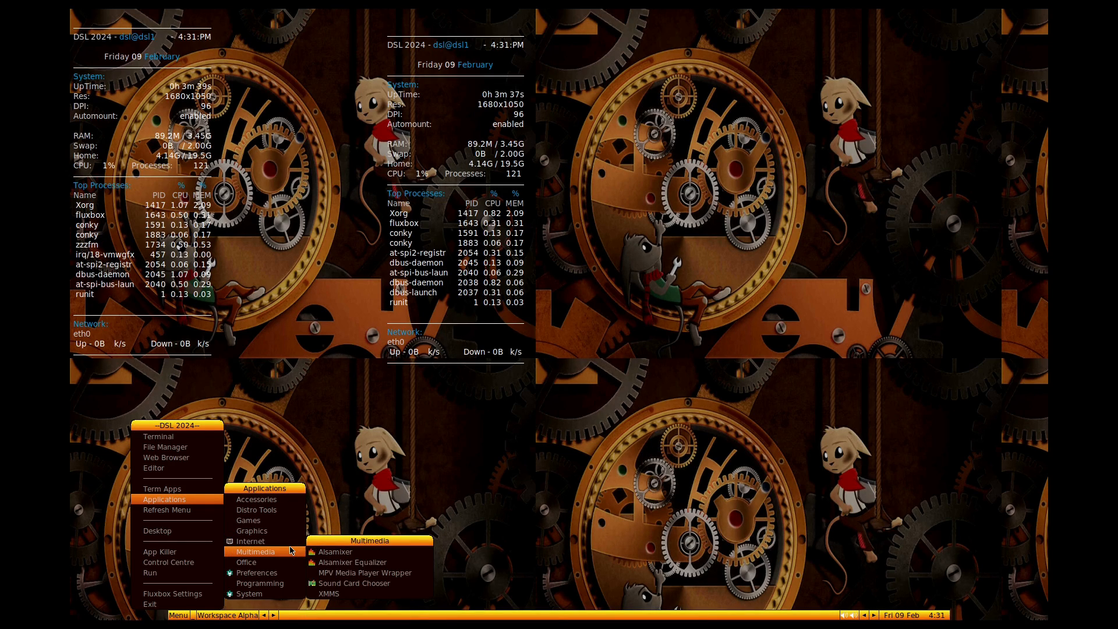
mouse_move(251, 530)
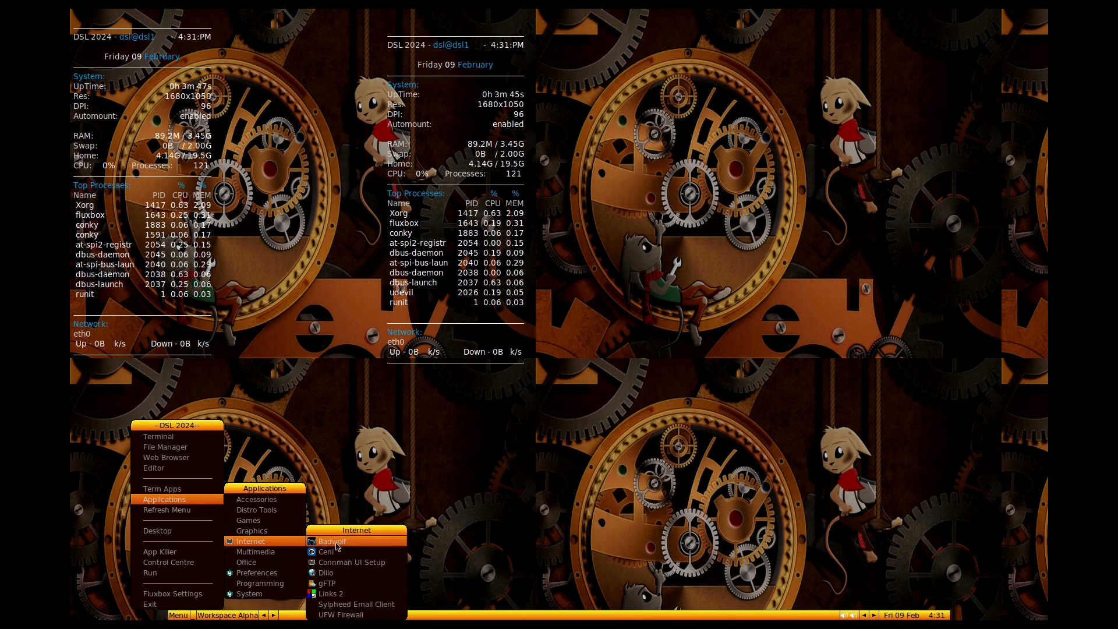
mouse_move(361, 582)
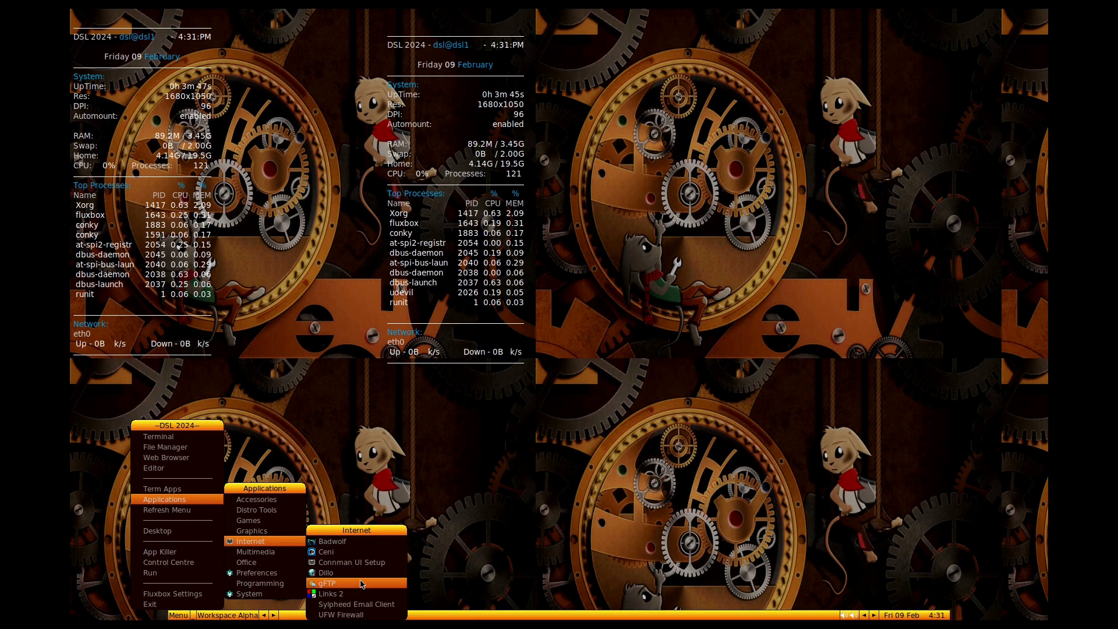
mouse_move(331, 593)
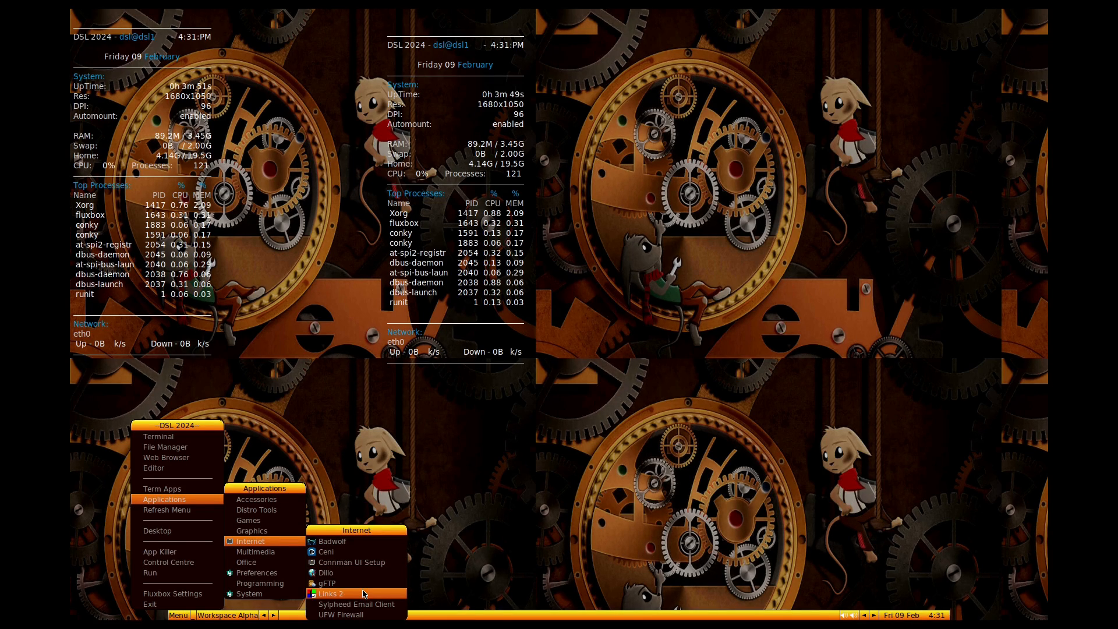
mouse_move(376, 615)
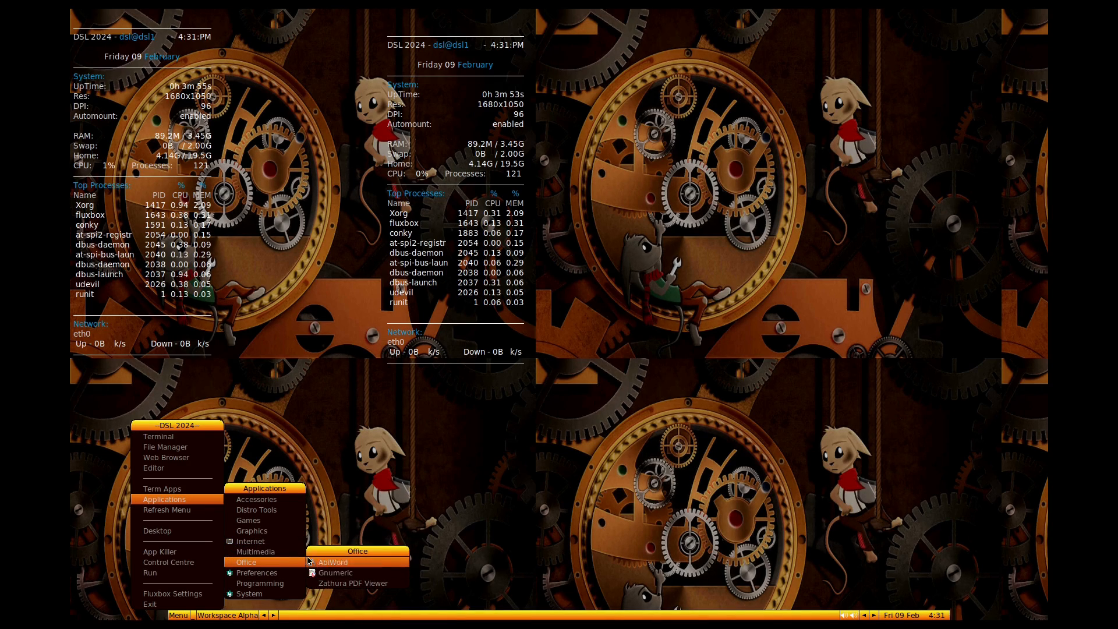
mouse_move(257, 573)
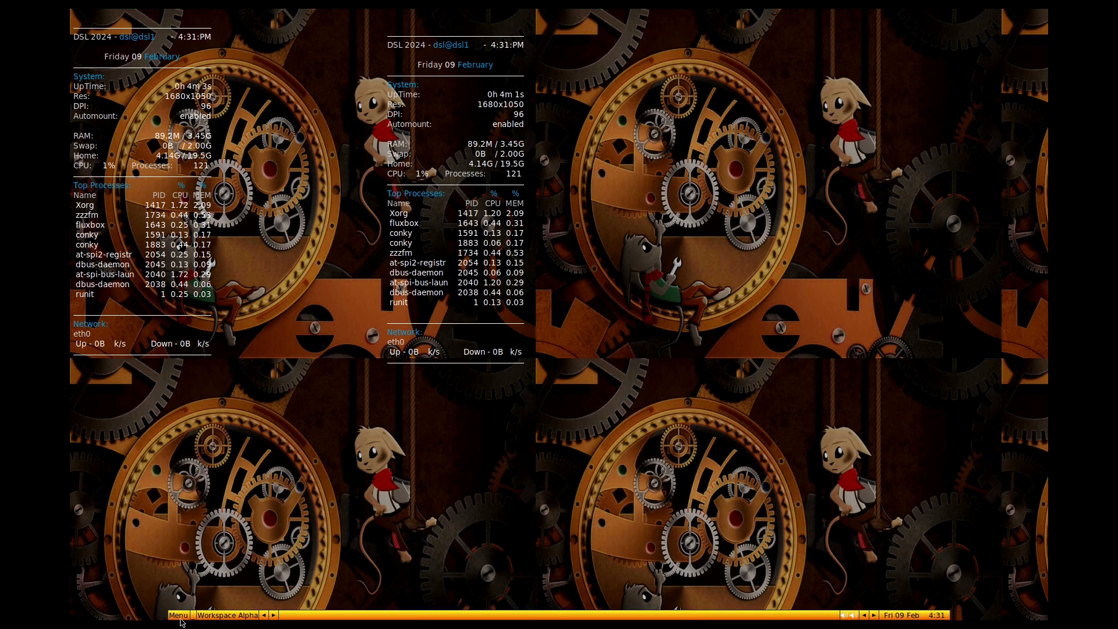
Remove the duplicate conky overlays from the root menu, leaving one stats display
left_click(178, 615)
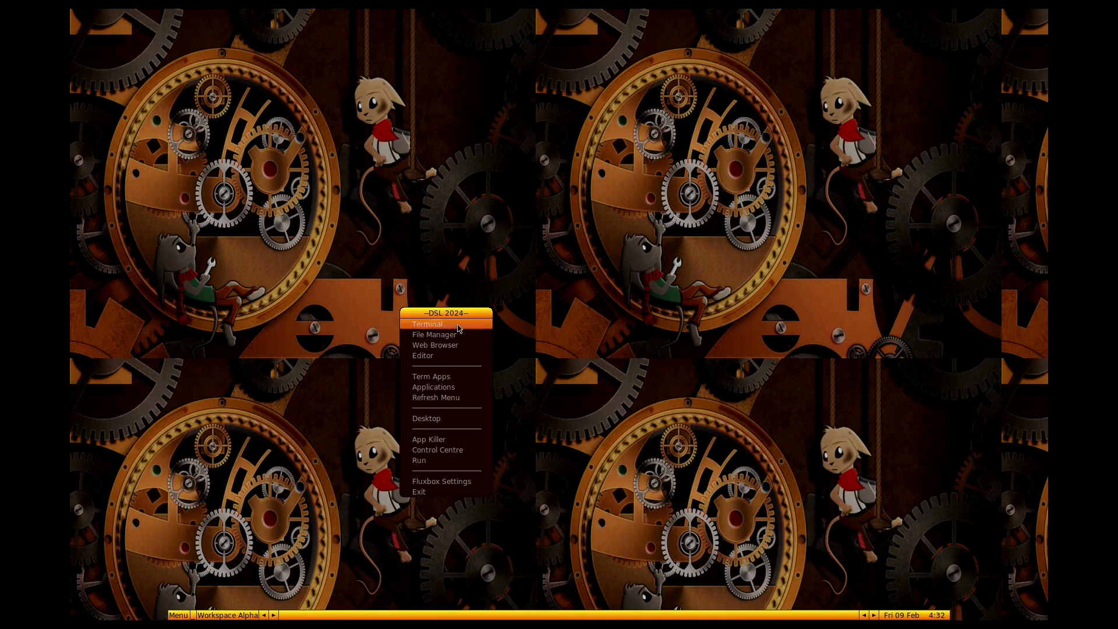
mouse_move(457, 442)
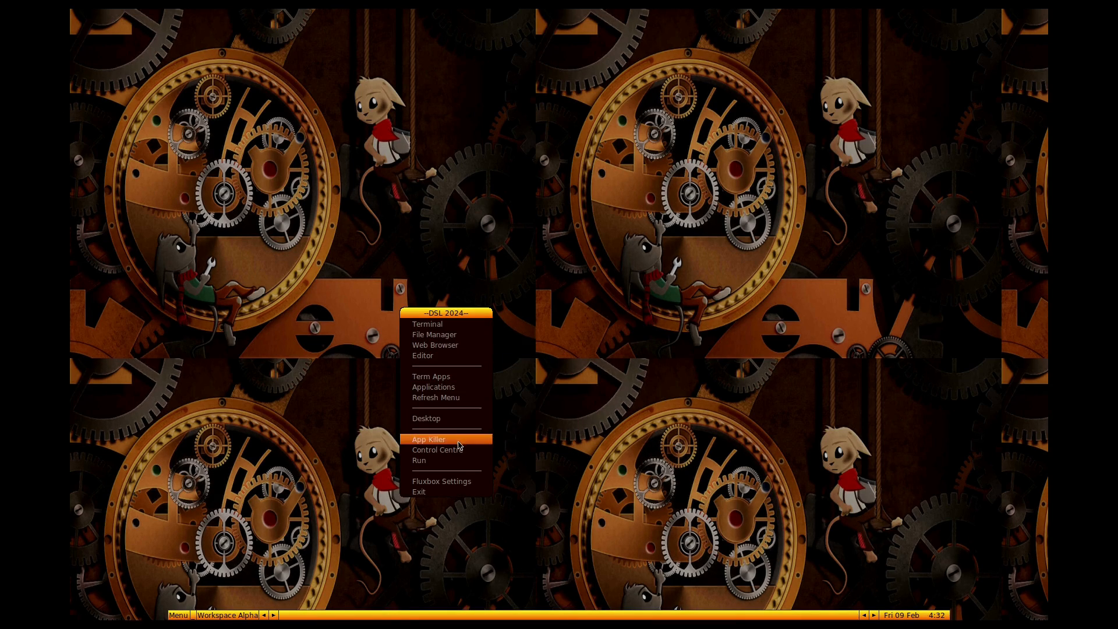
left_click(441, 480)
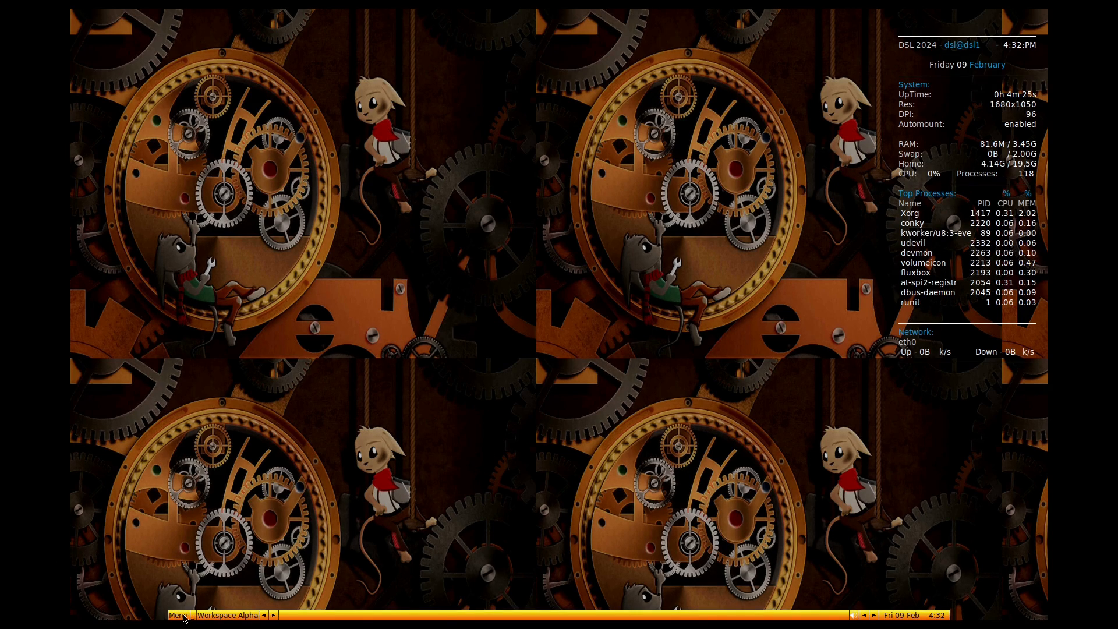
Close mtPaint's Settings Toolbar and main window, then bring the desktop menu back up
left_click(177, 615)
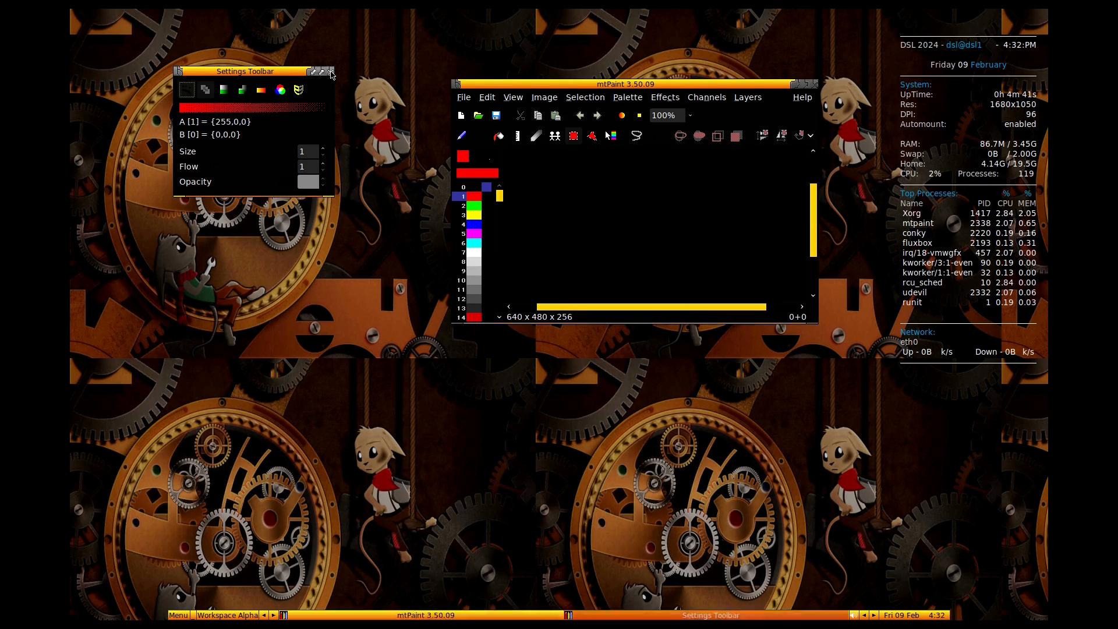
left_click(331, 71)
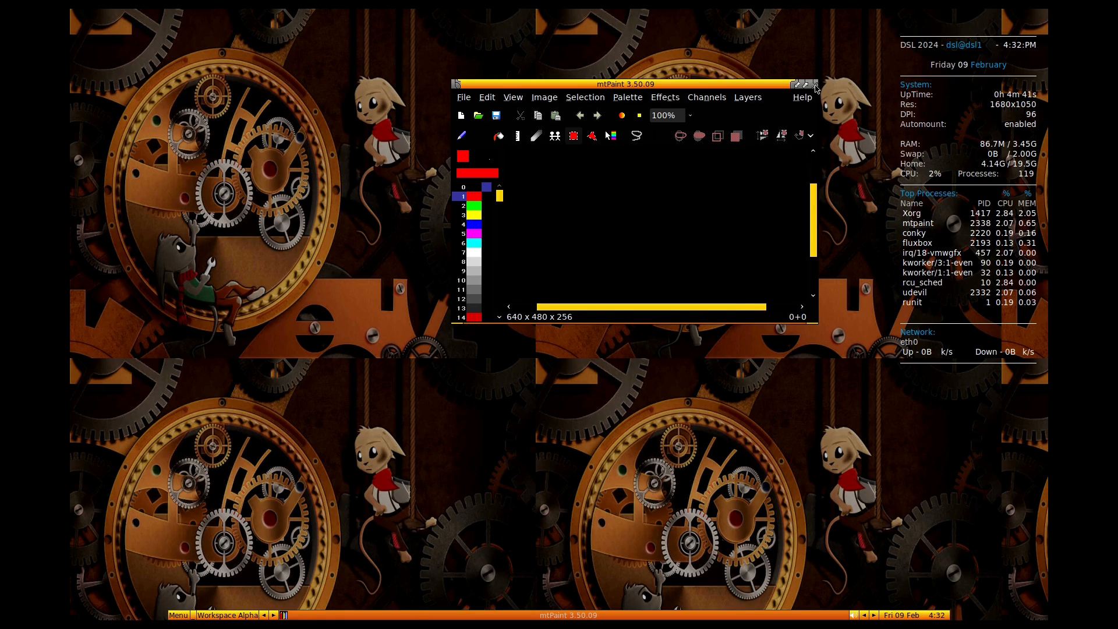
left_click(815, 84)
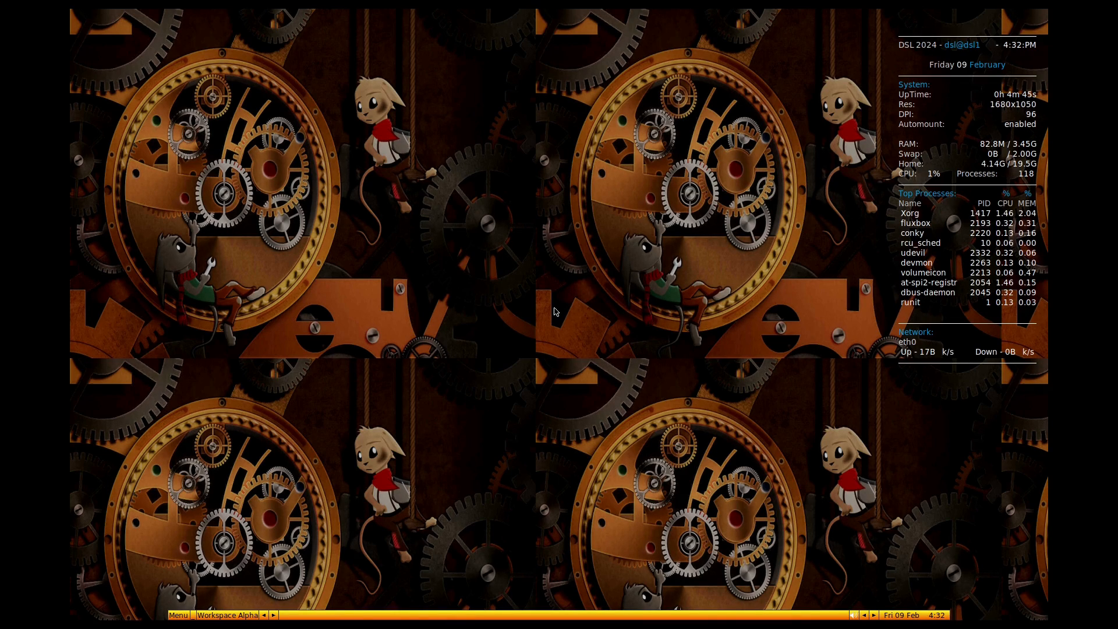
mouse_move(131, 607)
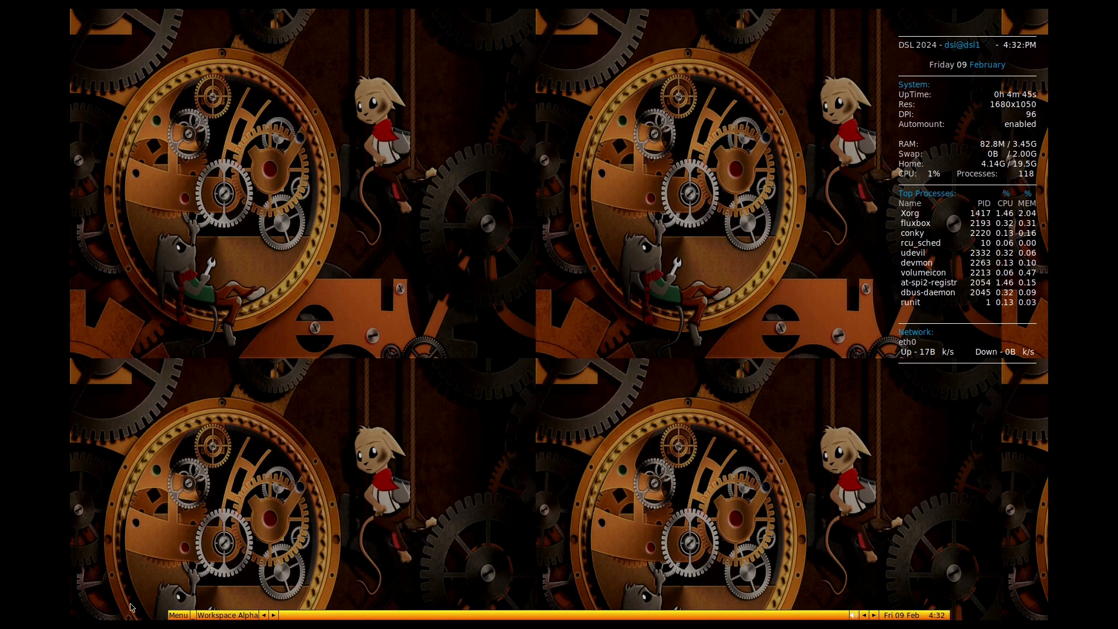
left_click(177, 615)
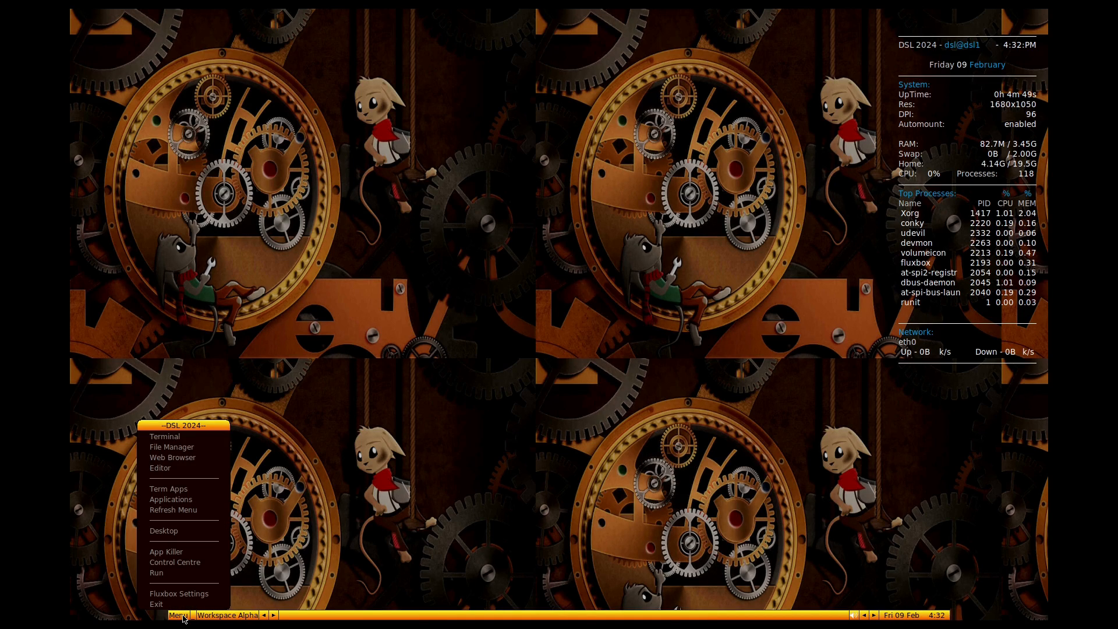
In a new terminal, run sudo apt update with the password to refresh package lists
left_click(164, 435)
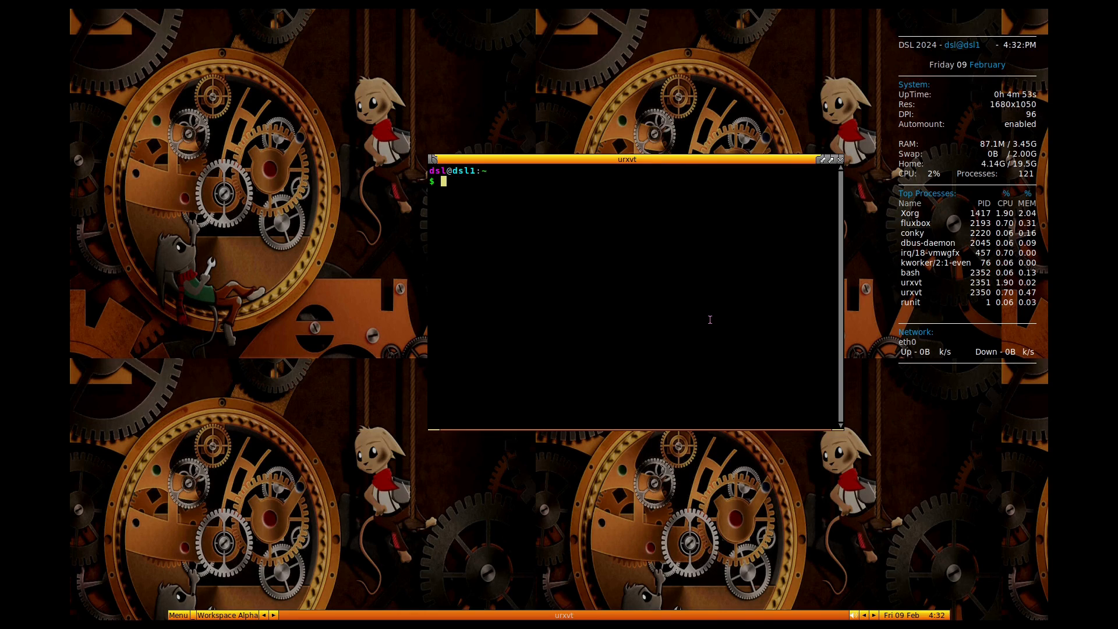
type("sudo")
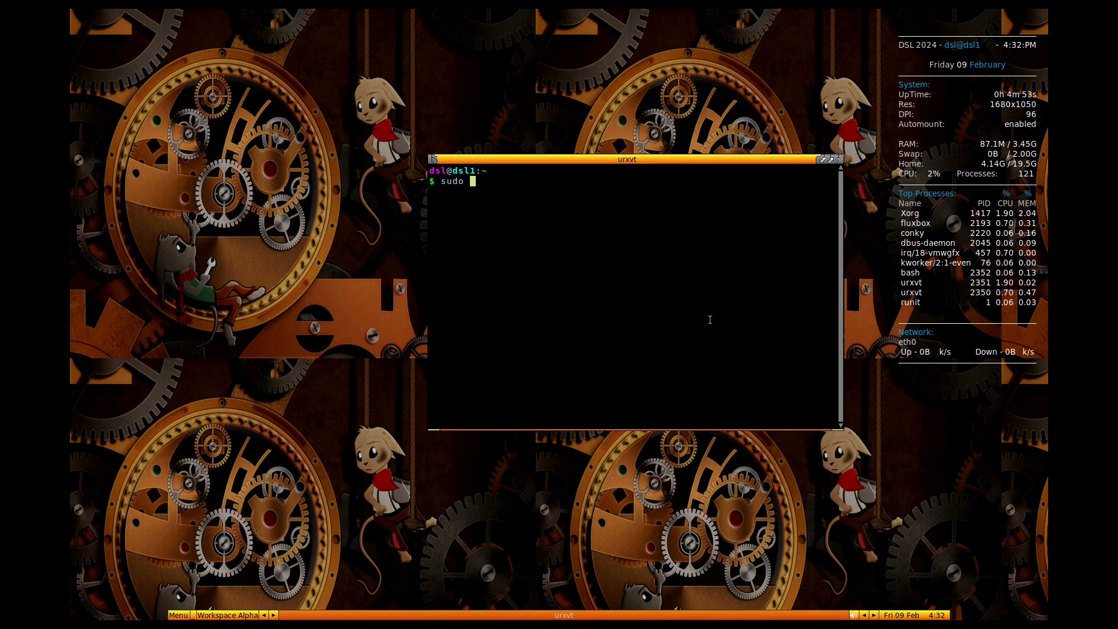
type("apt update")
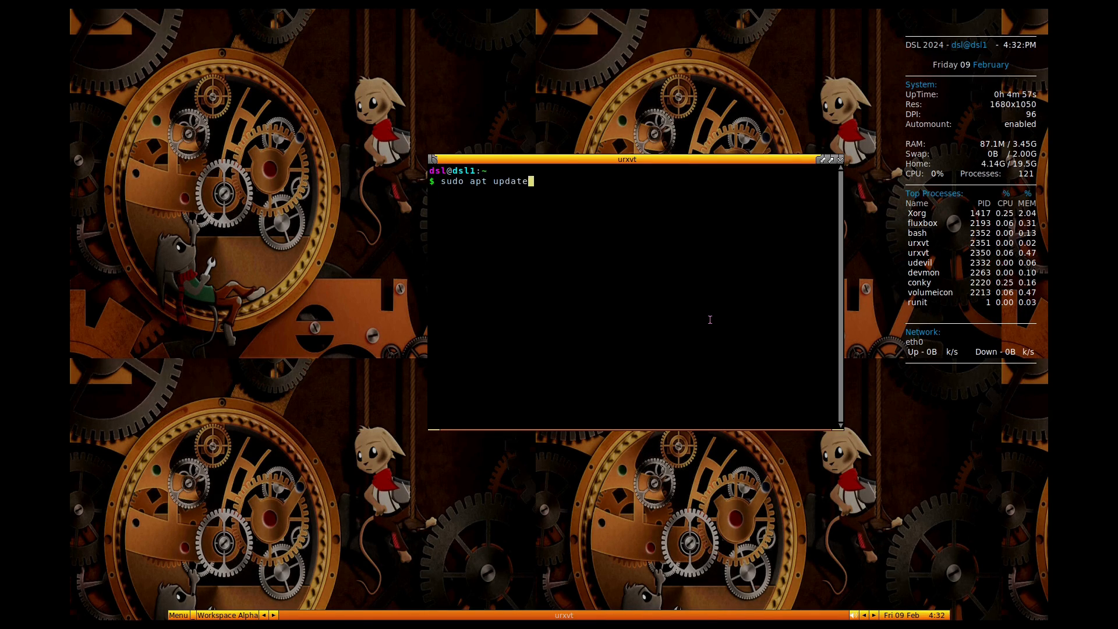
key("Return")
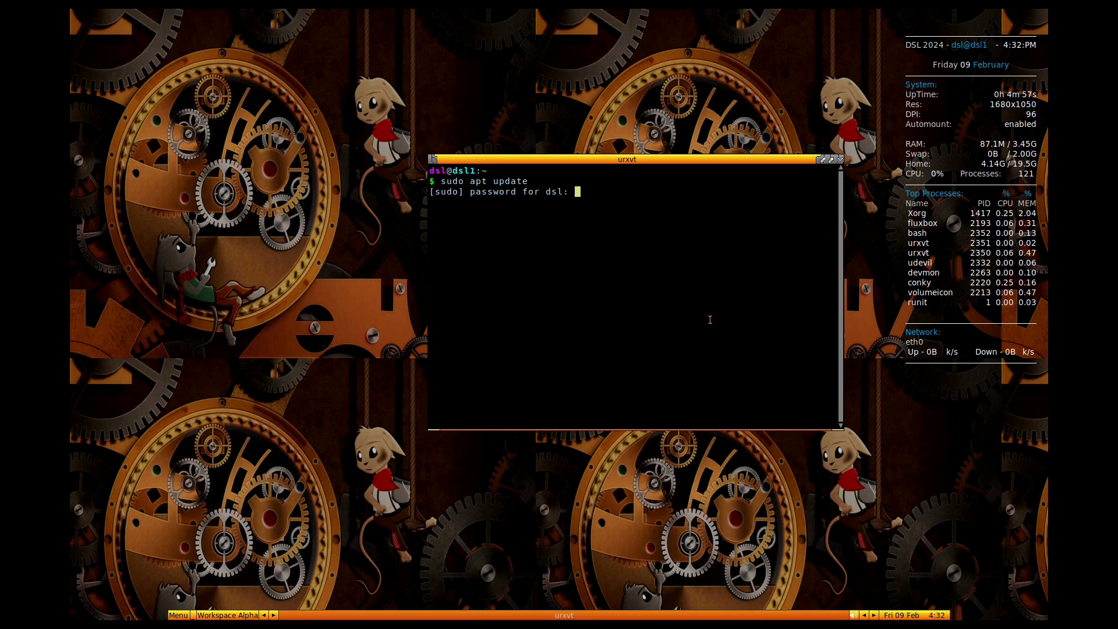
key("Return")
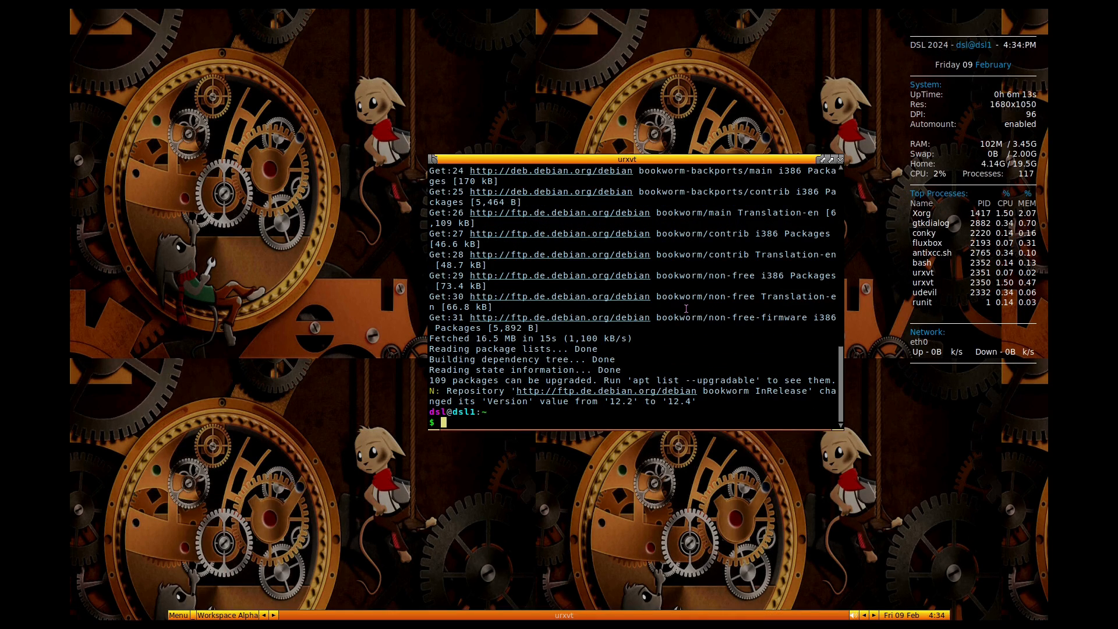
Run sudo apt upgrade and confirm with y to start upgrading 109 packages
type("sudo apt upg")
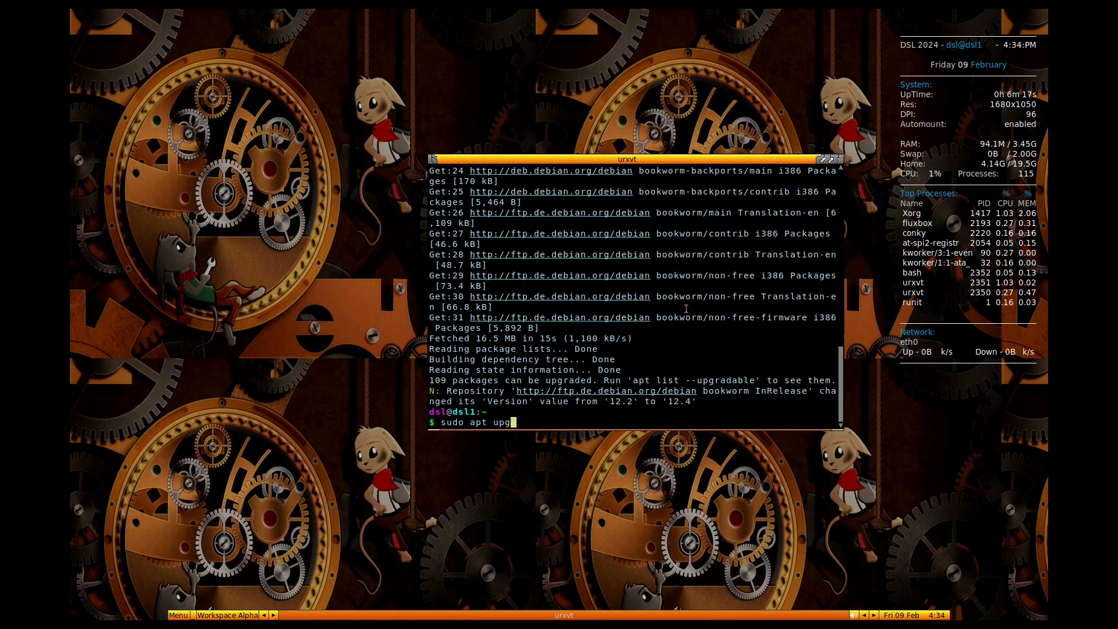
type("rade")
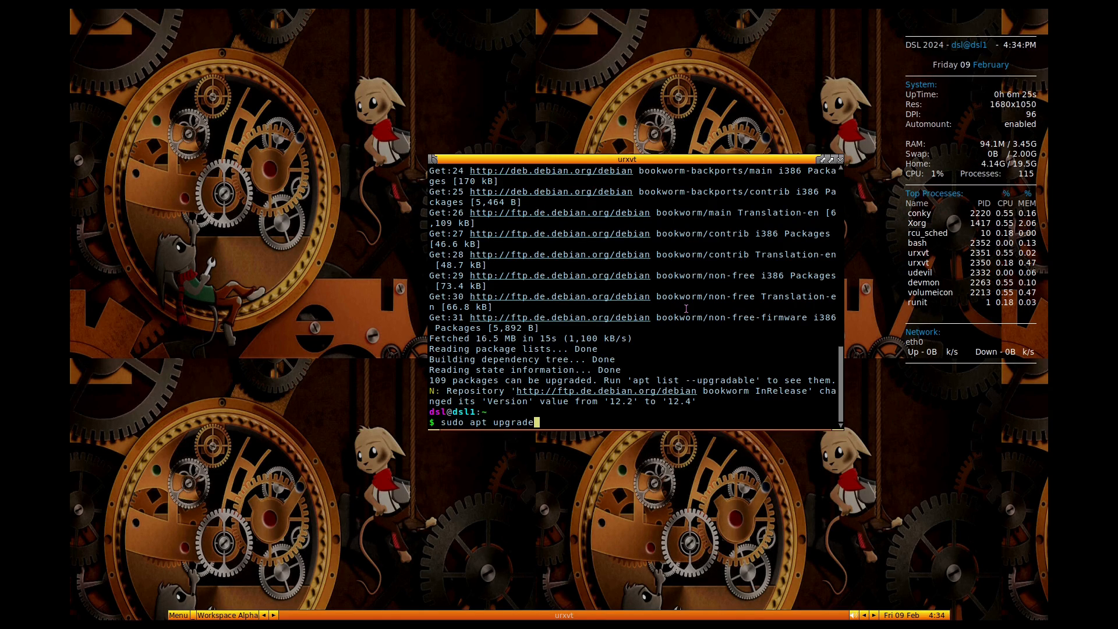
key("Return")
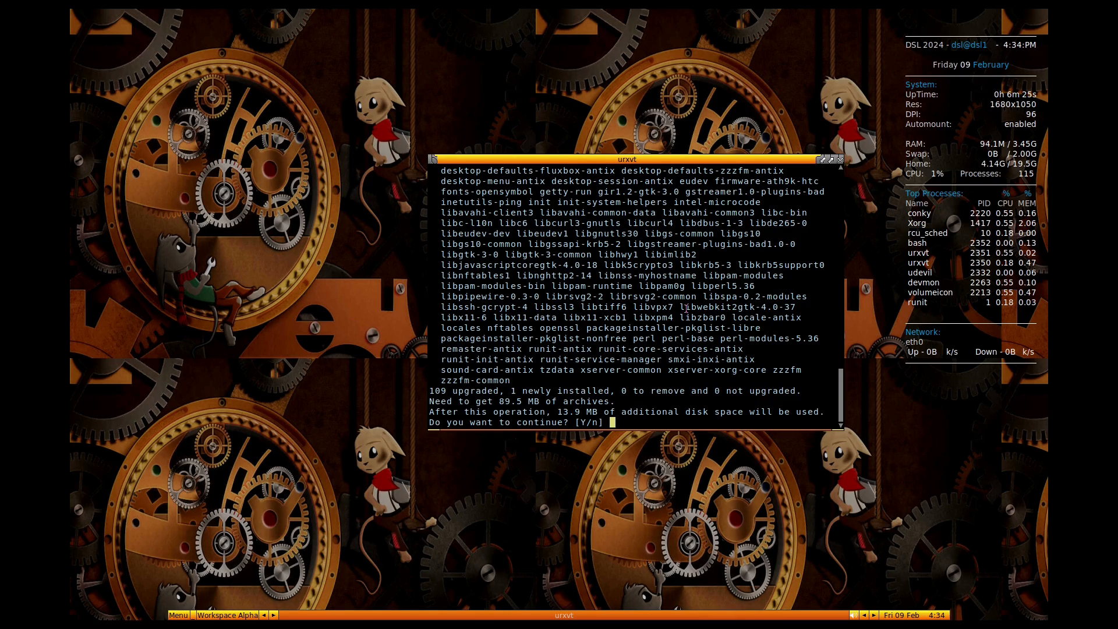
type("y")
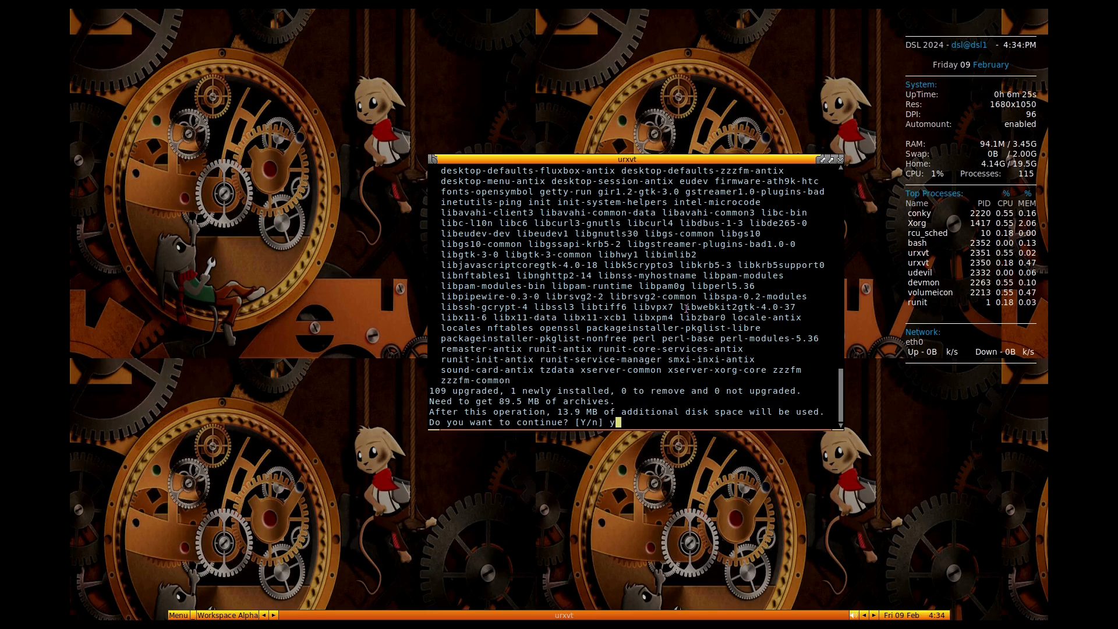
key("Return")
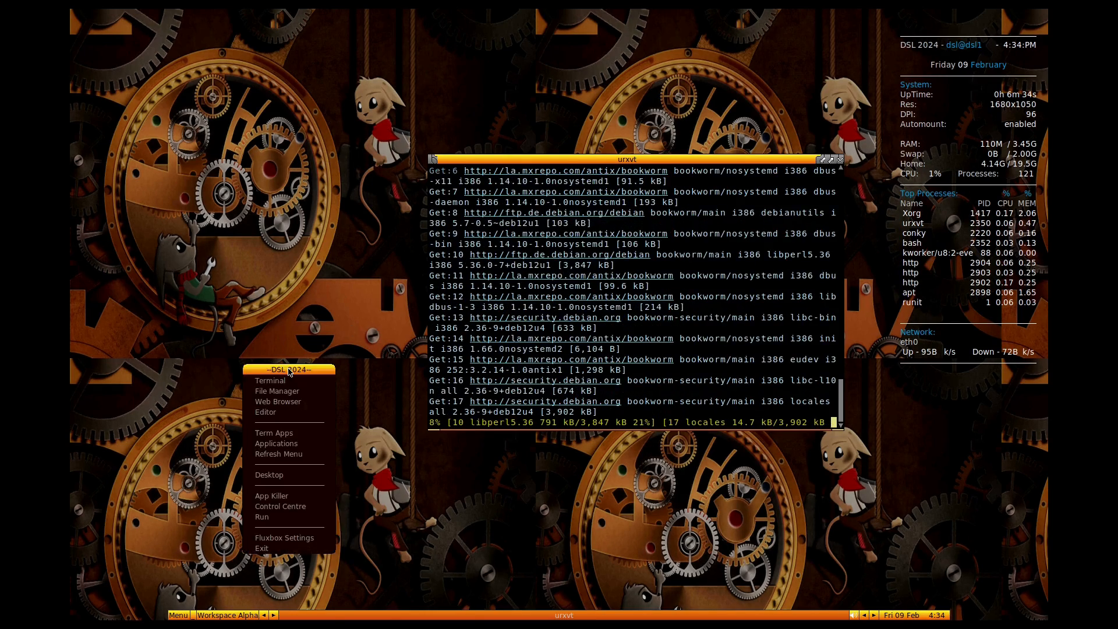
left_click(277, 391)
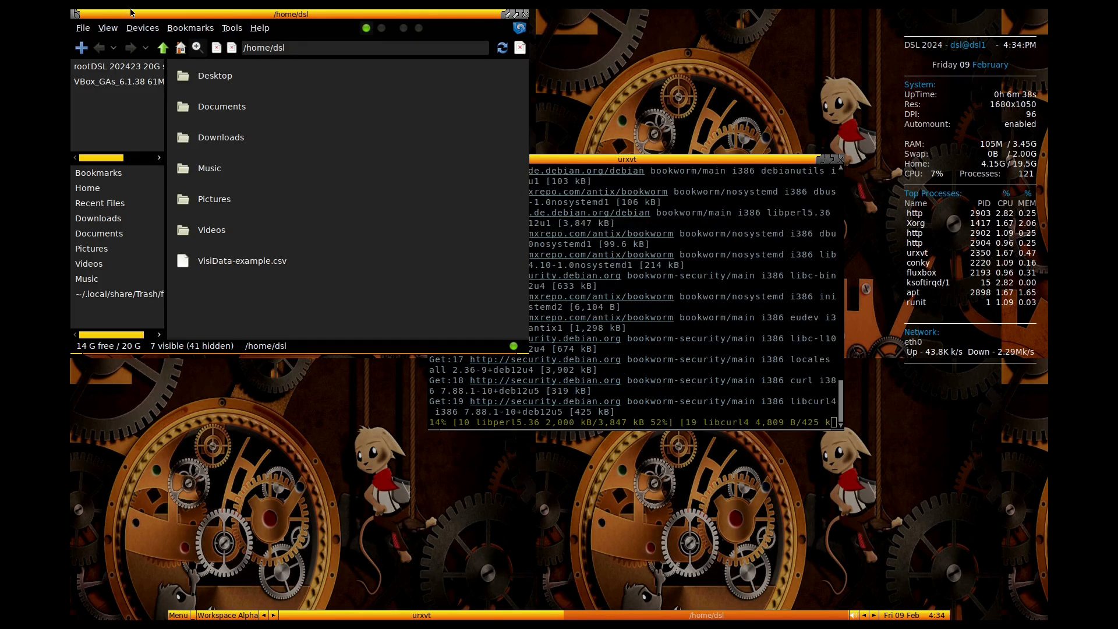
Maximize the zzzFM home folder window, then close the file manager
right_click(244, 301)
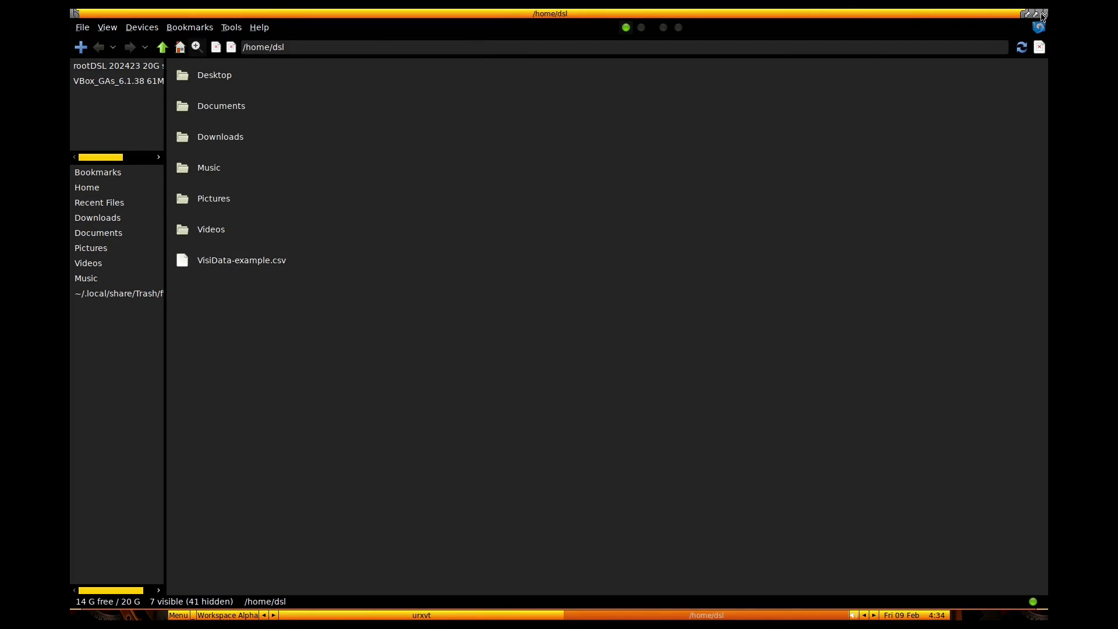
left_click(1040, 13)
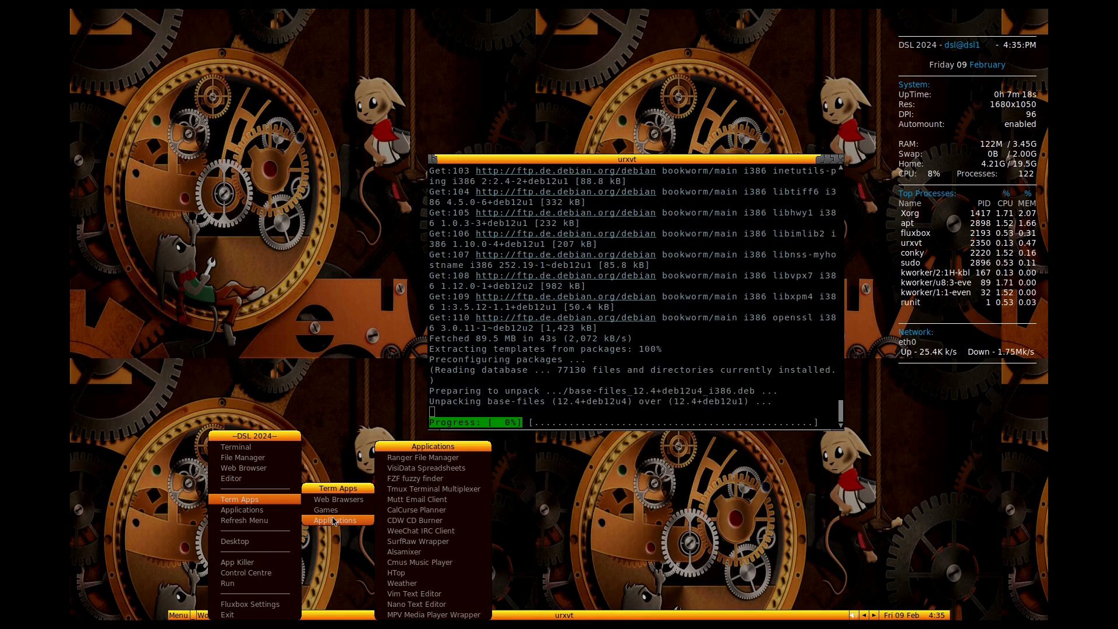
left_click(241, 509)
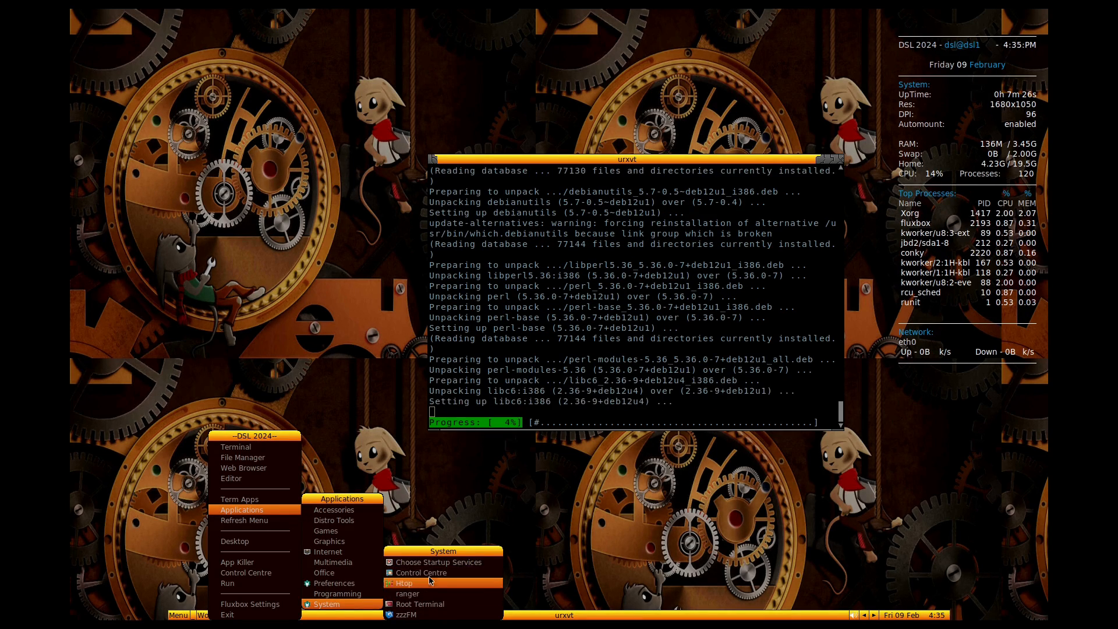
Browse Control Centre's Maintenance and Hardware panels to Disks, then open Configure Automount
left_click(422, 572)
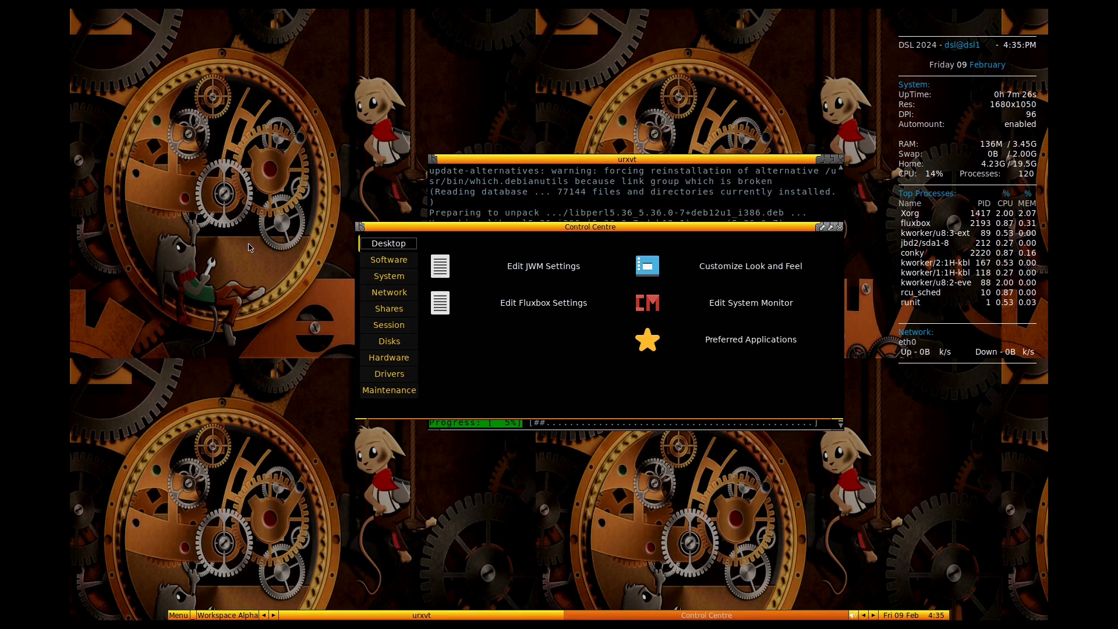
left_click(388, 390)
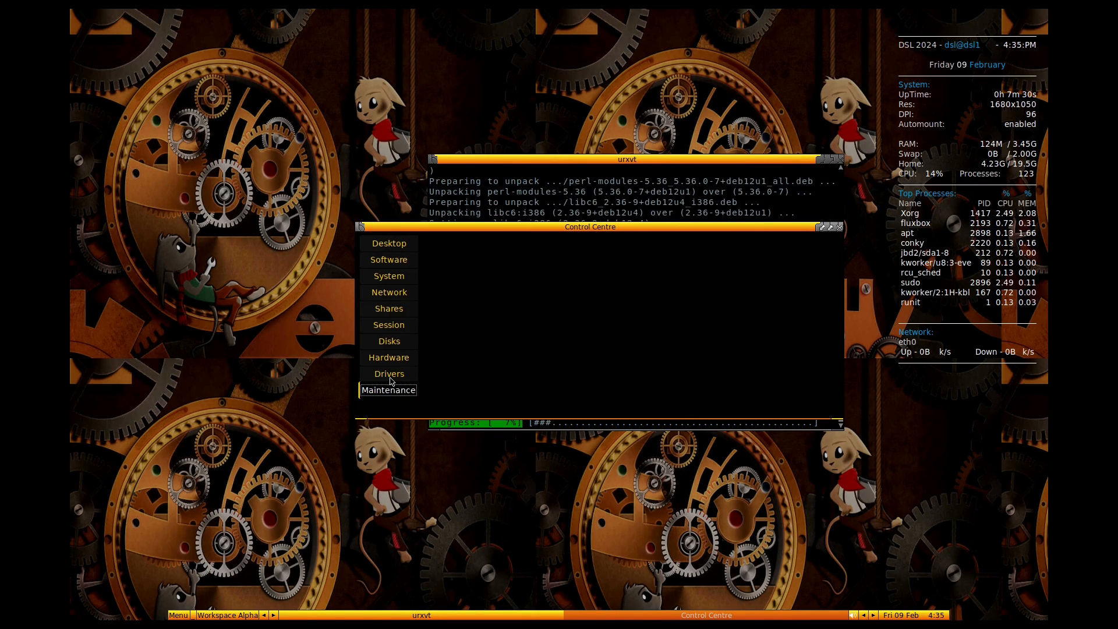
left_click(388, 356)
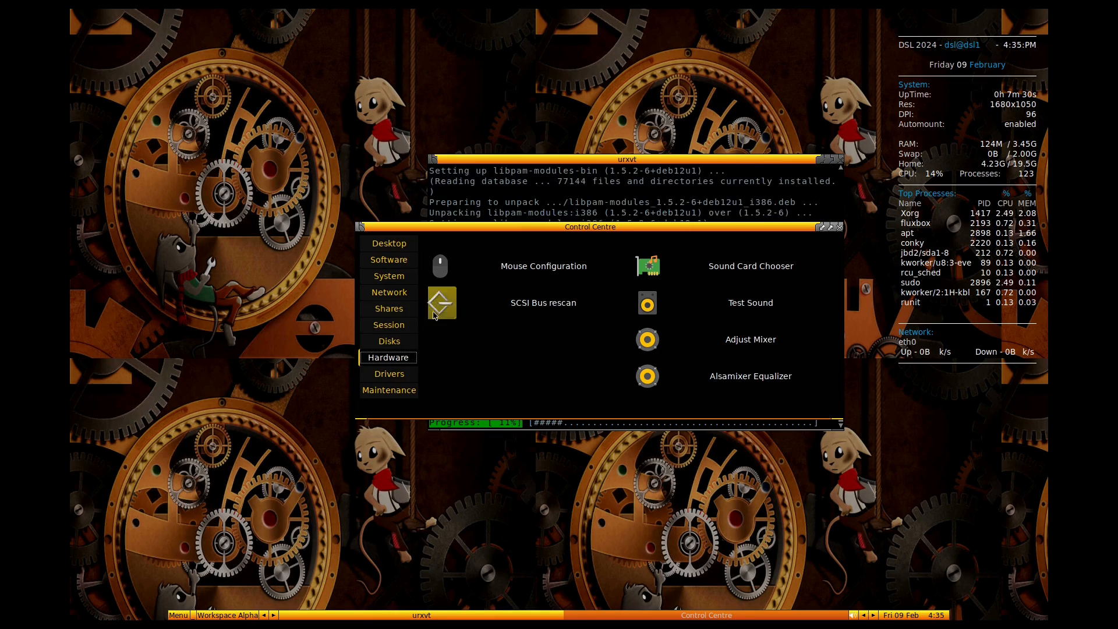
left_click(388, 340)
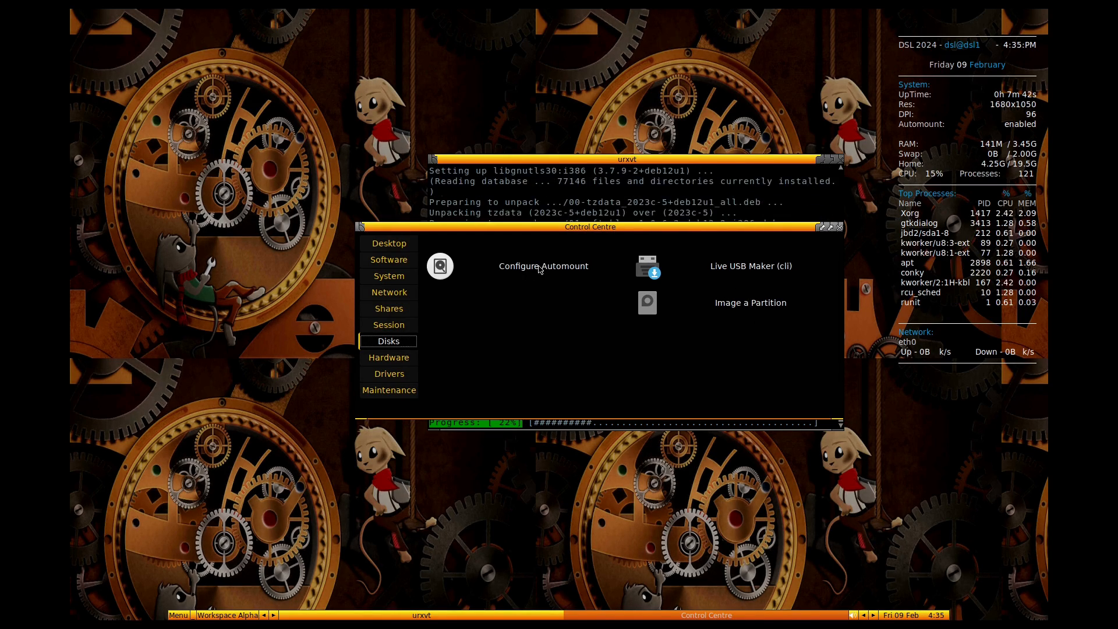
left_click(543, 266)
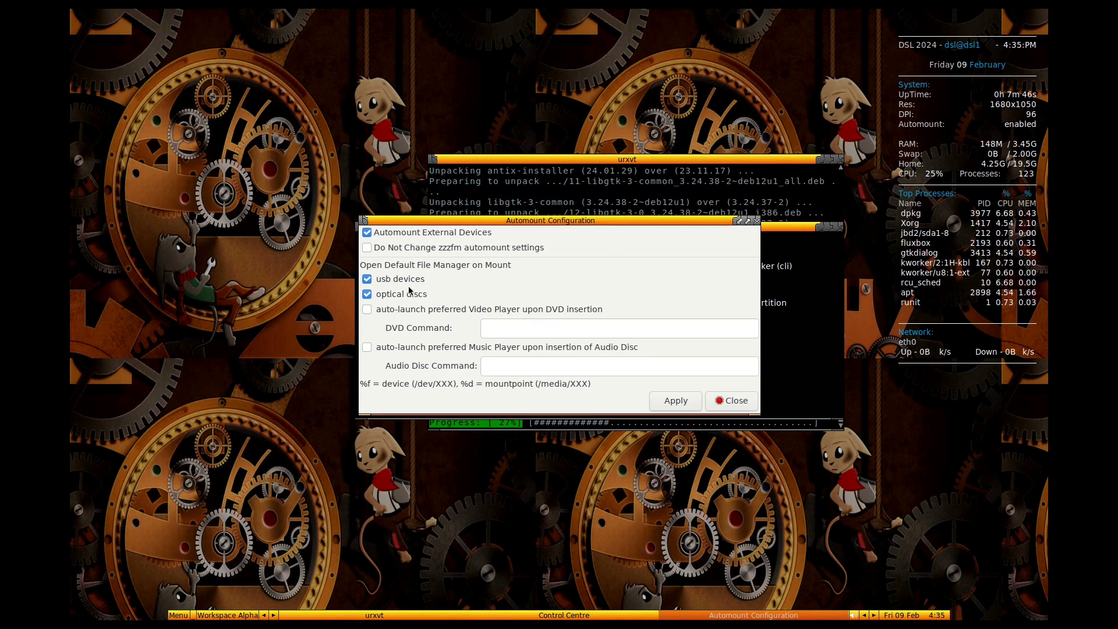
Close Automount Configuration and browse the Session, Shares, Network and System tool categories
left_click(730, 400)
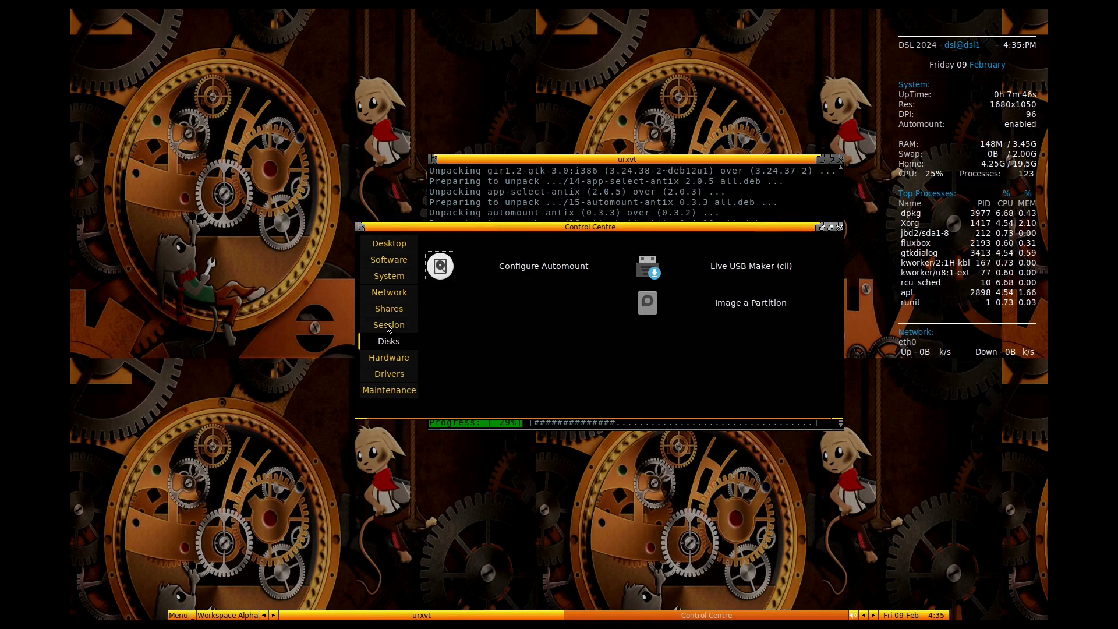
left_click(389, 324)
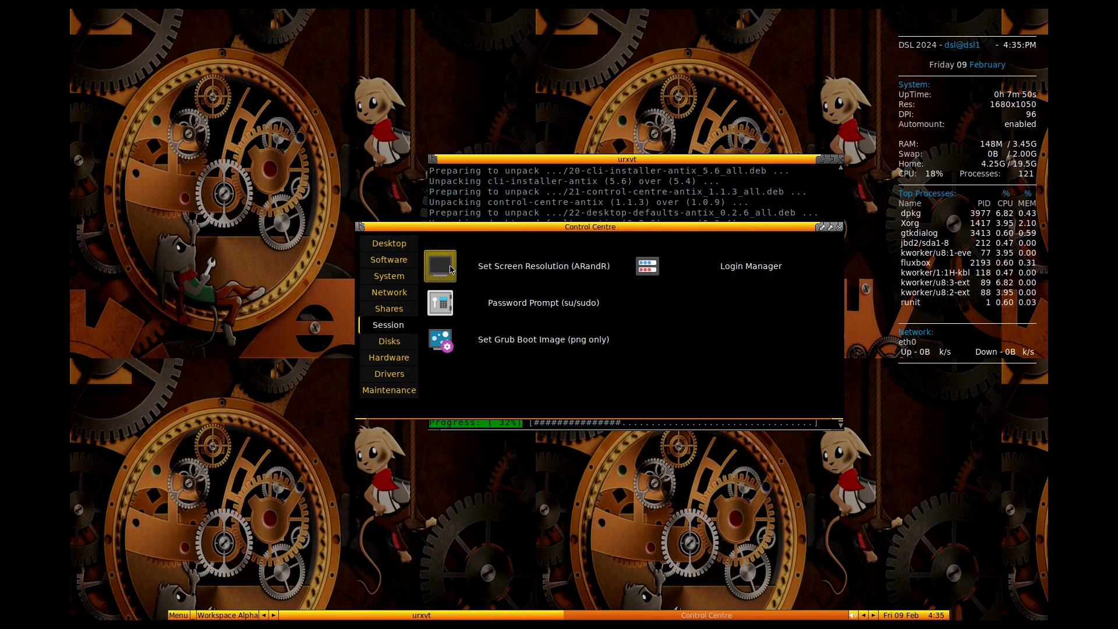
mouse_move(440, 303)
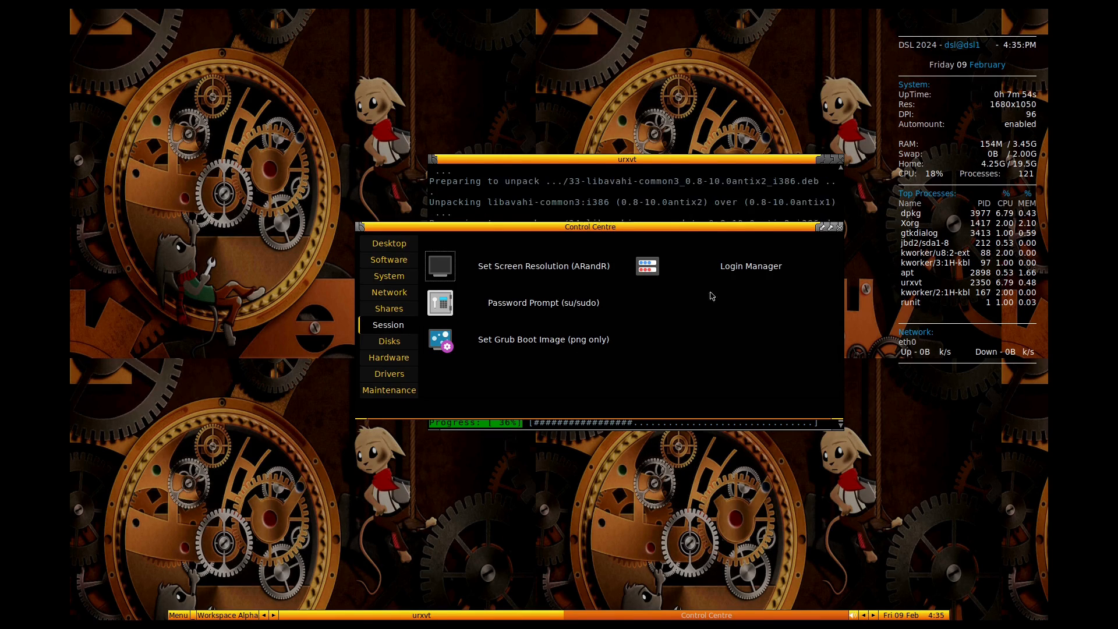
left_click(388, 308)
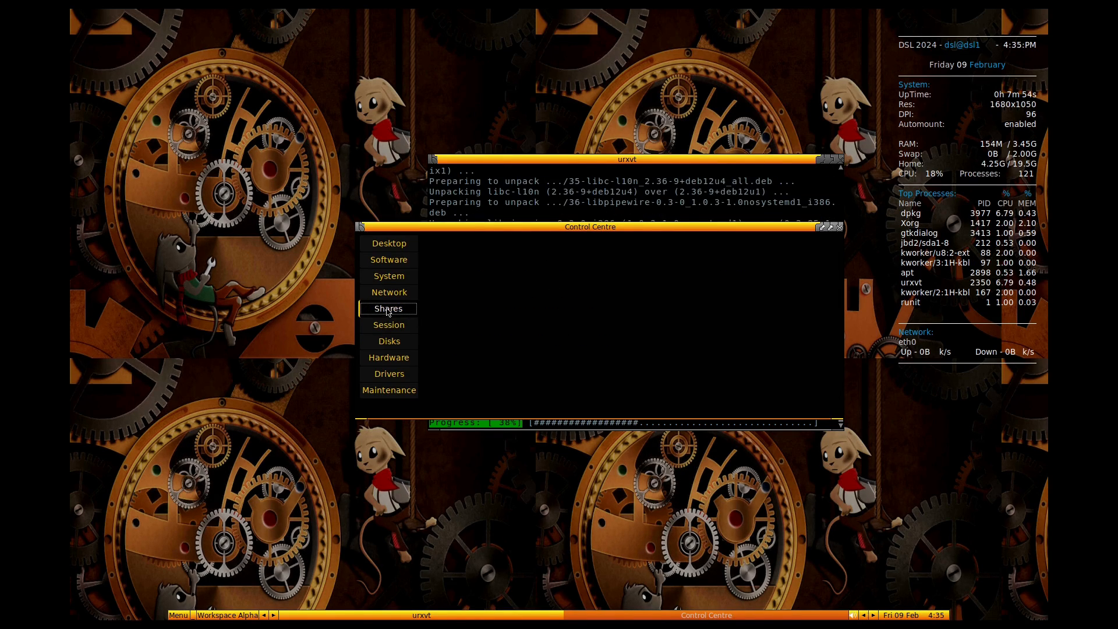
left_click(388, 292)
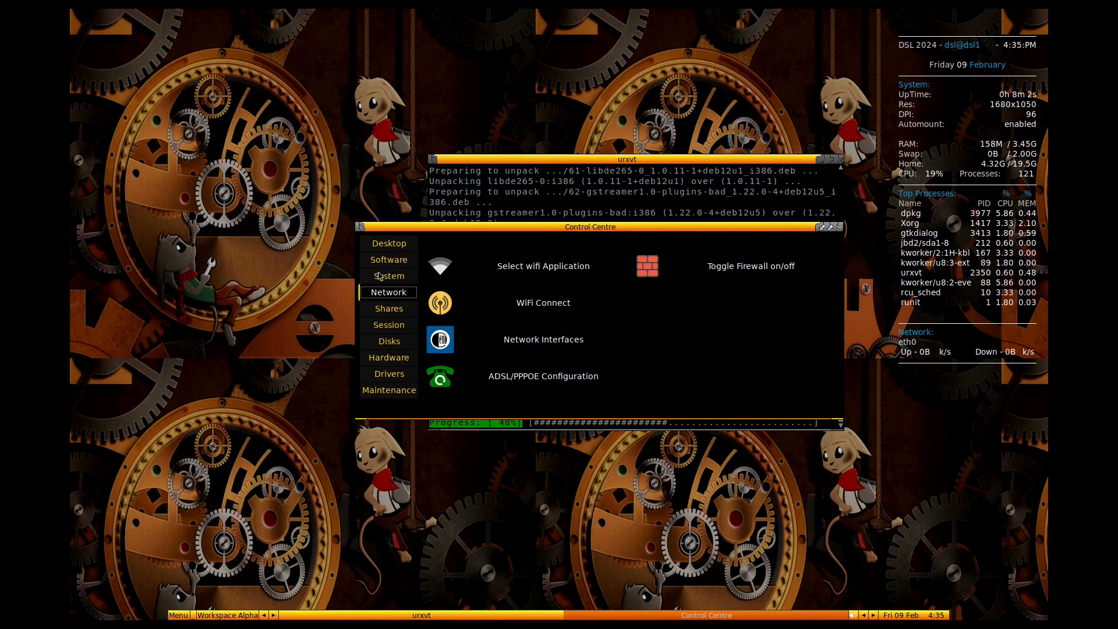
left_click(388, 276)
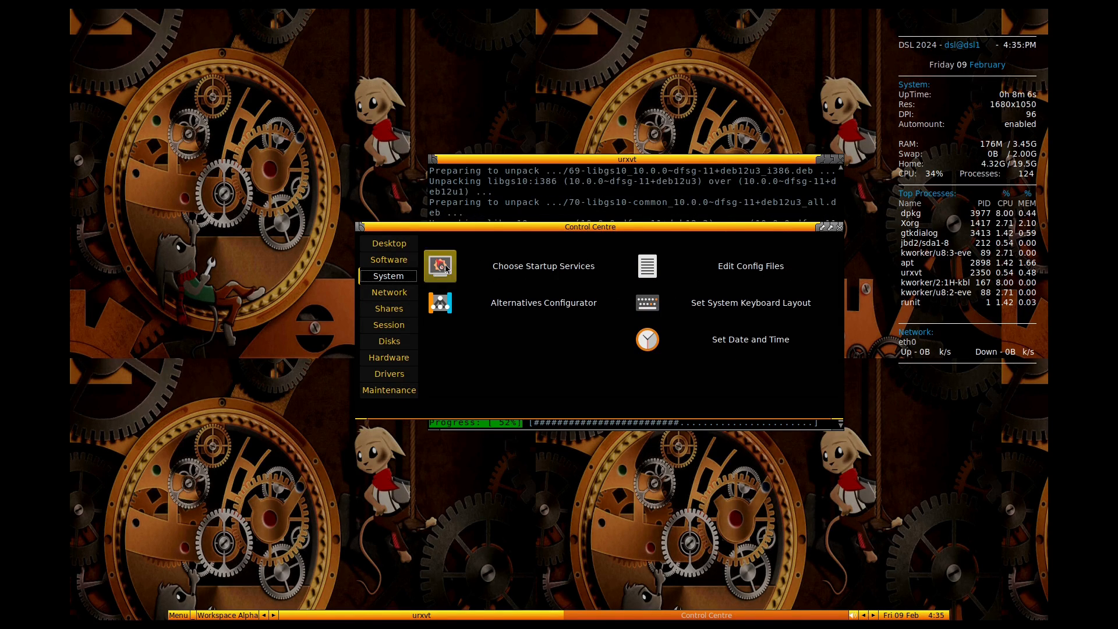
Inspect a service in the Runit startup services manager, then close it
left_click(440, 266)
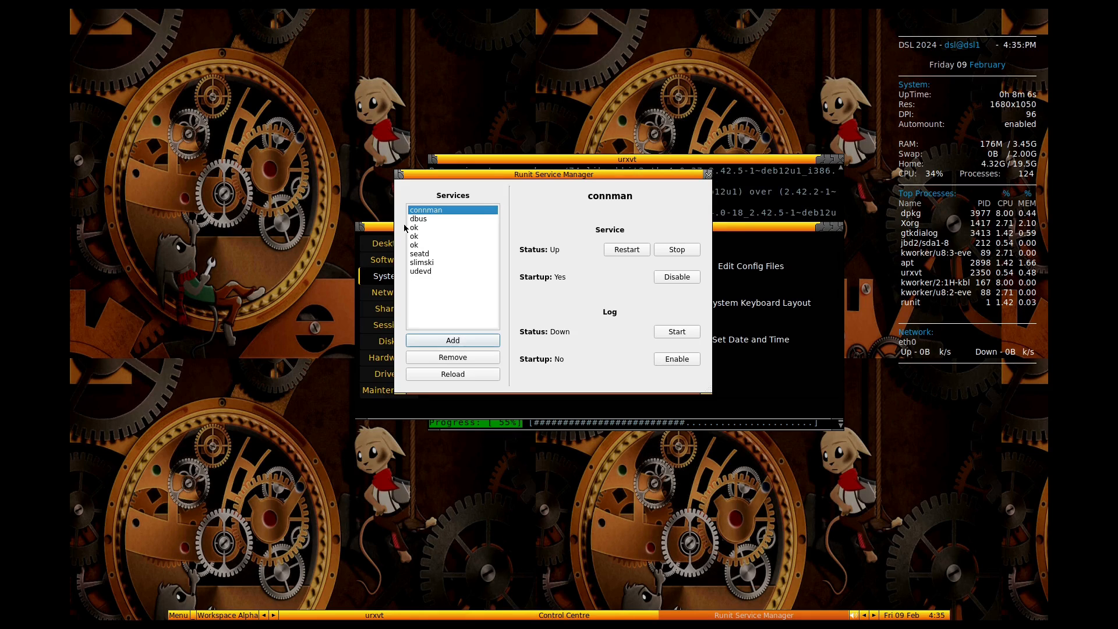
left_click(420, 244)
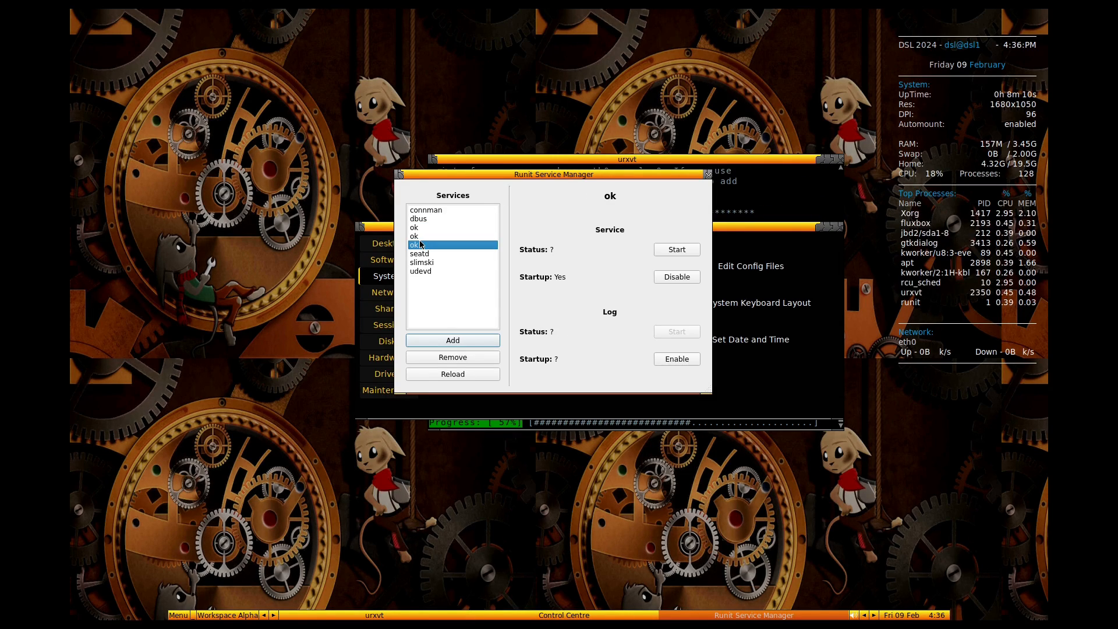
left_click(420, 271)
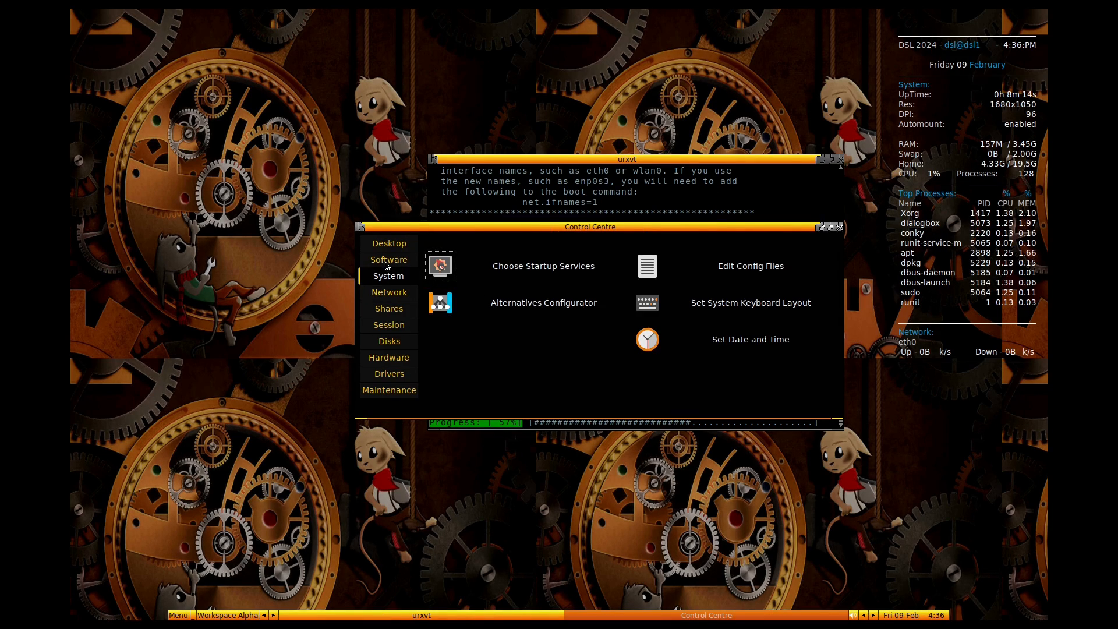
Review the Software and Desktop categories in Control Centre, then close it
left_click(388, 258)
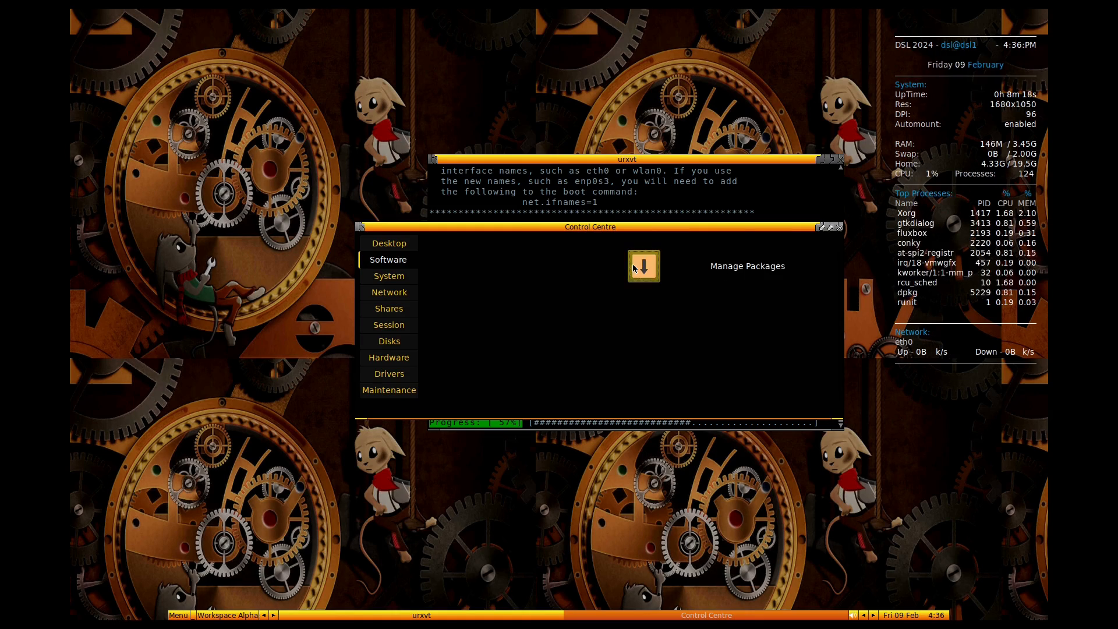
mouse_move(581, 273)
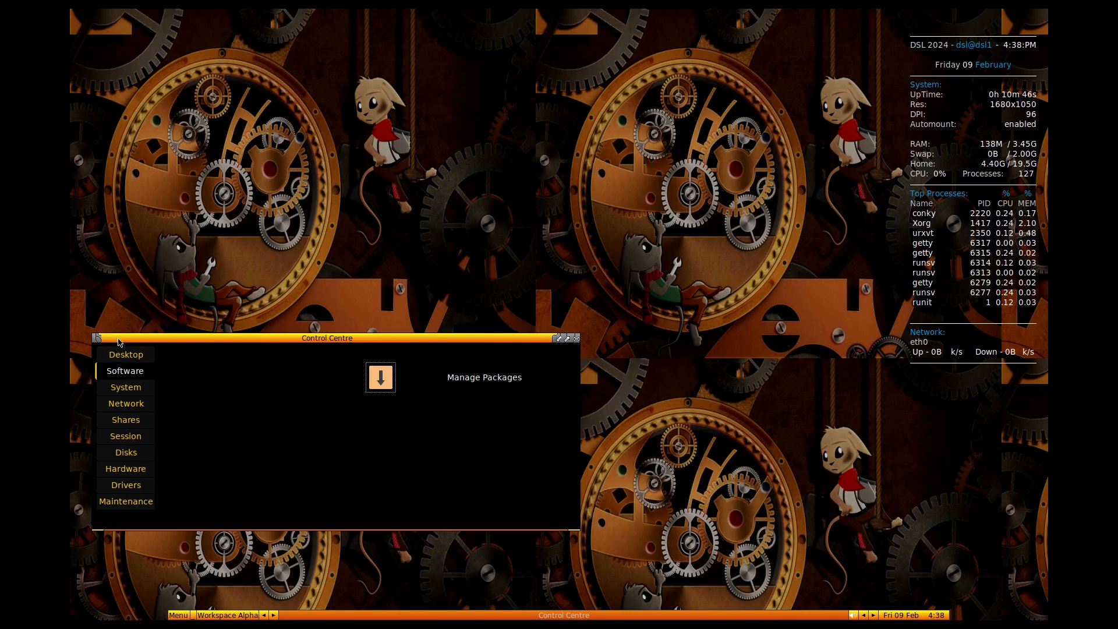
left_click(126, 355)
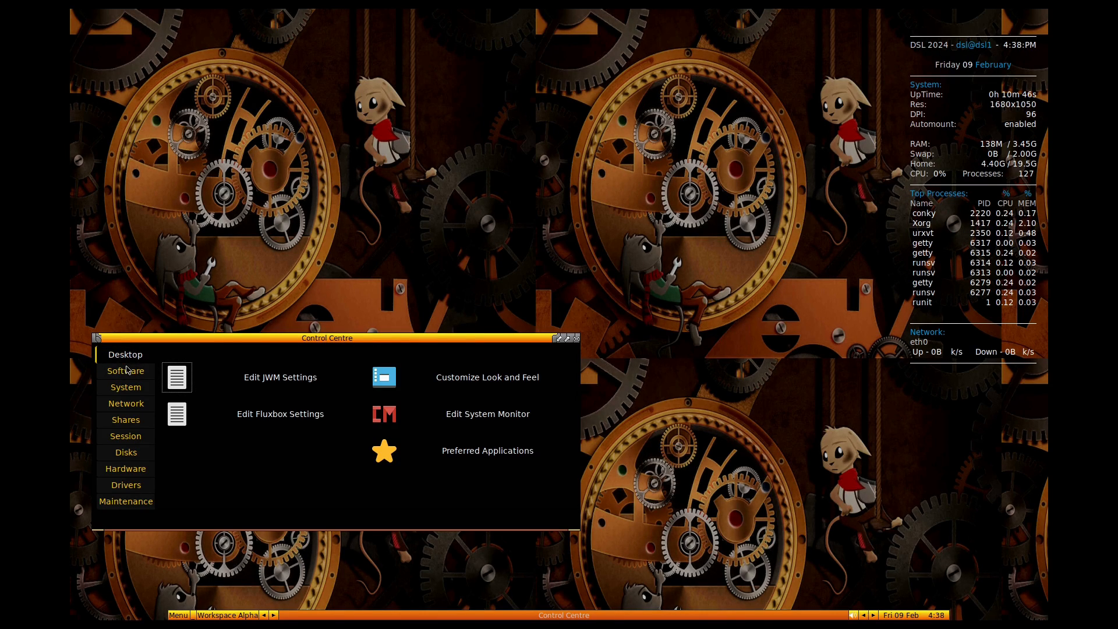
left_click(126, 370)
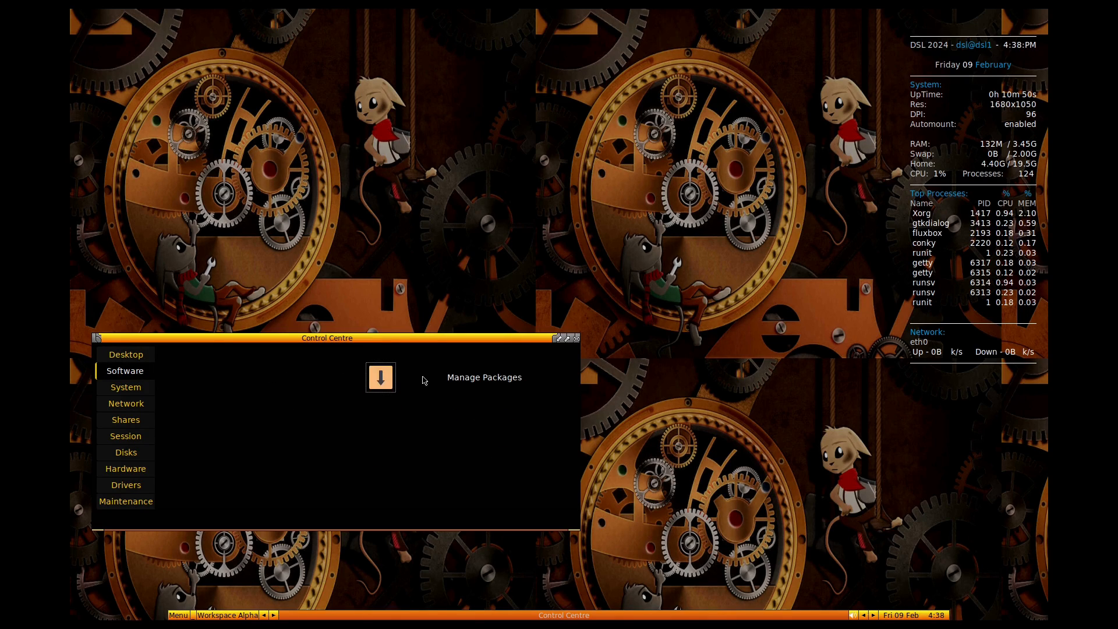
mouse_move(432, 339)
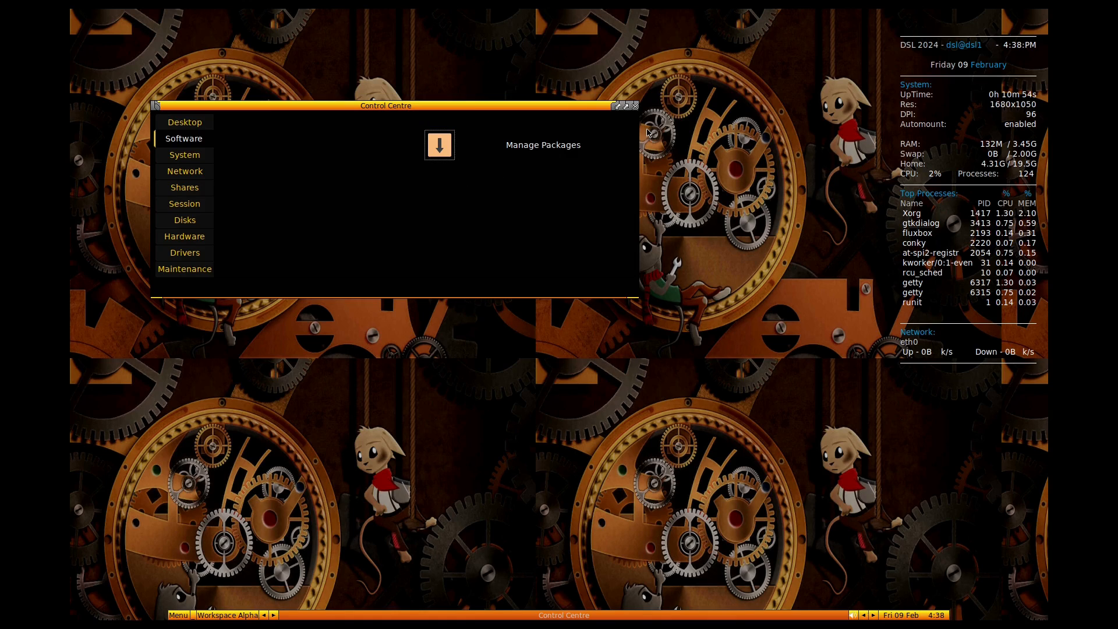
left_click(633, 105)
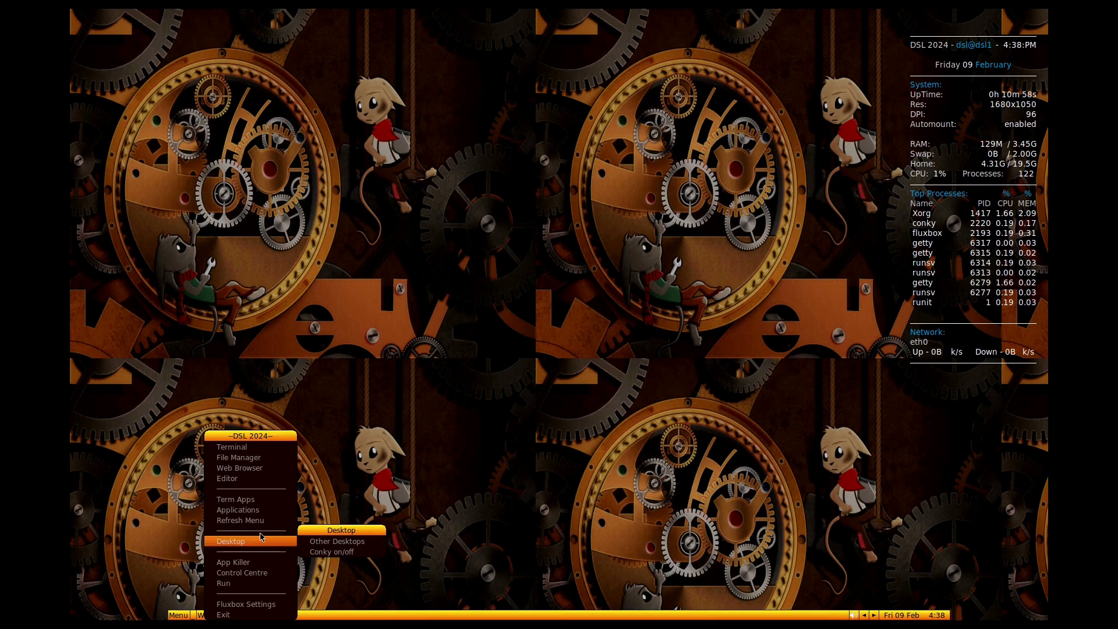
left_click(238, 509)
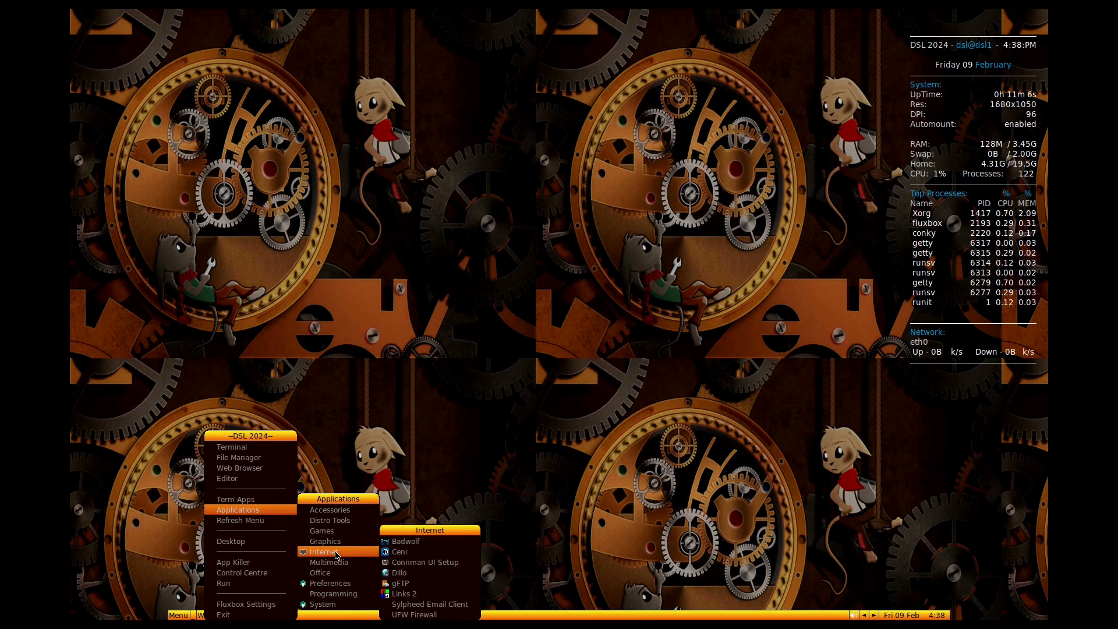
mouse_move(321, 603)
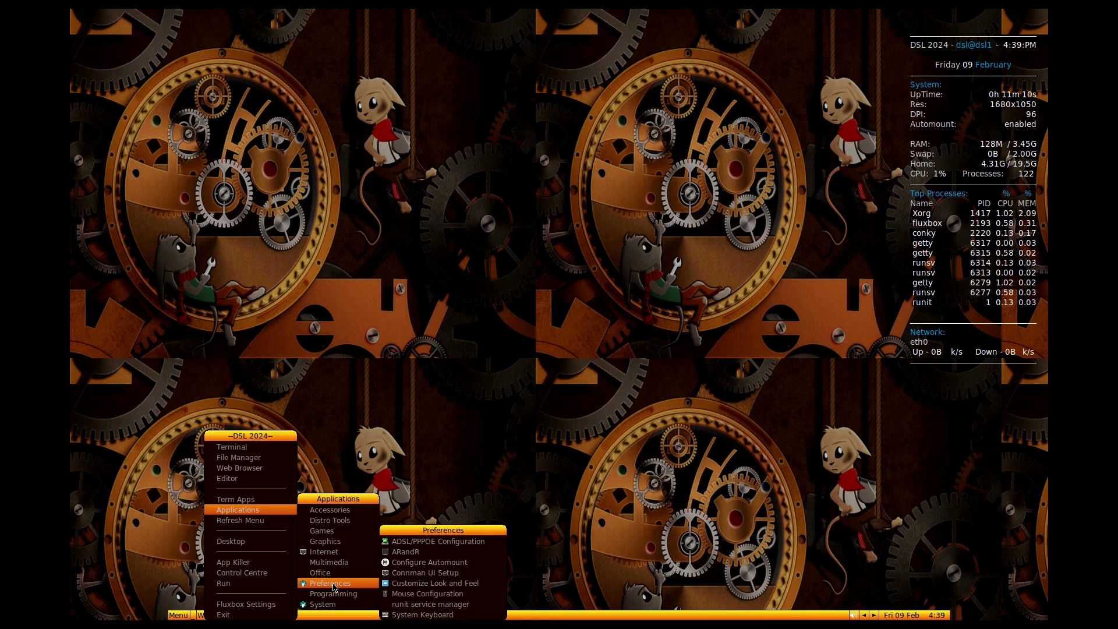
mouse_move(331, 593)
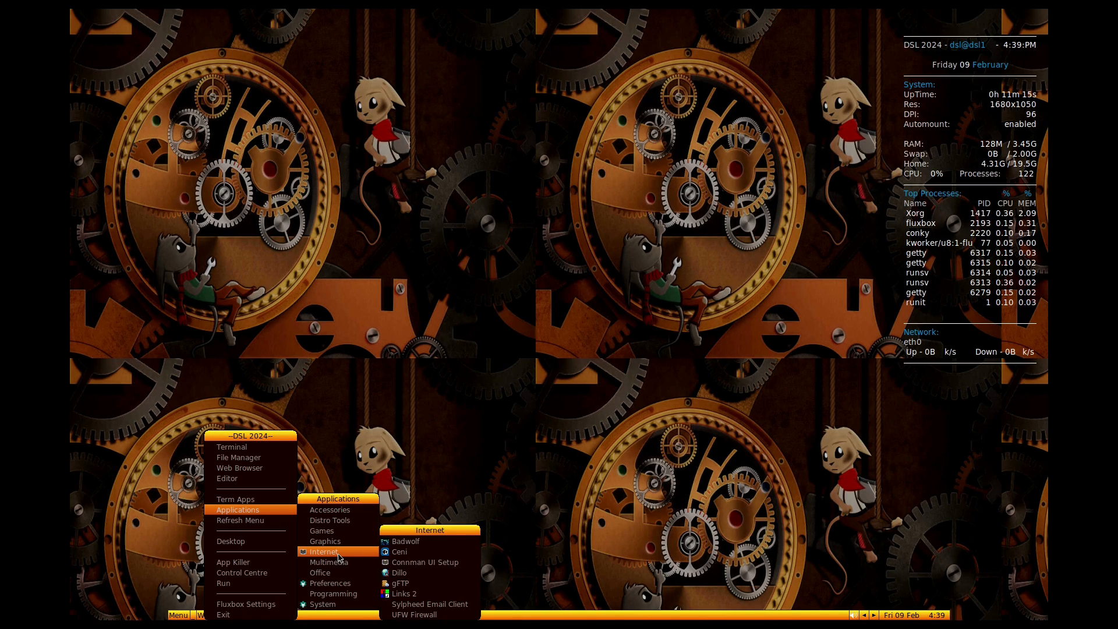
mouse_move(323, 541)
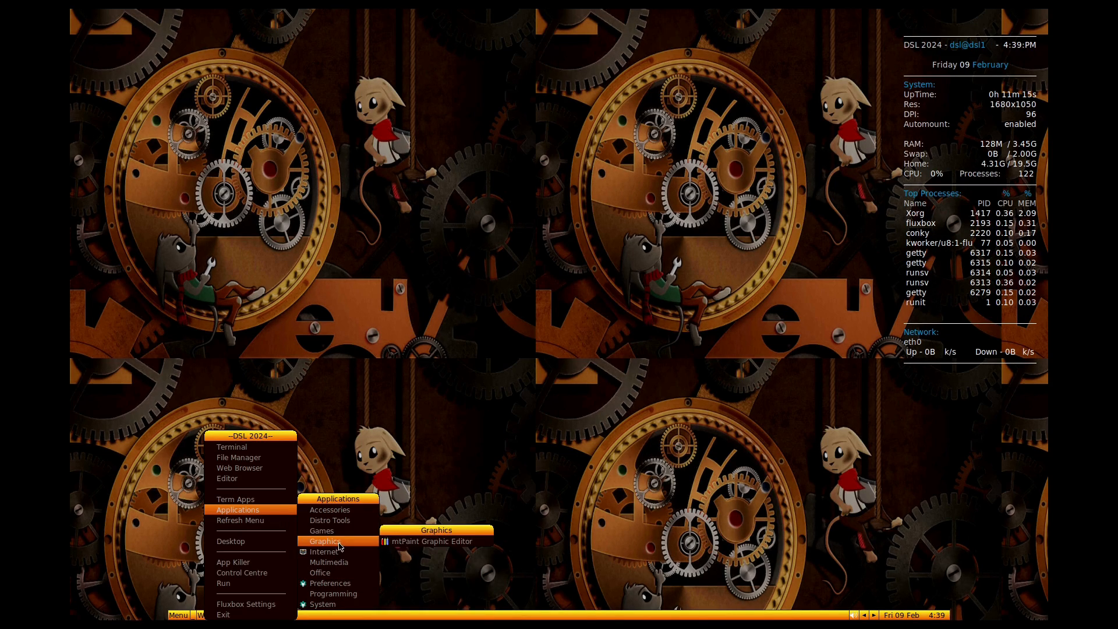
mouse_move(330, 520)
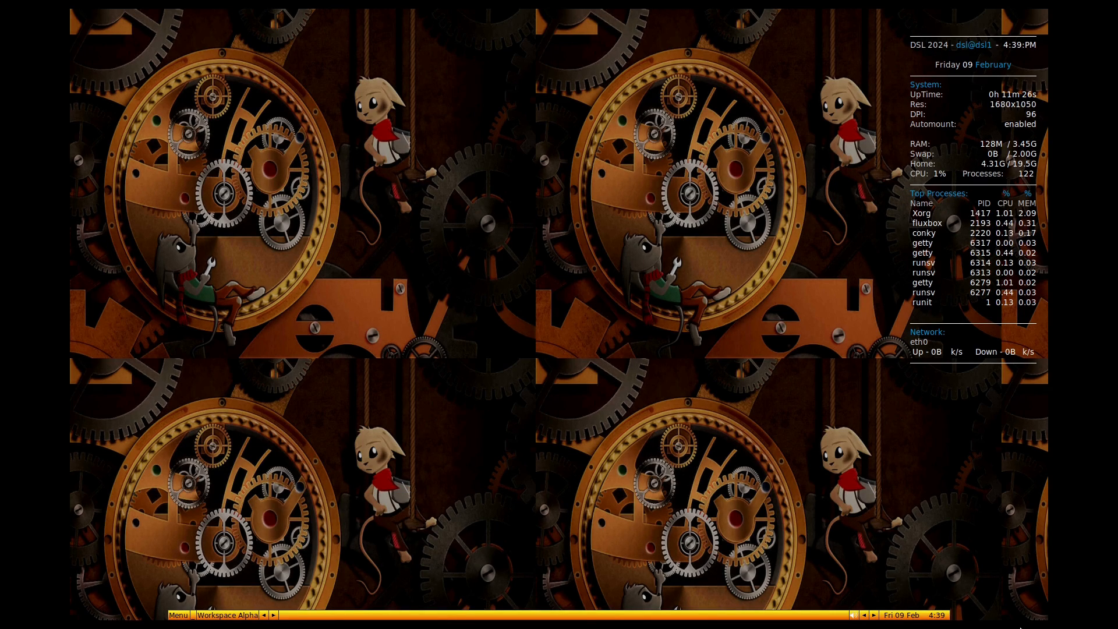
mouse_move(238, 359)
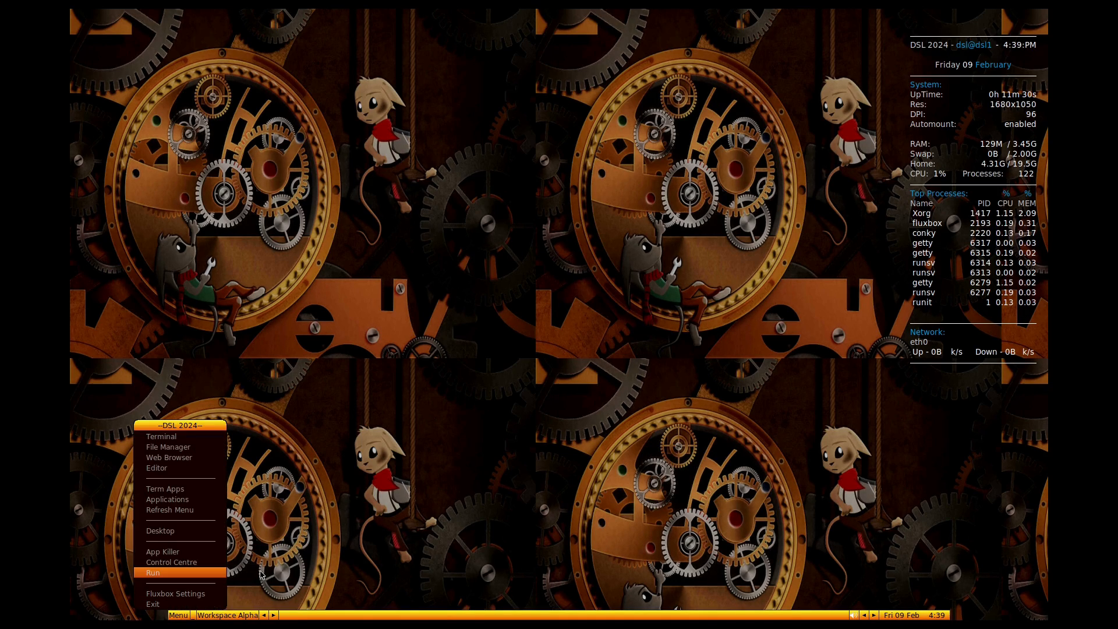
Browse Fluxbox Settings > Styles and pick one of the window styles
left_click(176, 593)
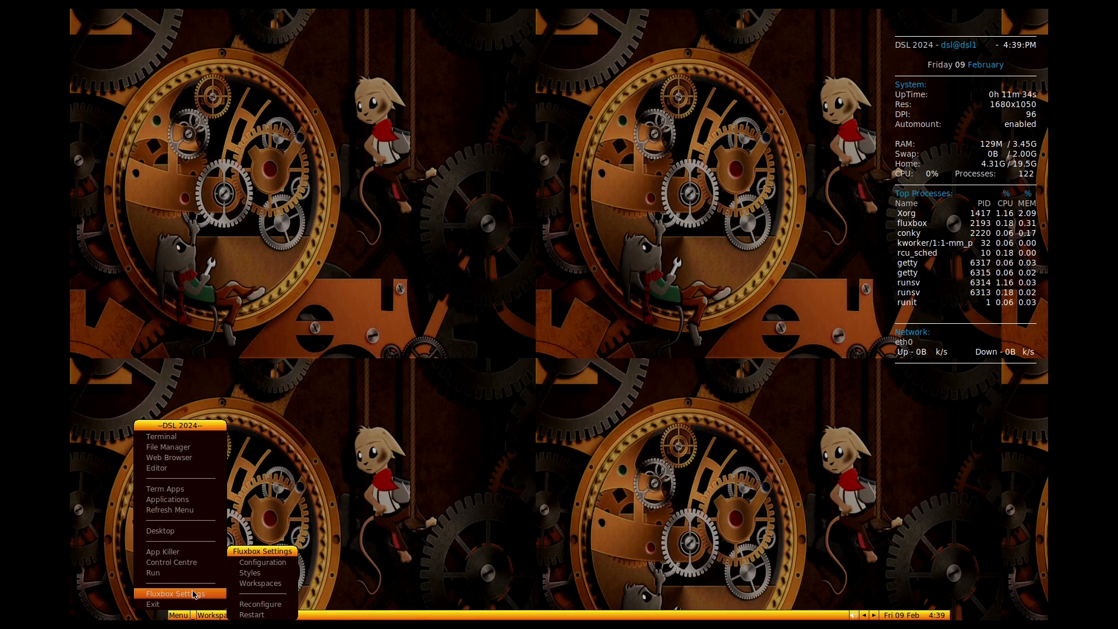
left_click(249, 572)
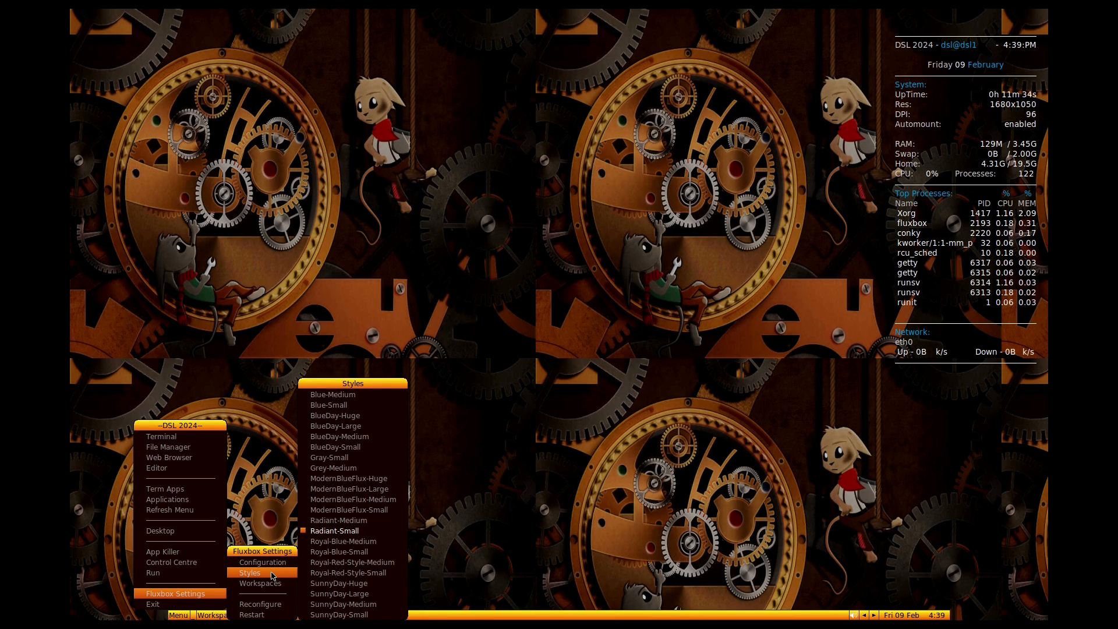
left_click(261, 561)
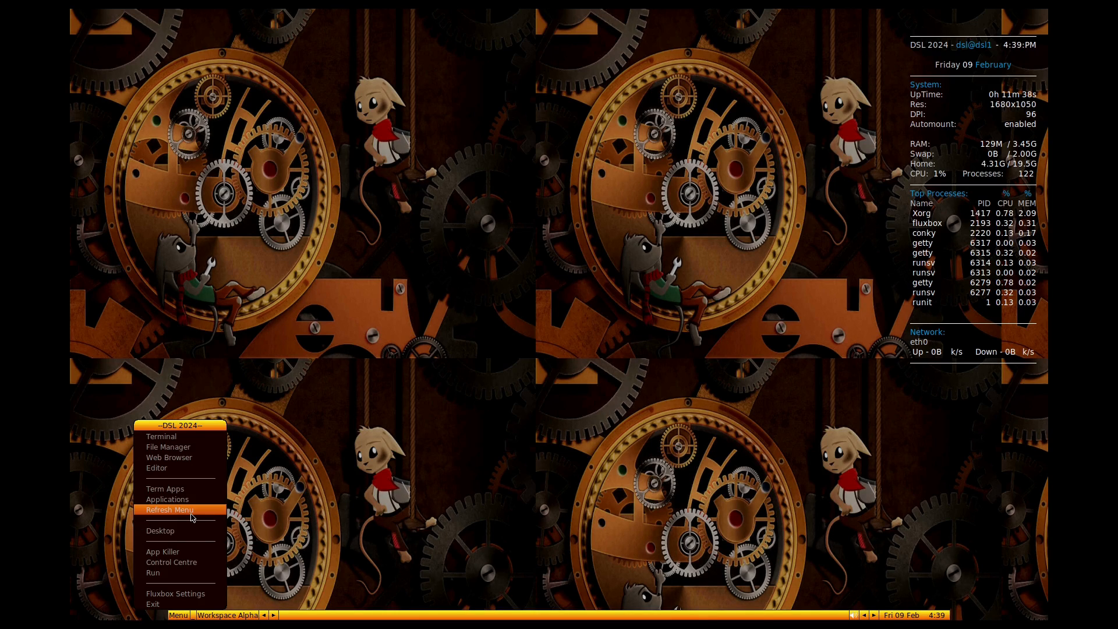
mouse_move(178, 435)
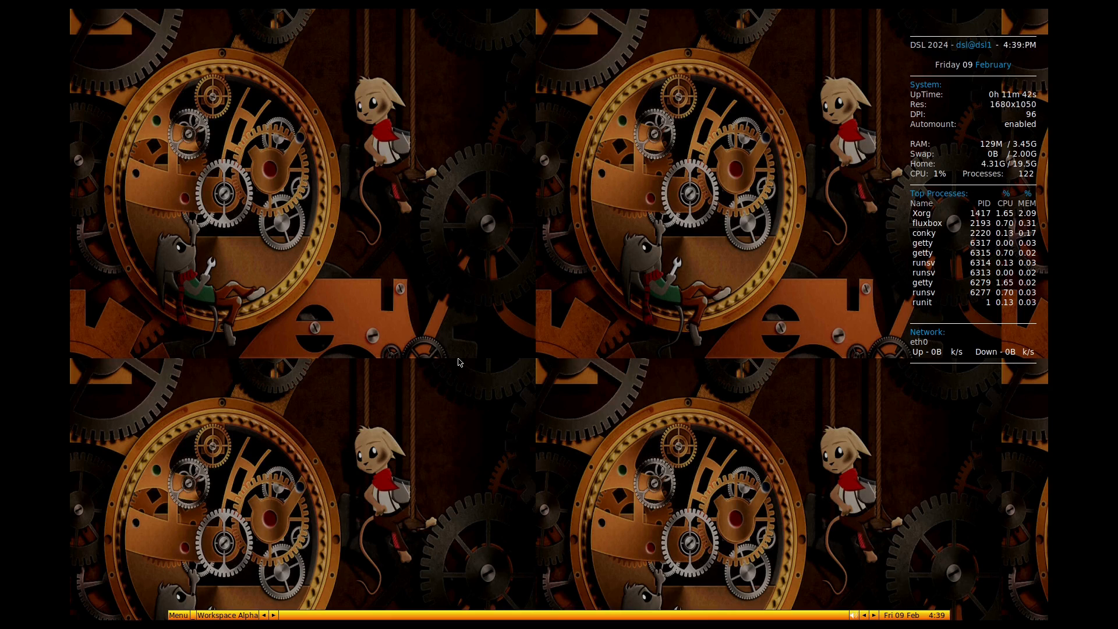
mouse_move(736, 536)
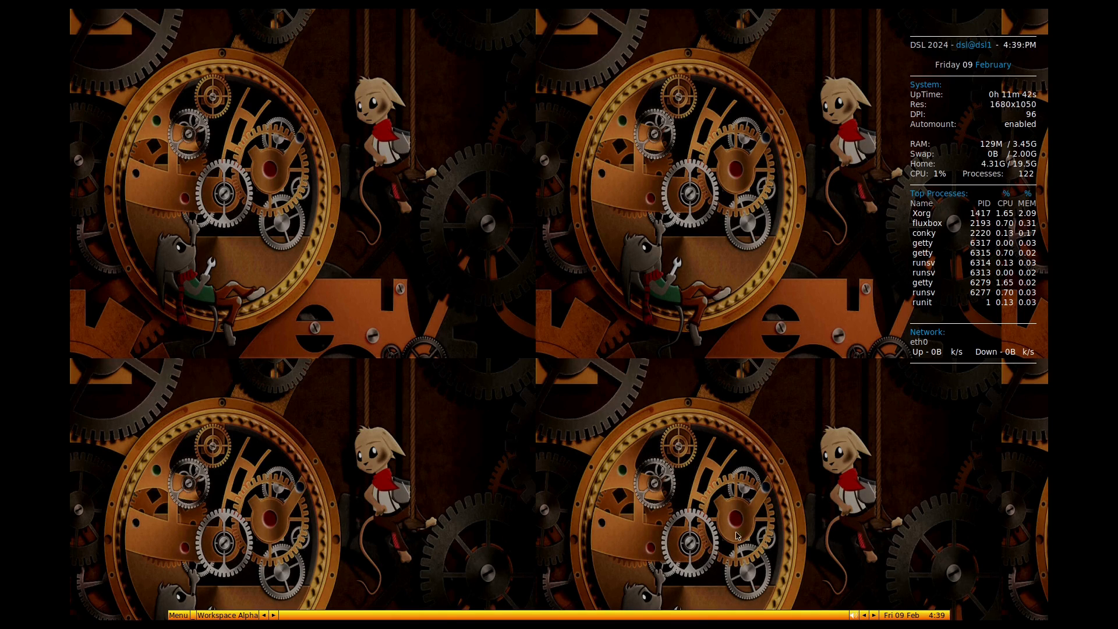